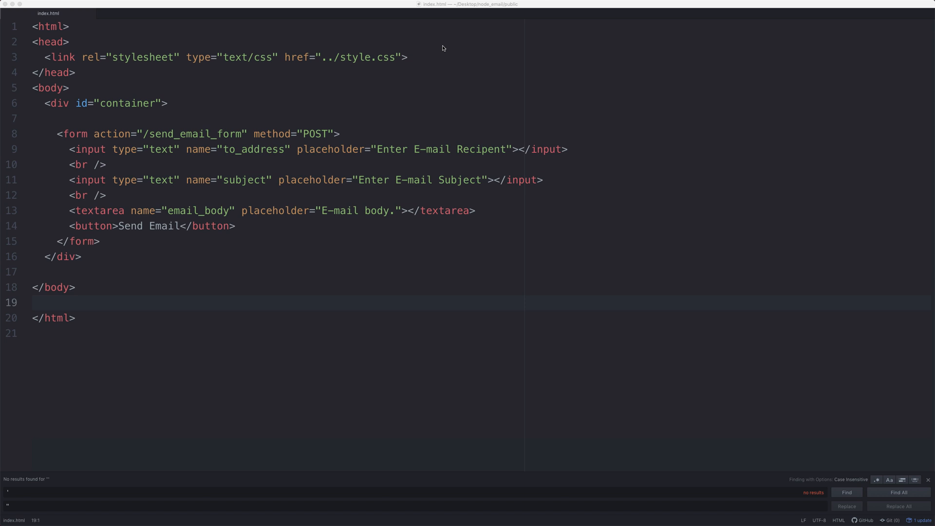
mouse_move(327, 313)
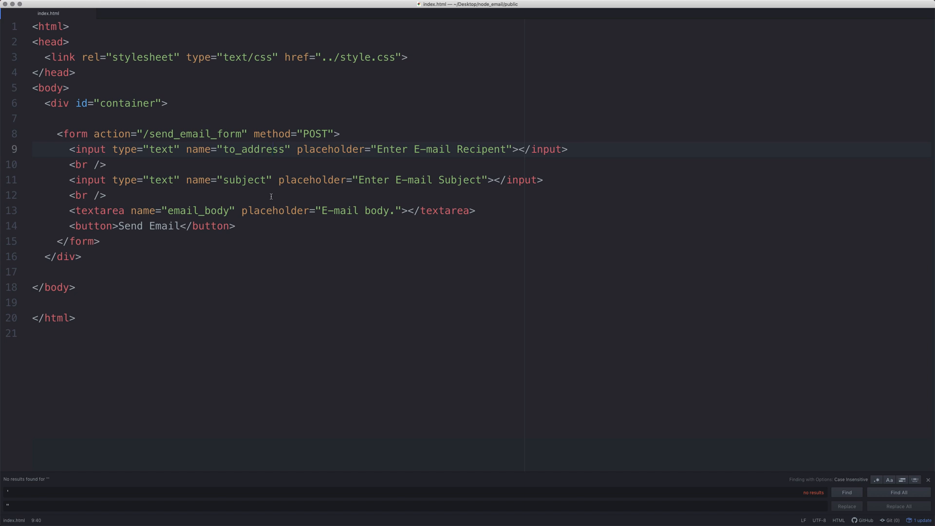
Change into desktop/node_email, list its files, and launch 'atom server.js'.
drag(273, 210, 371, 211)
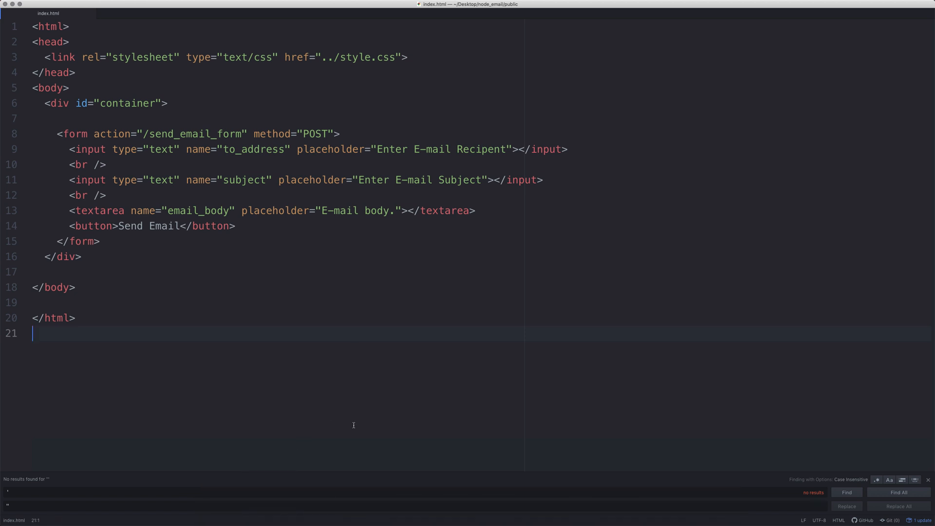
mouse_move(364, 315)
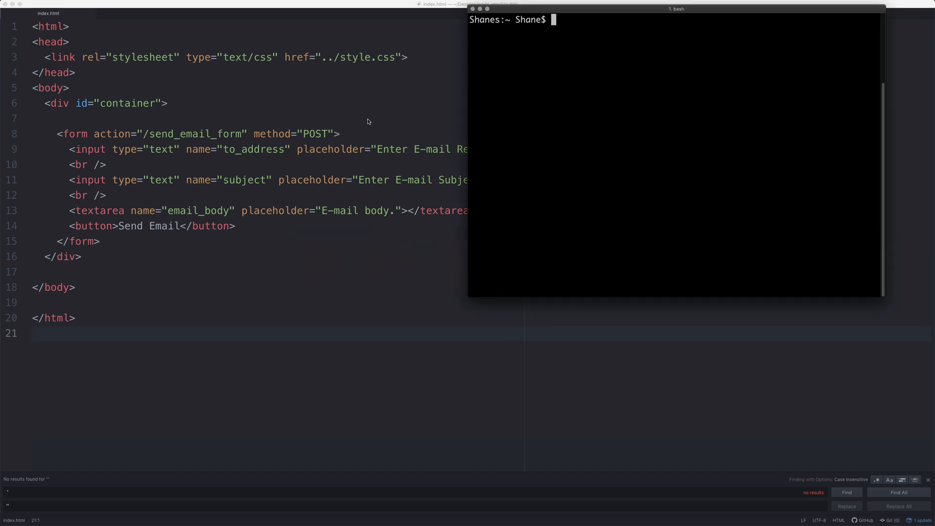
text(cd desk)
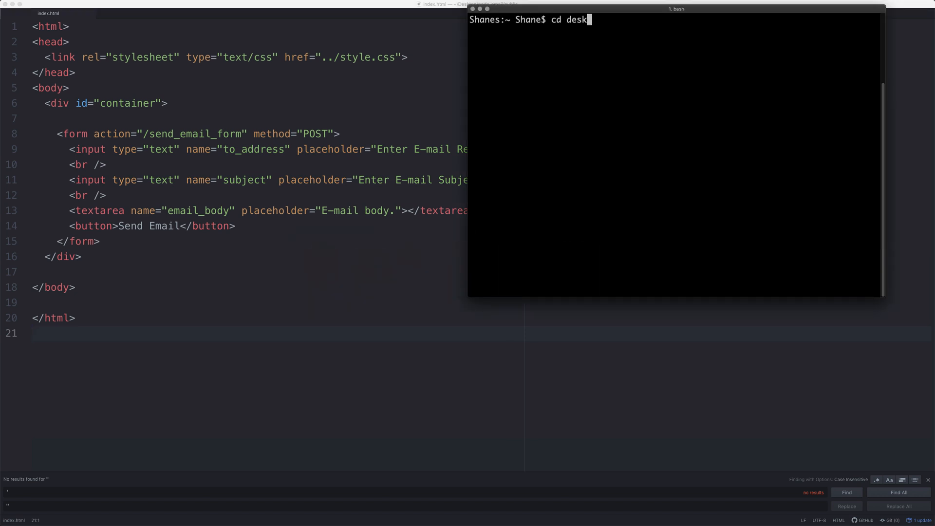
text(top/node_emai)
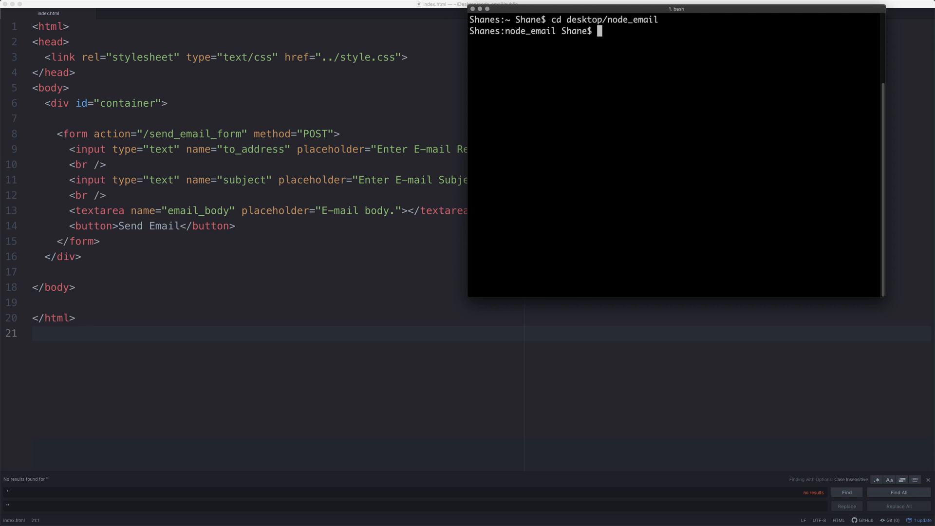
text(ls)
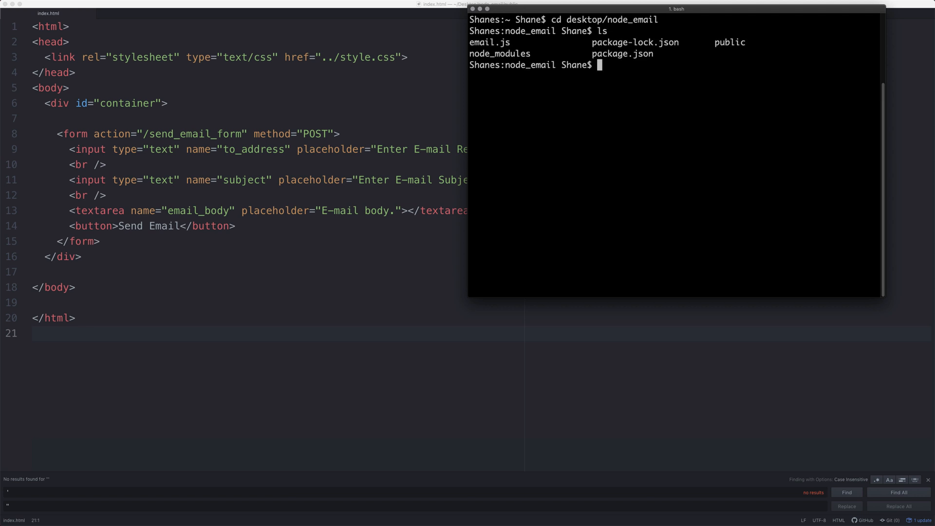
text(atom server.js)
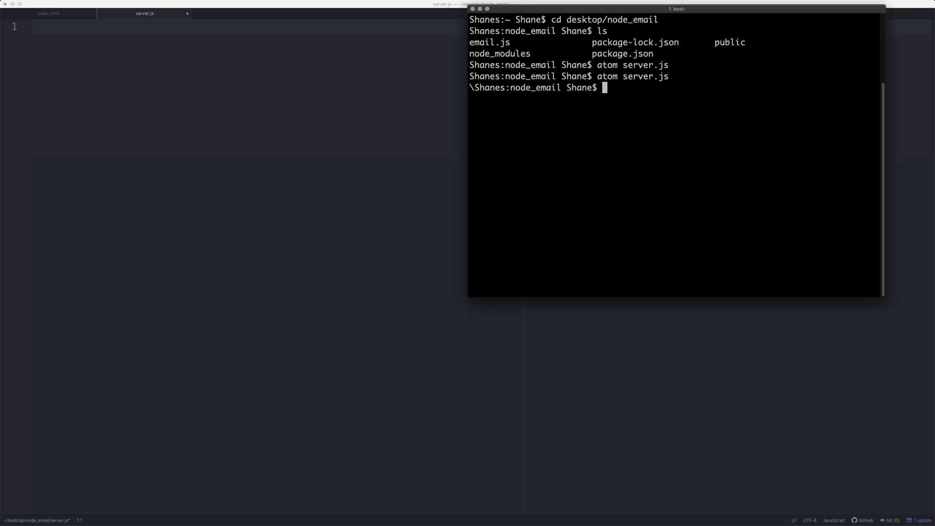
text(npm)
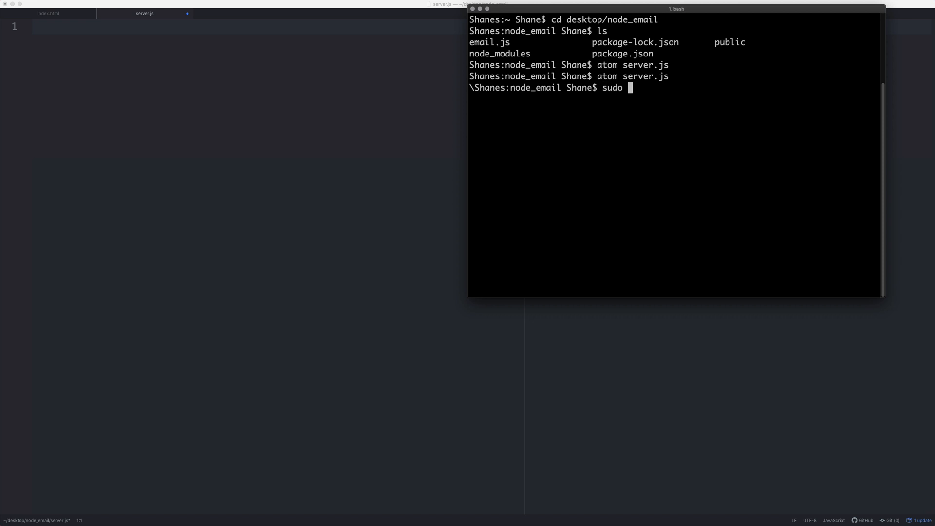
text(npm)
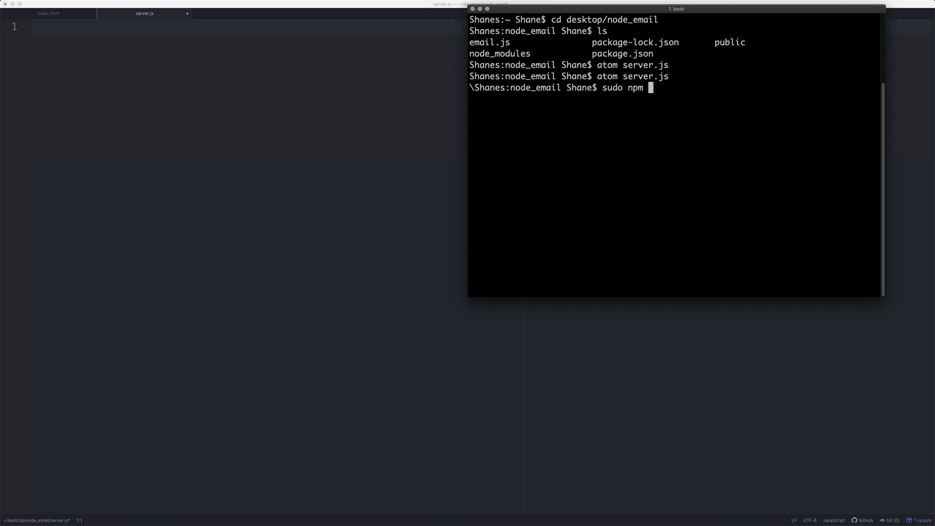
text(install)
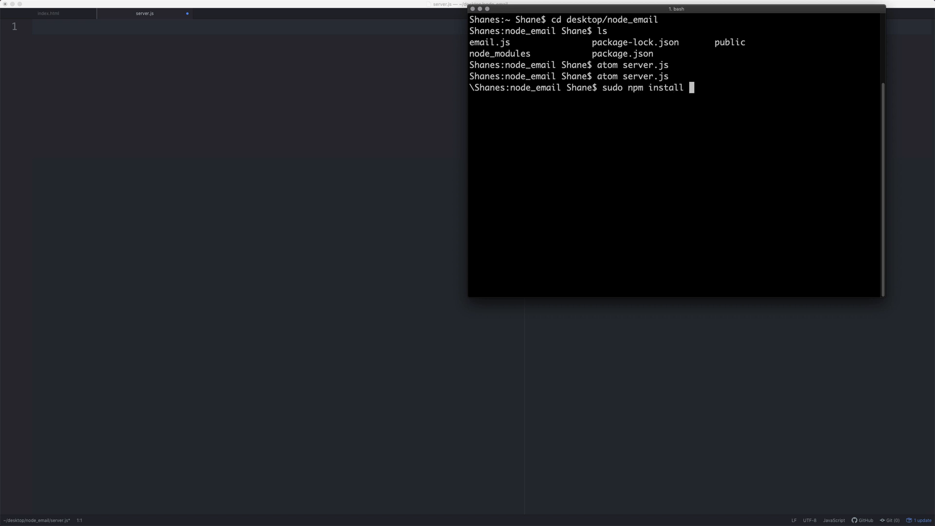
text(nodemaile)
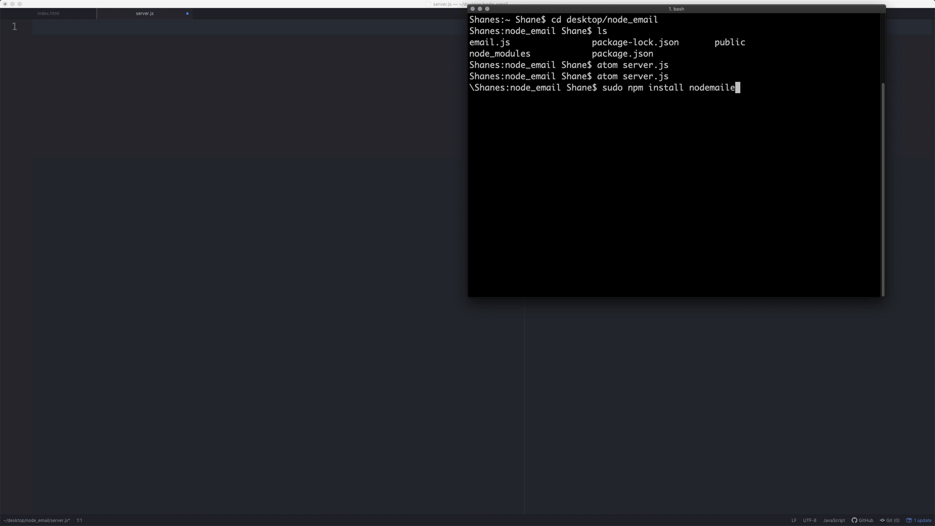
text(r)
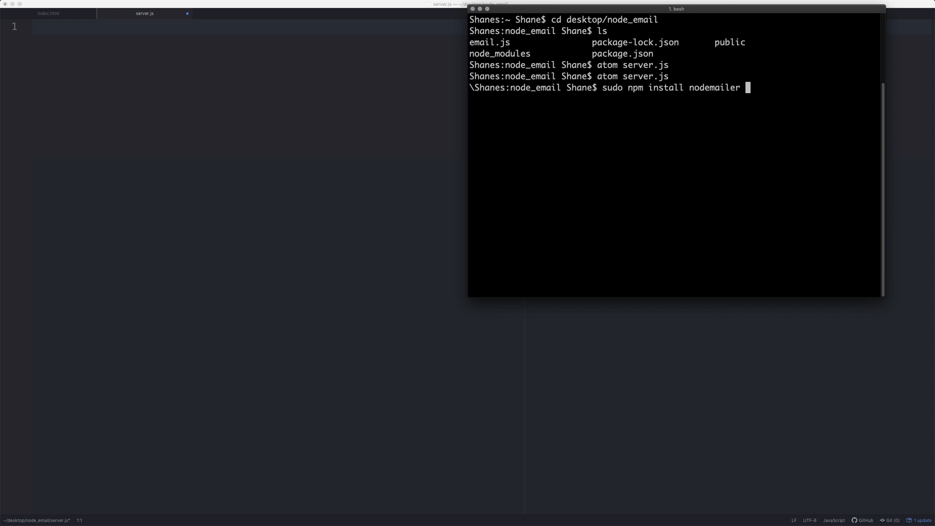
text(--save)
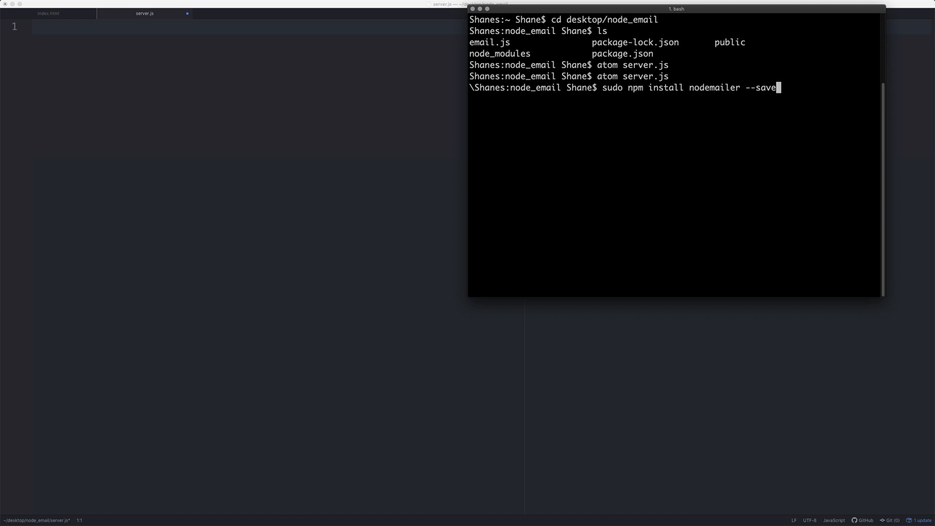
key(Backspace)
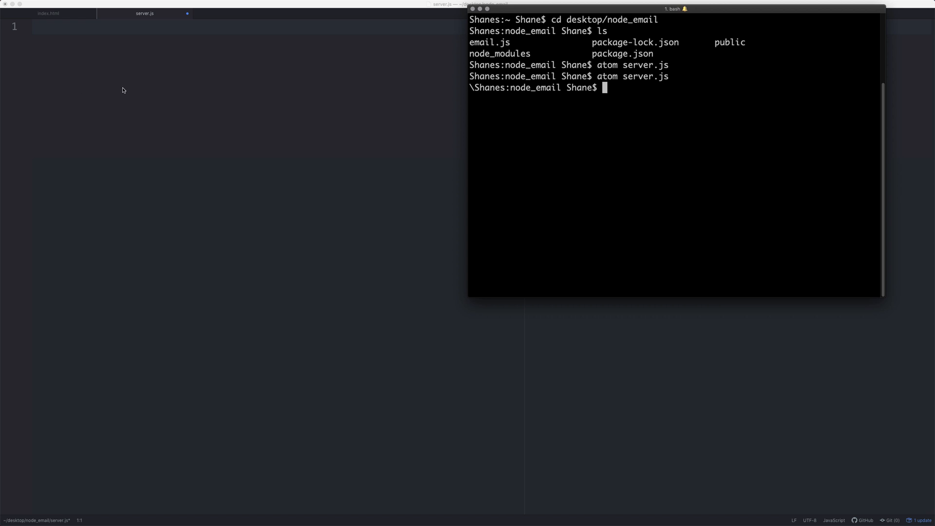
Add const declarations requiring nodemailer and express at the top of server.js.
text(c)
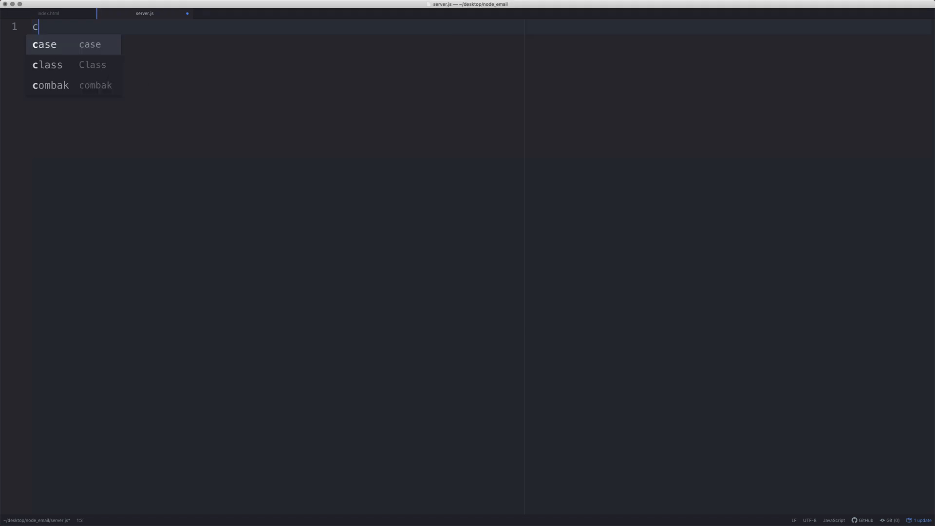
text(onst n)
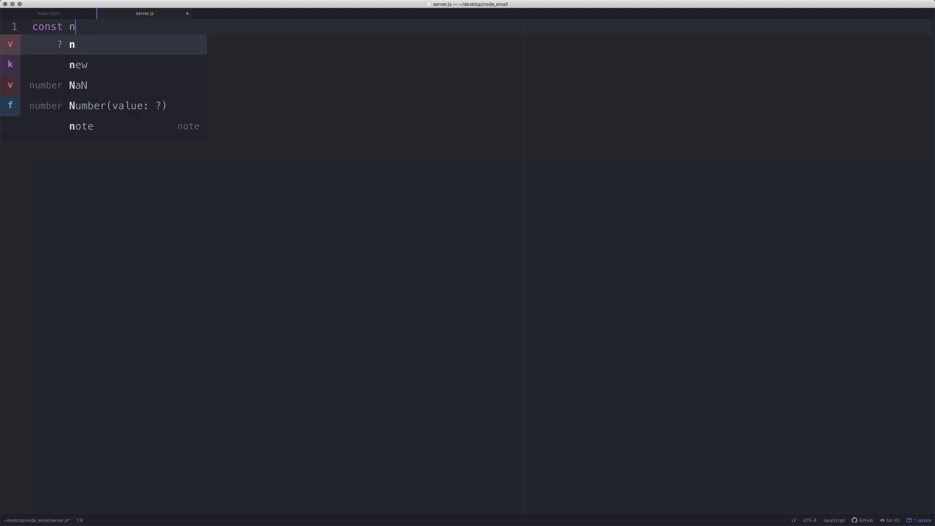
text(odemail)
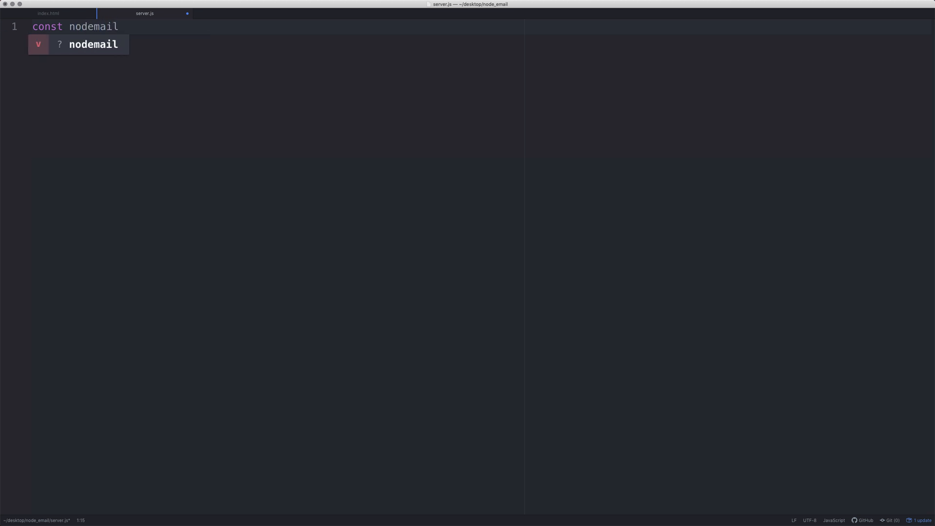
text(er = require('nodemailer)
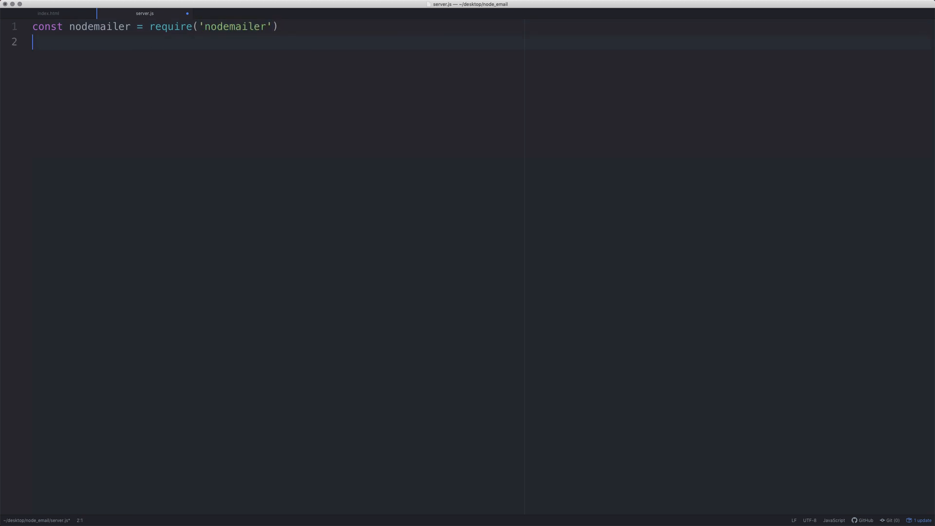
text(const e)
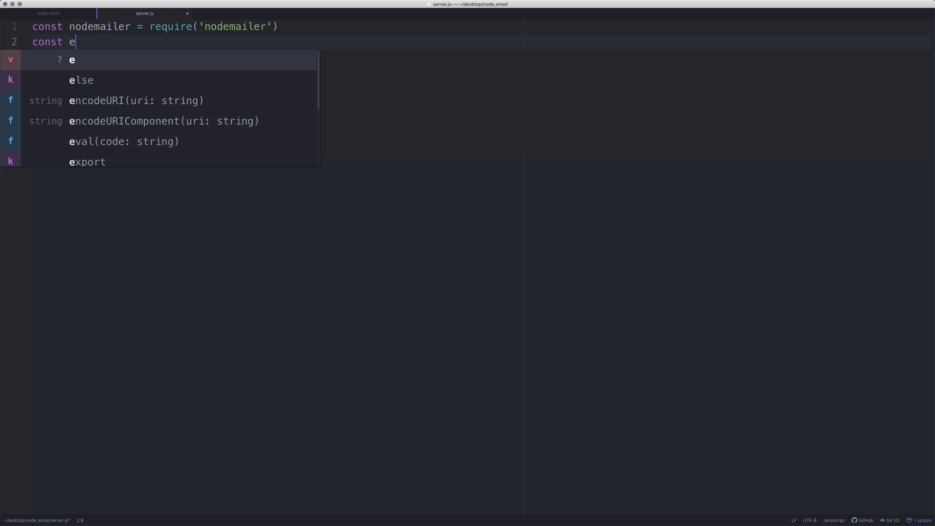
text(xpress =)
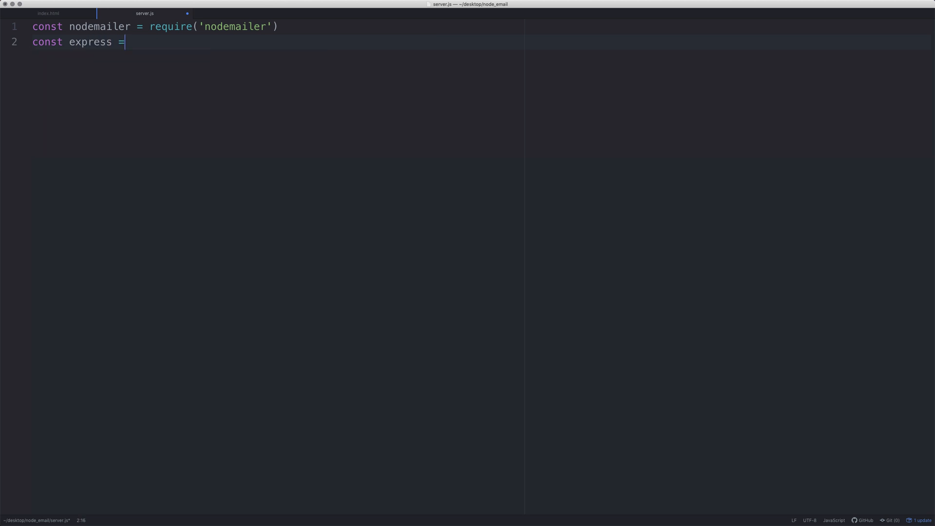
text(requi)
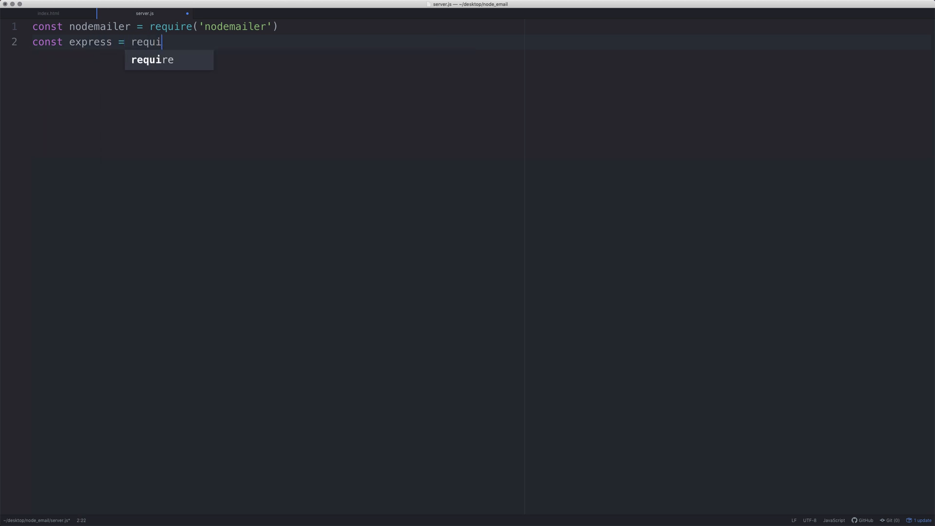
text(re('exr')
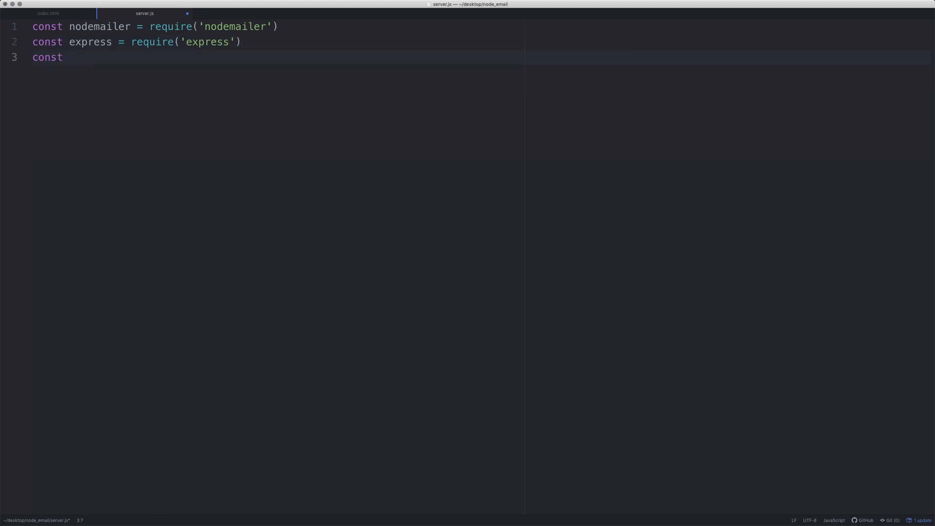
Require bodyParser, create the express app, and require './email.js' as email.
text(bodyPar)
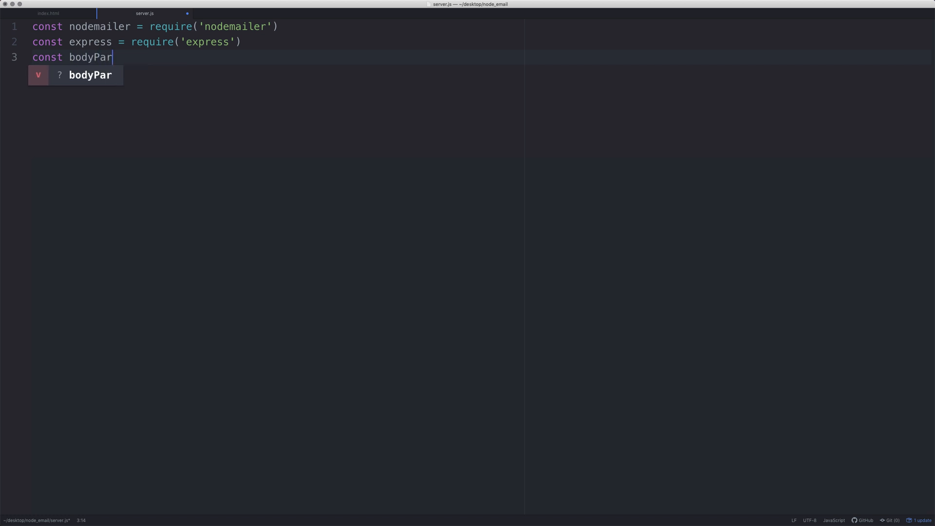
text(ser =)
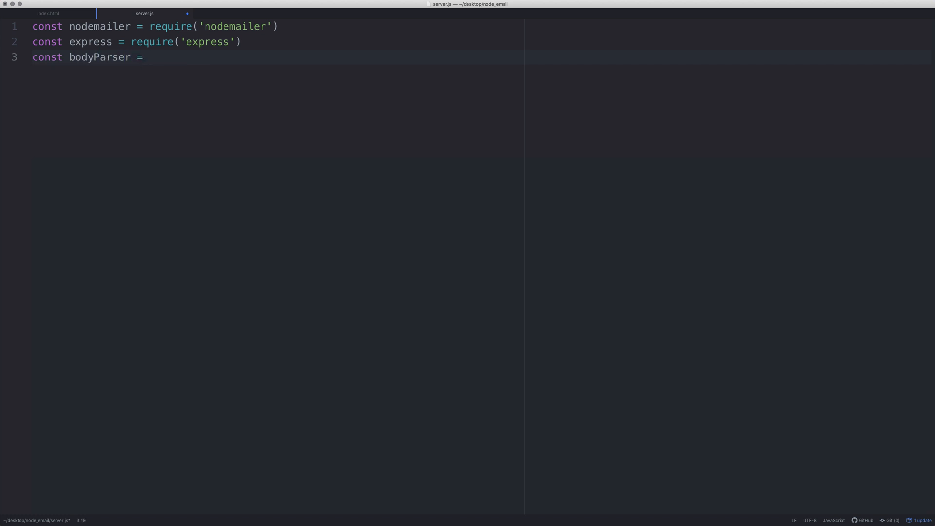
text(require('b)
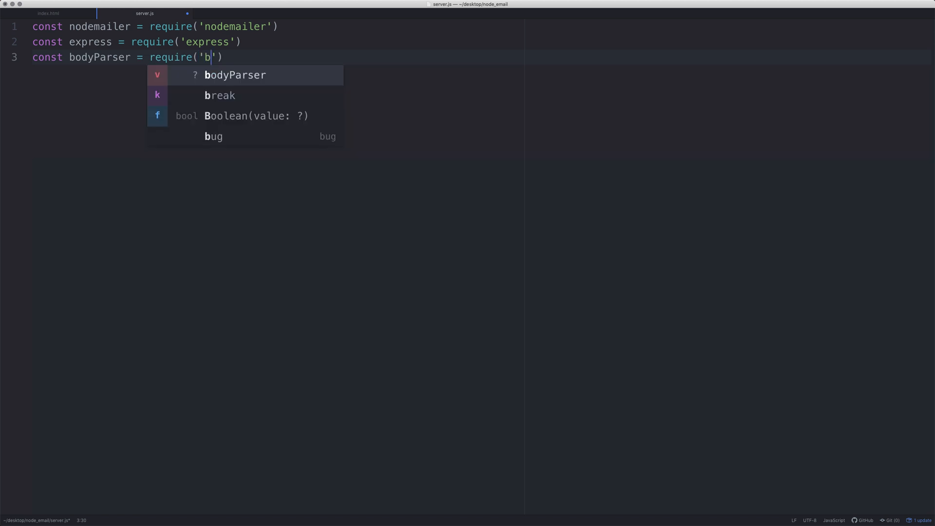
key(Tab)
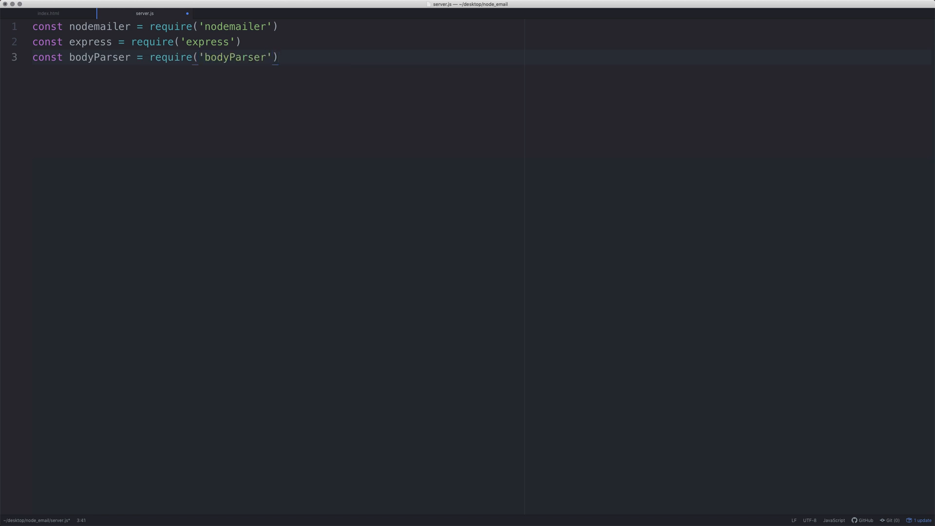
text(const app)
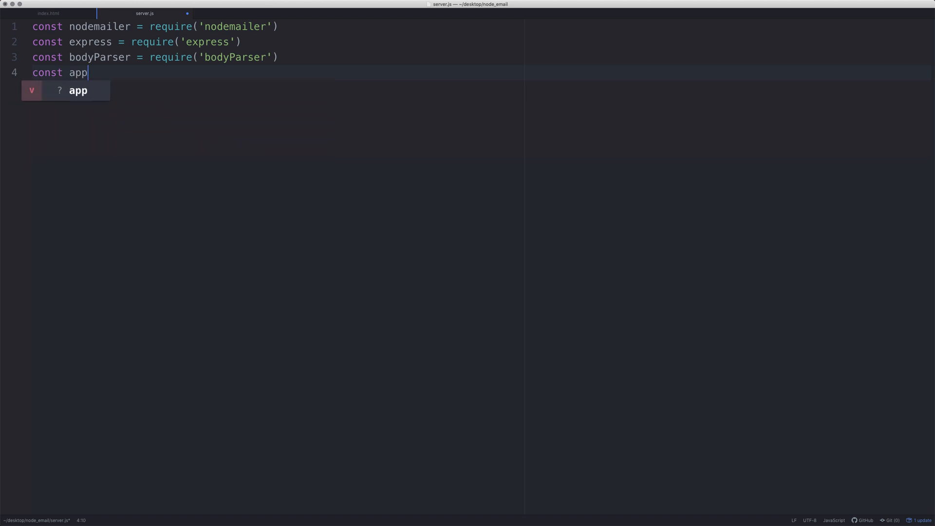
text(= express()
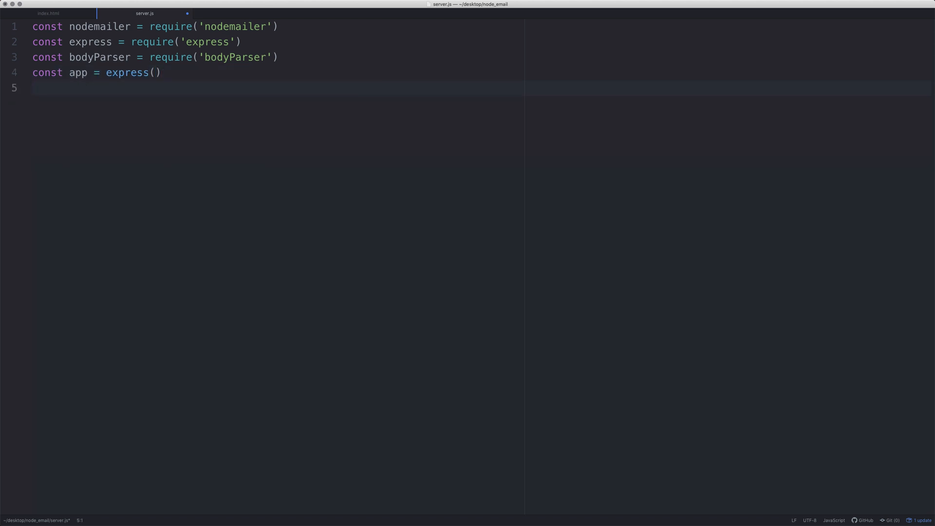
text(const)
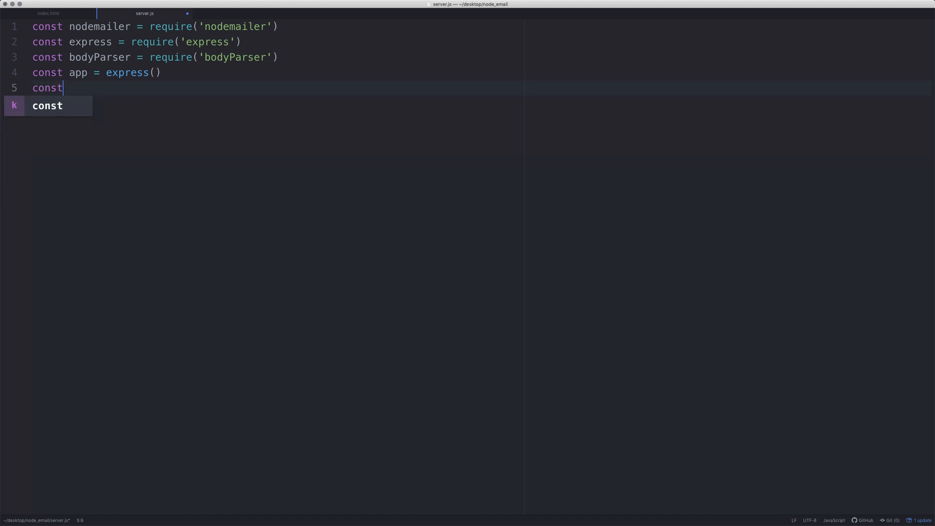
text(email = require(')
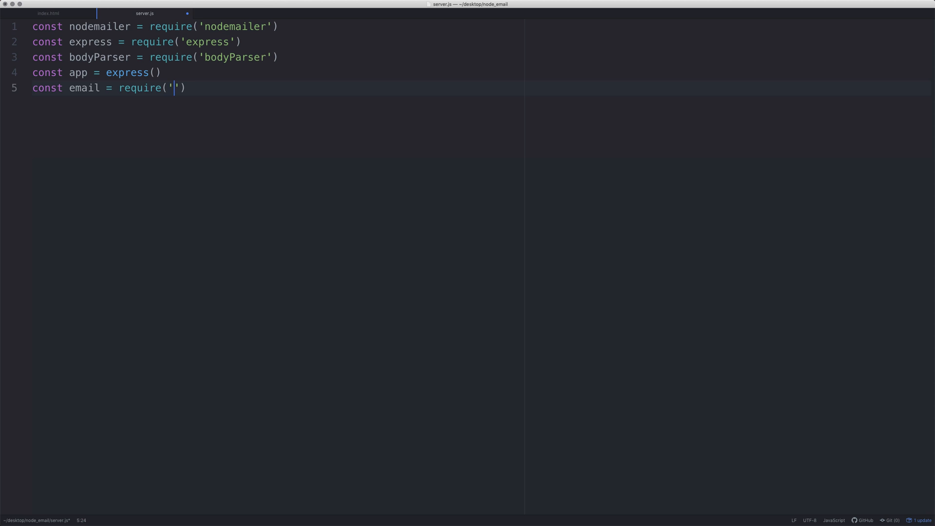
text(.email.js)
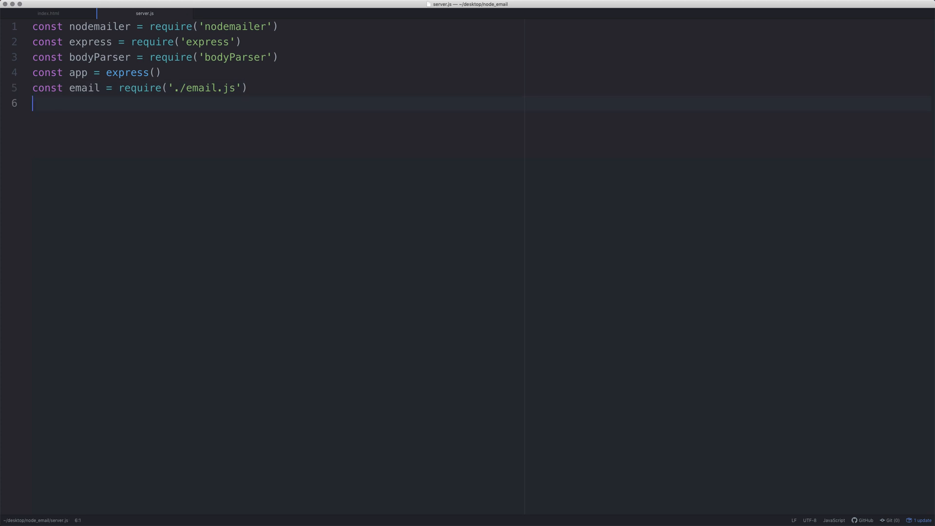
Add app.use(express.static('./public')) to serve the public folder.
text(app.)
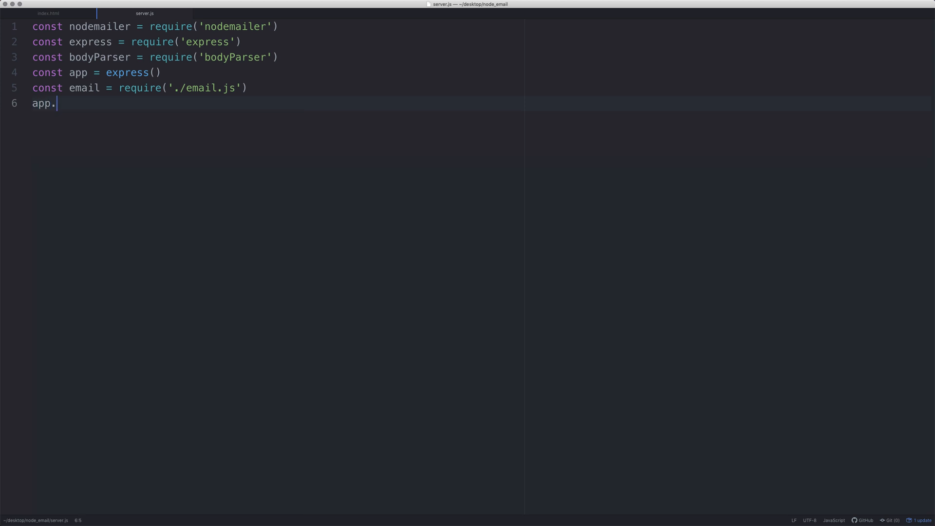
text(use())
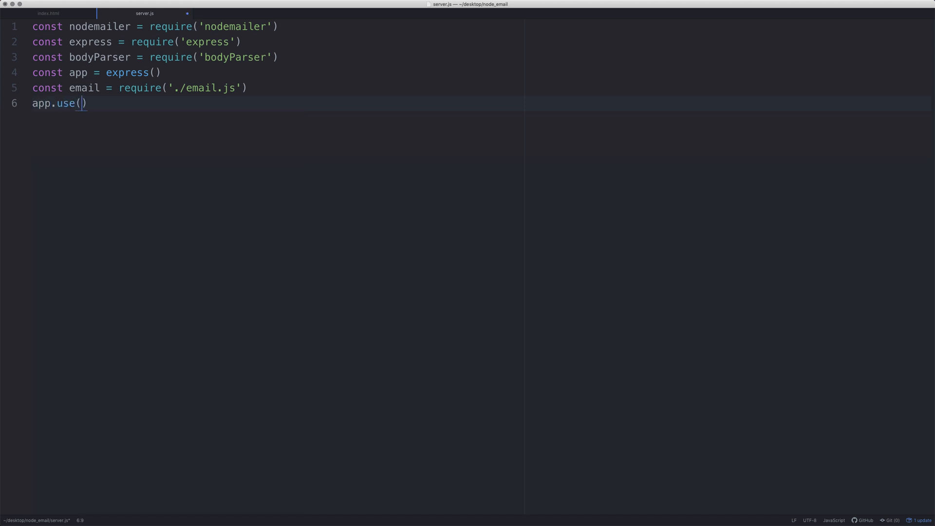
text(expres)
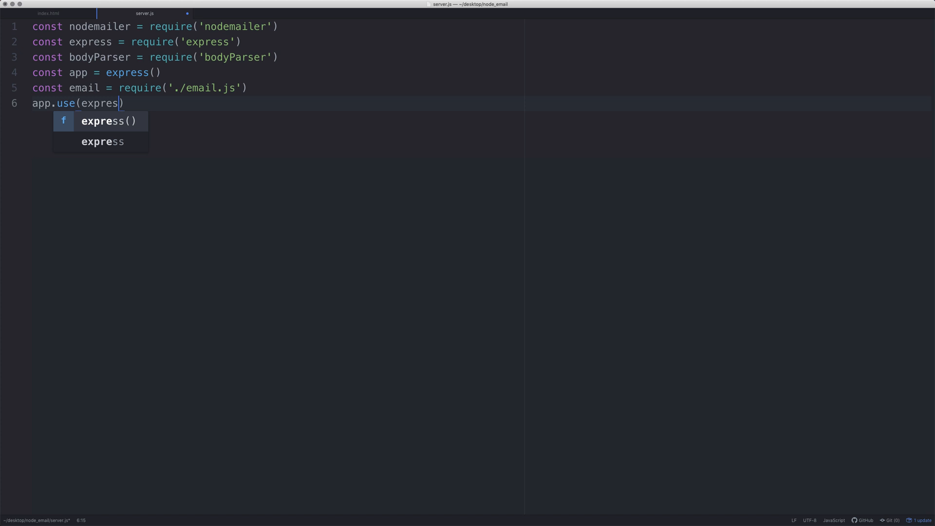
text(s.)
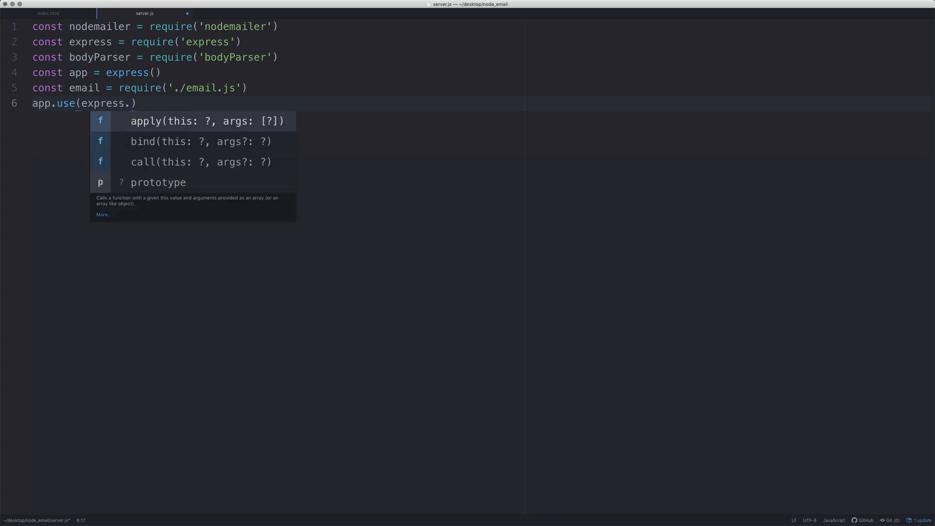
text(stat)
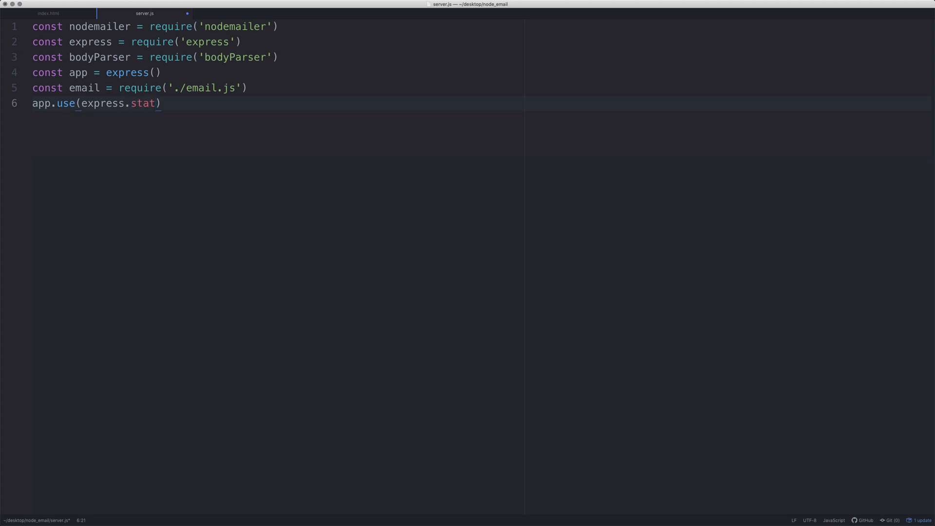
text(ic('/')
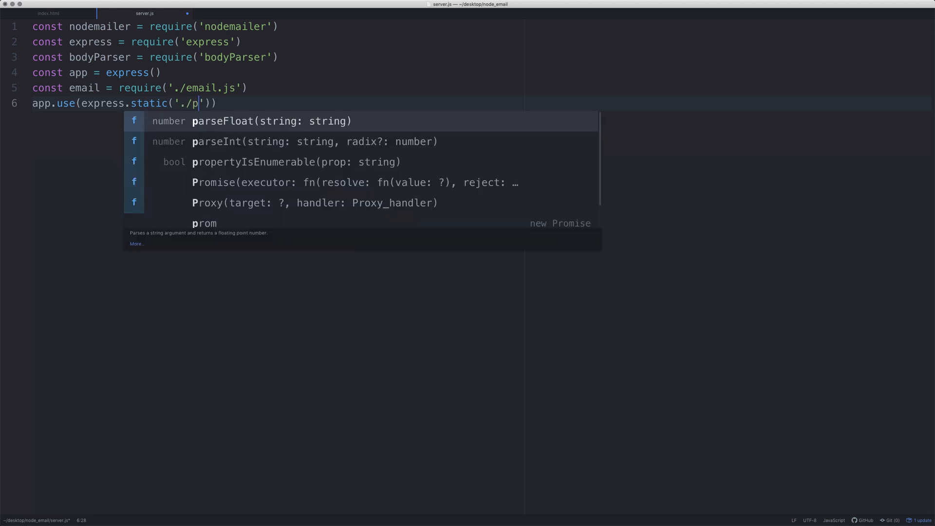
key(escape)
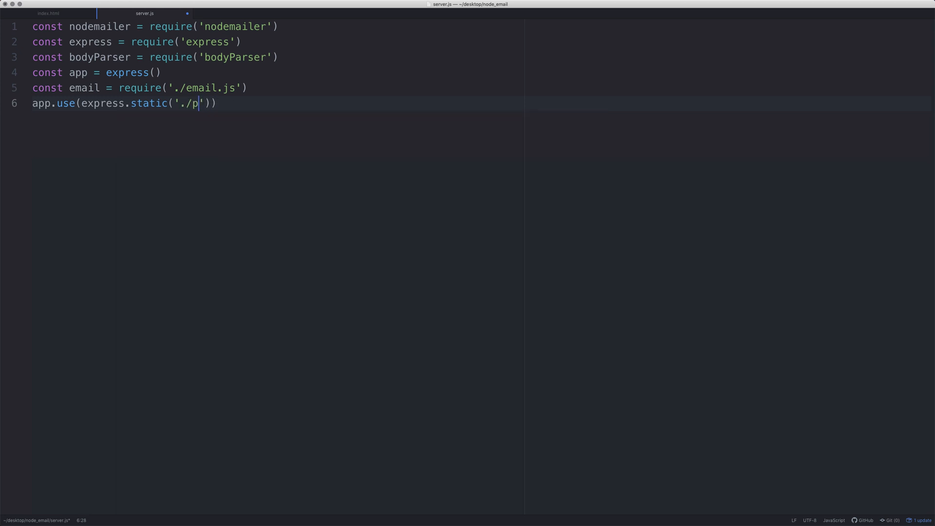
text(ublic)
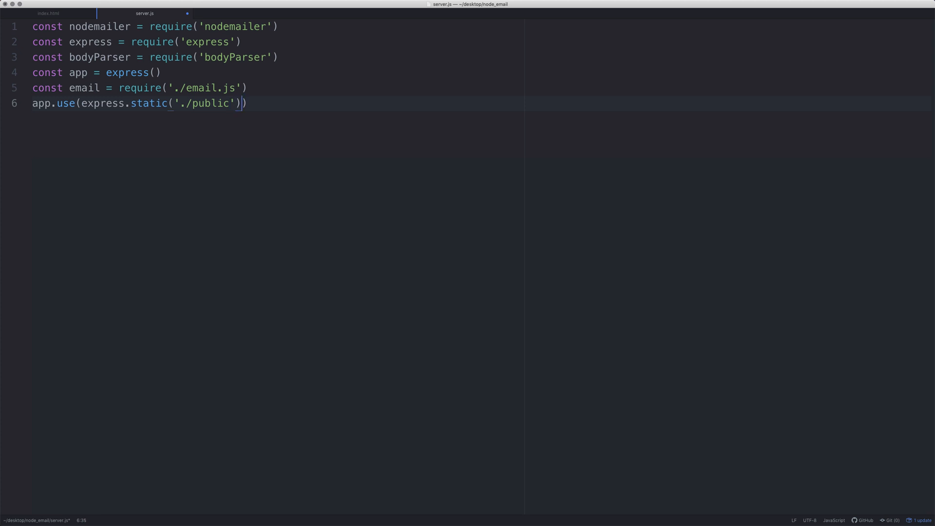
Register bodyParser.json() and bodyParser.urlencoded({ extended: true }) middleware.
text(app.use()
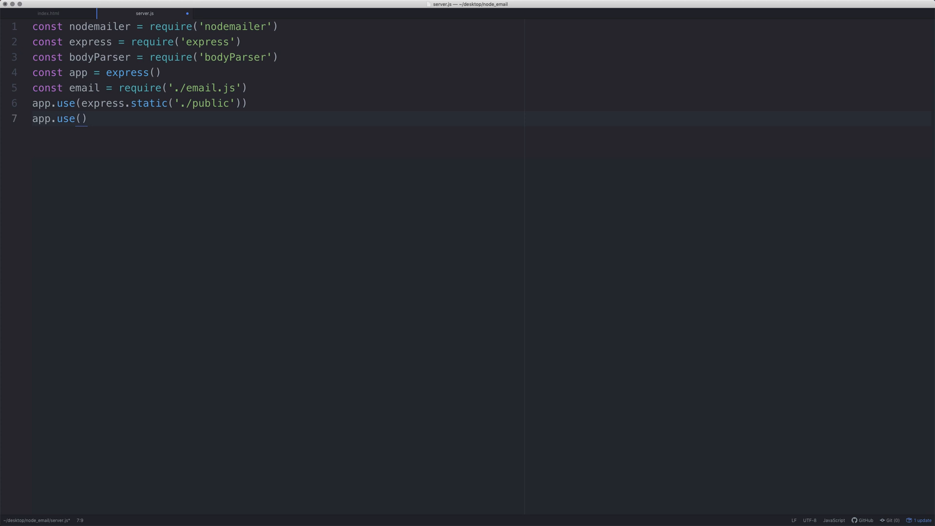
text(bodyParser)
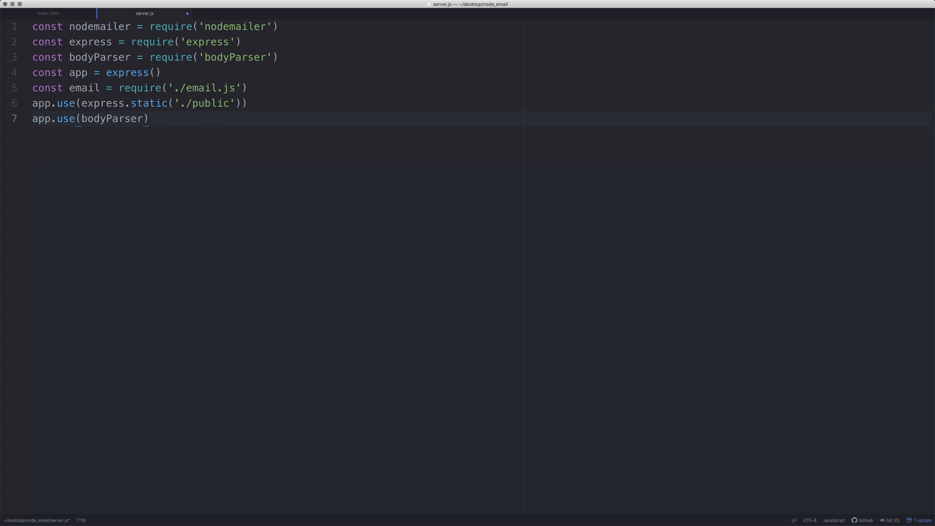
text(.json())
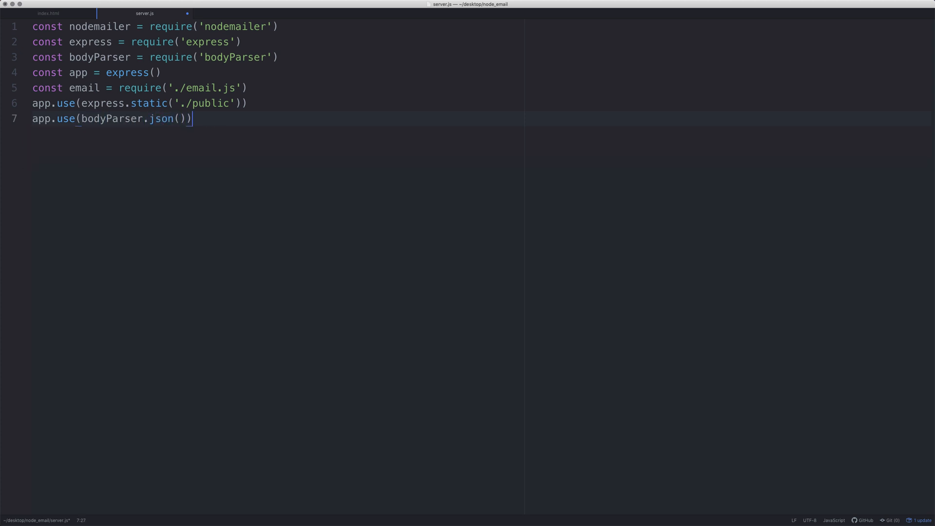
text(app.use)
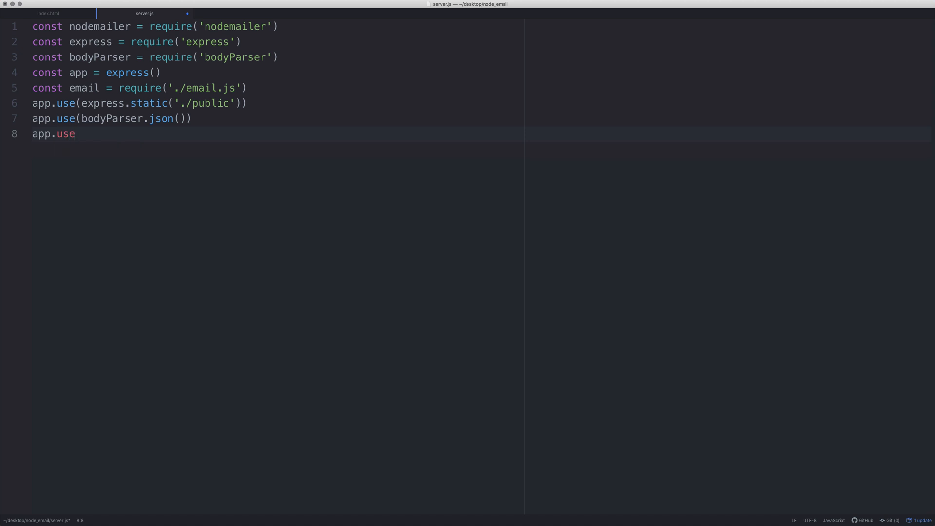
text((bodyParser)
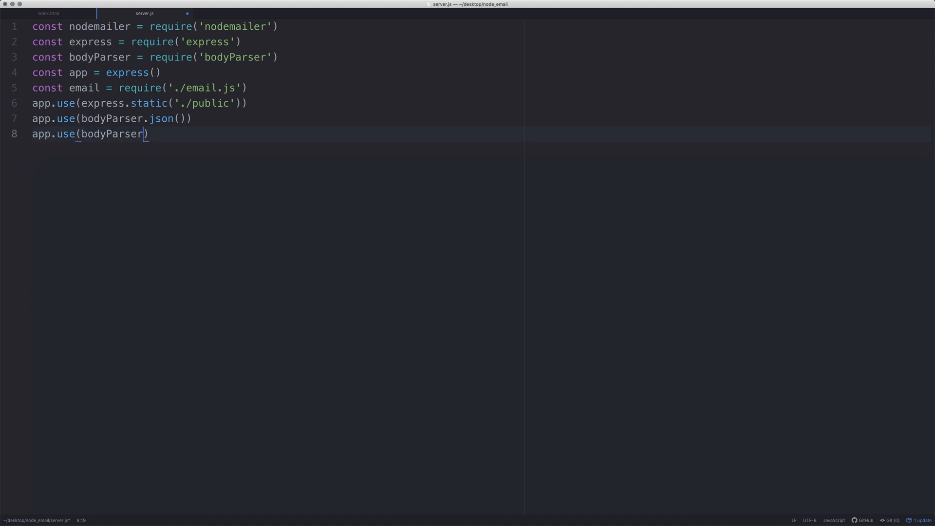
text(.url)
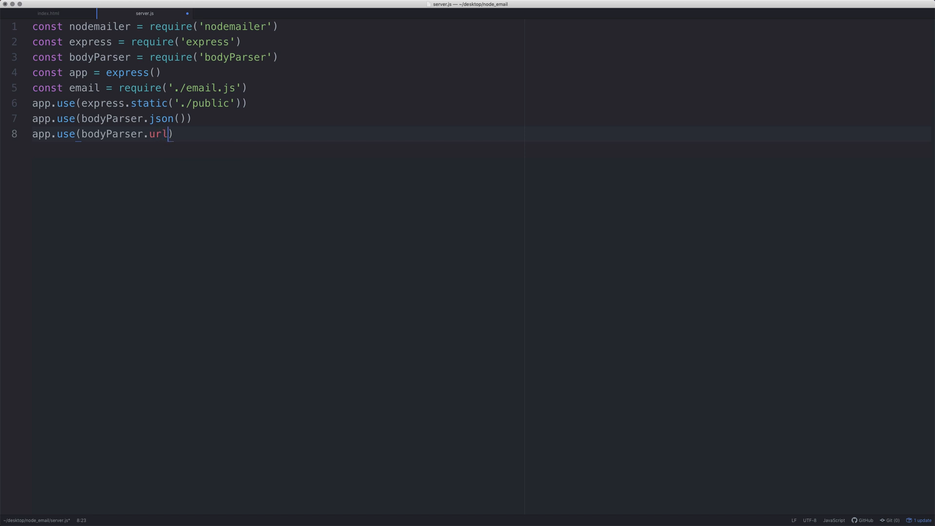
text(encoded({)
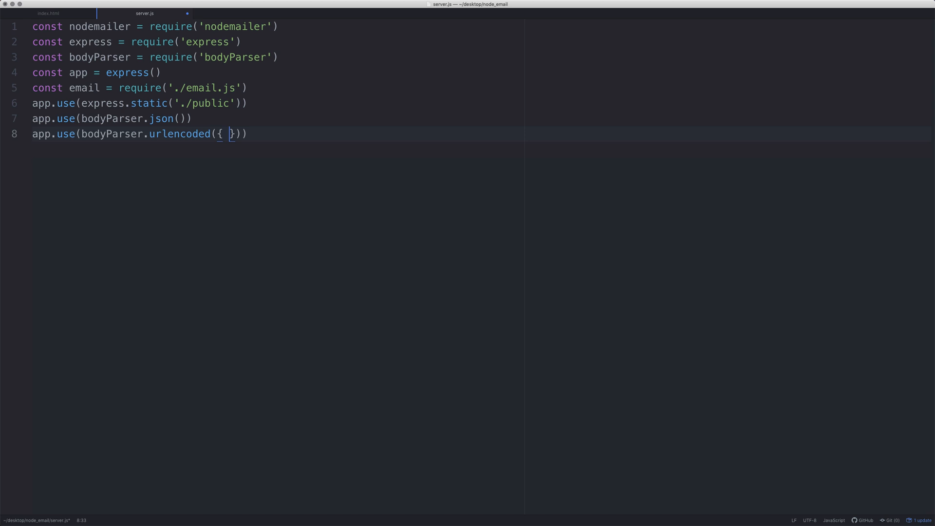
text(exe)
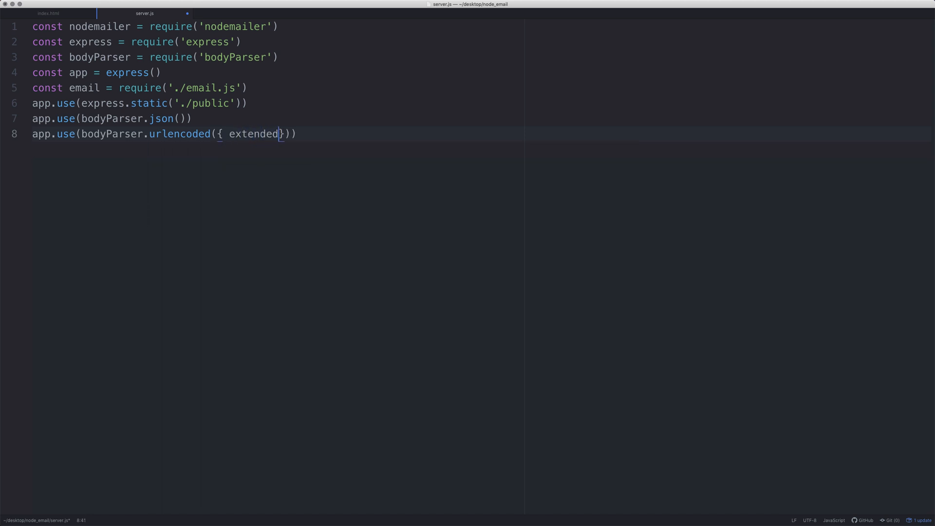
text(: true)
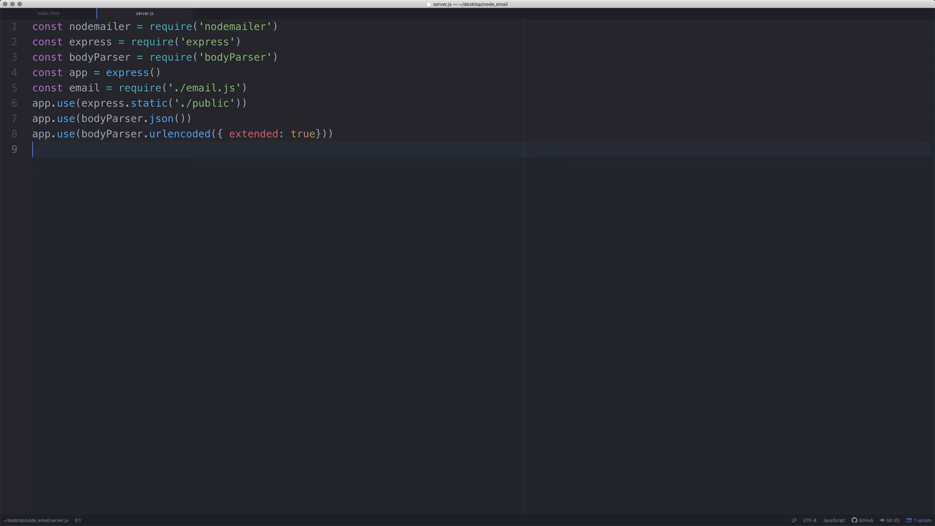
Add an app.listen call on port 8100 with an arrow-function callback.
key(Enter)
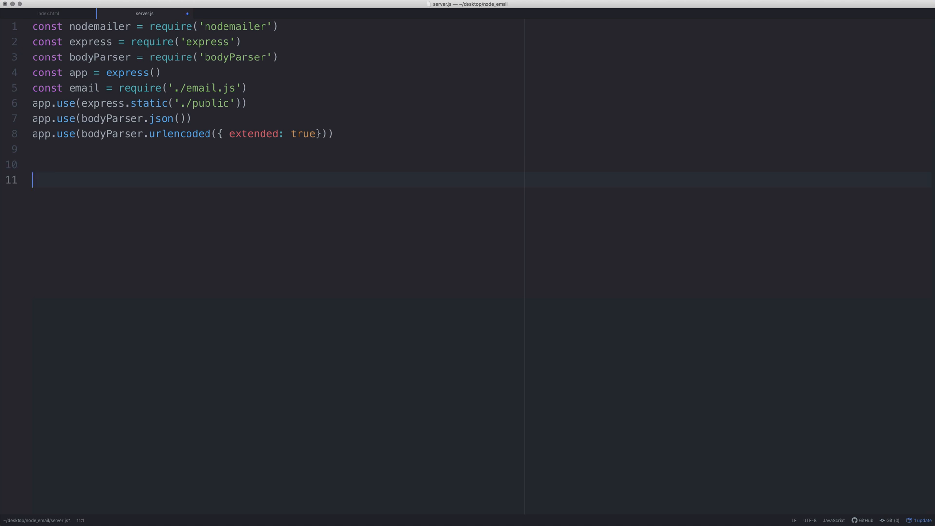
key(Backspace)
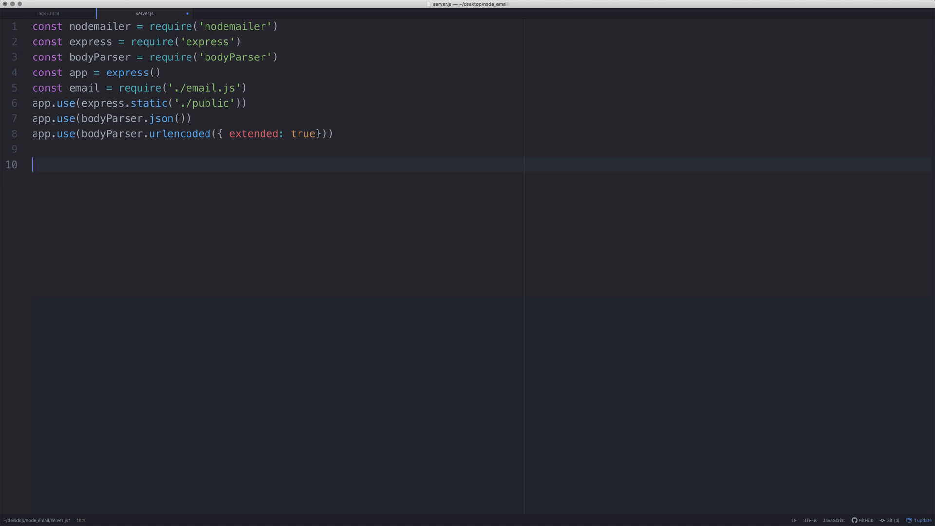
text(app.list)
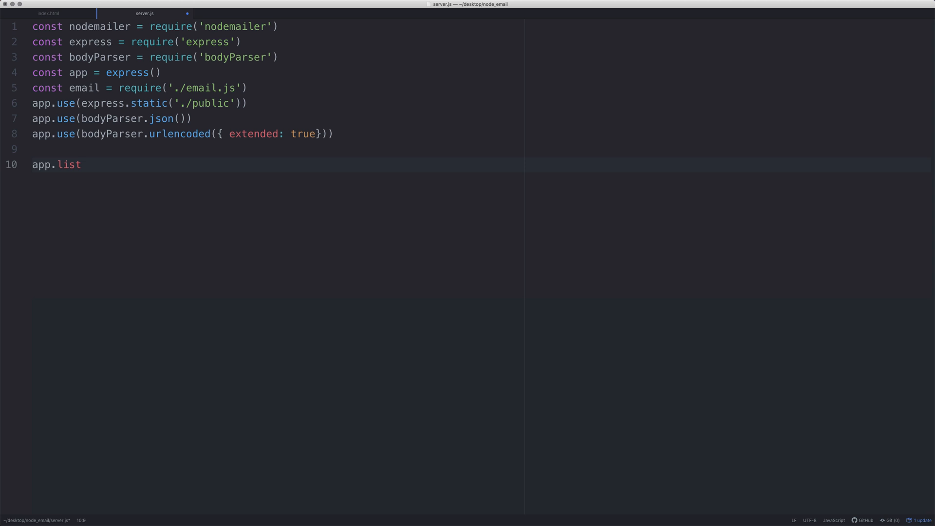
text(en())
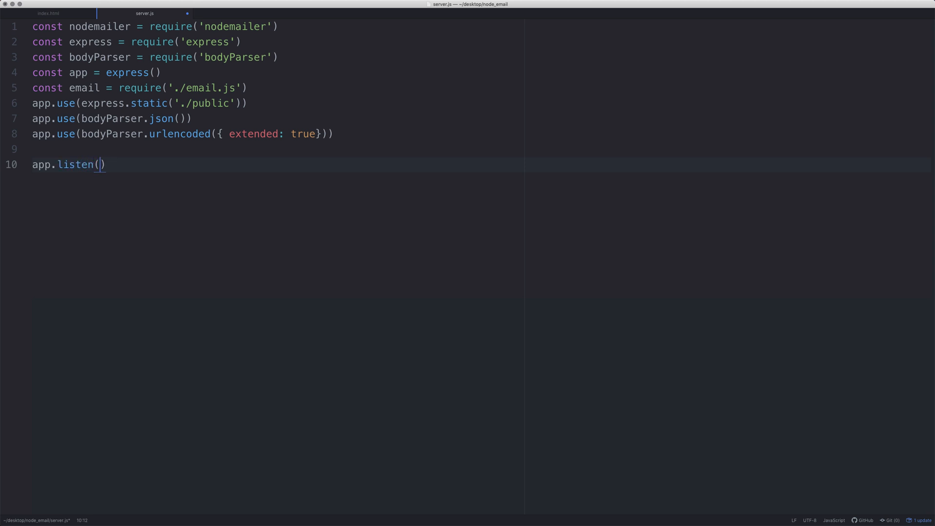
text(8100)
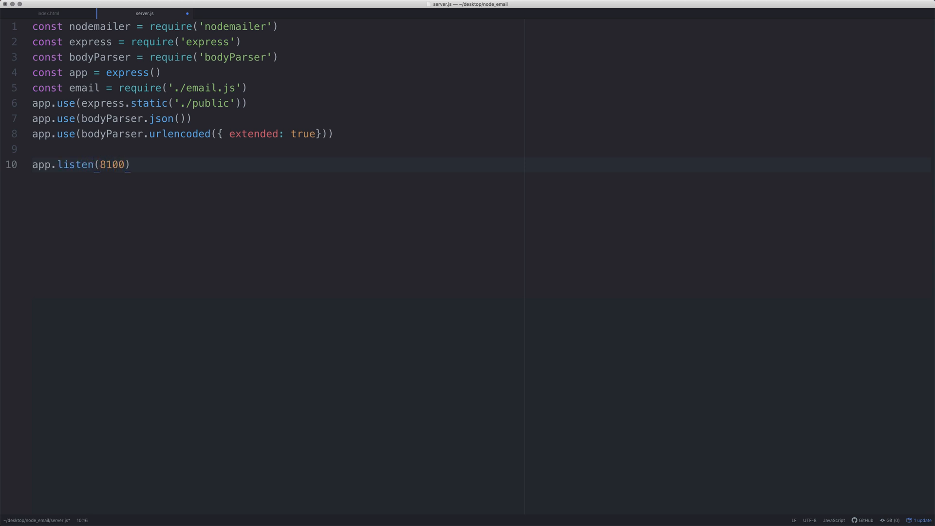
text(, ()
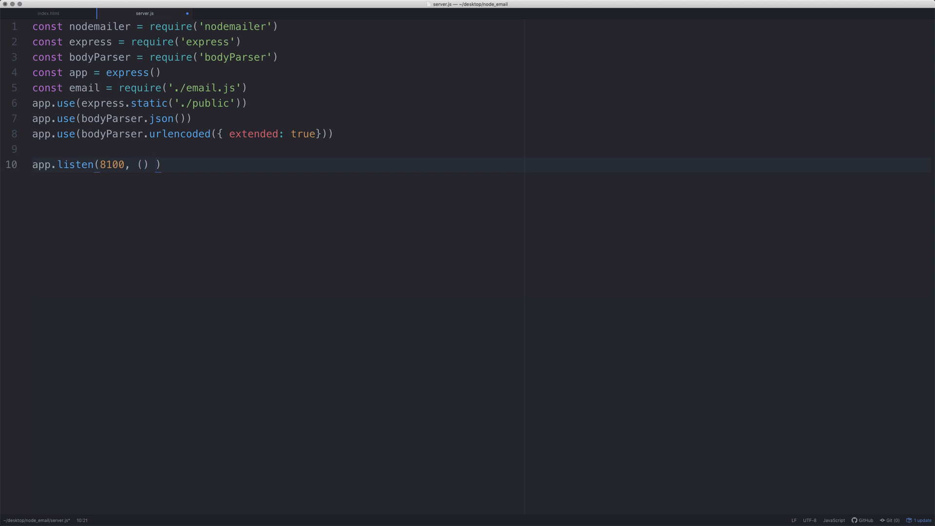
text(=>)
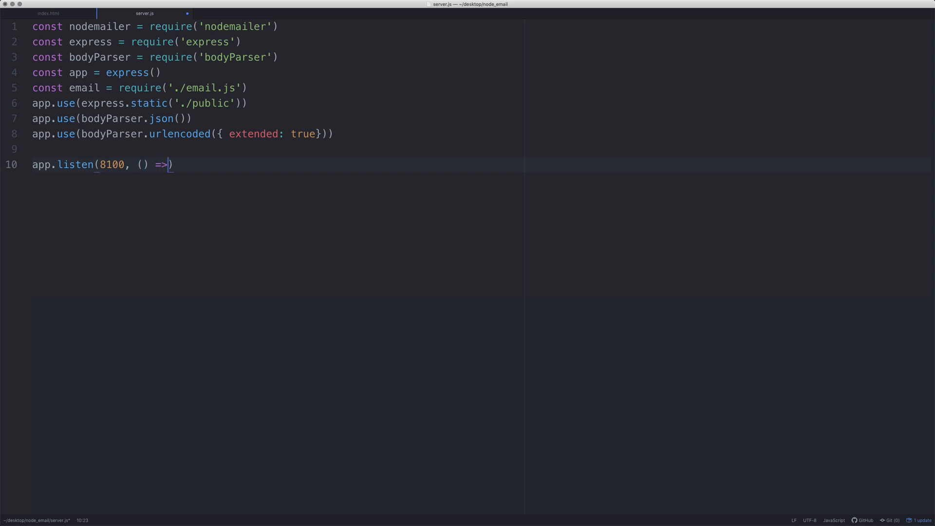
text({)
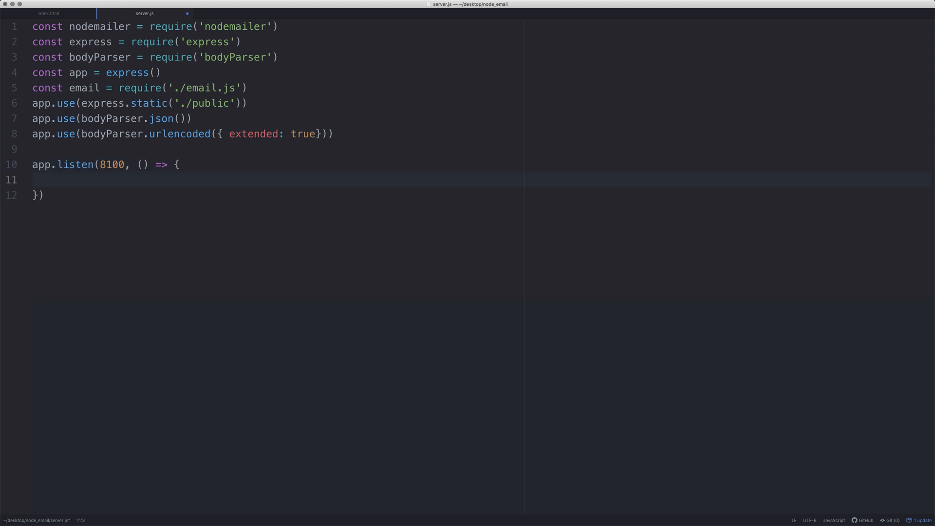
Log 'Server is running @ port 8100' inside the listen callback.
text(console.log('Server is r)
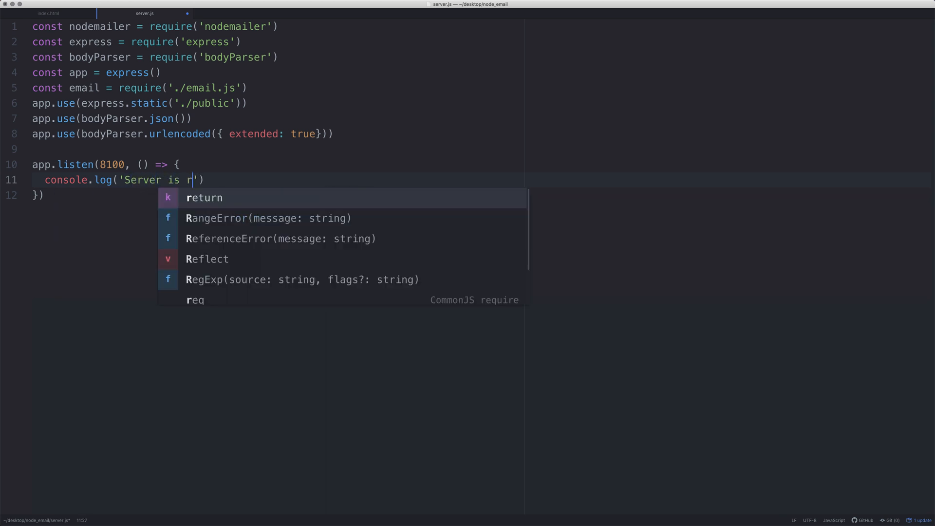
text(unning @)
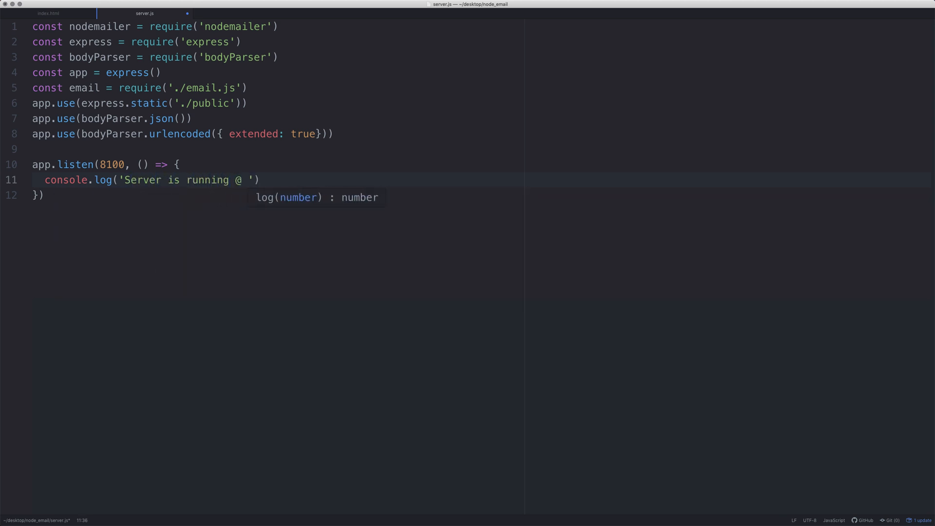
text(local)
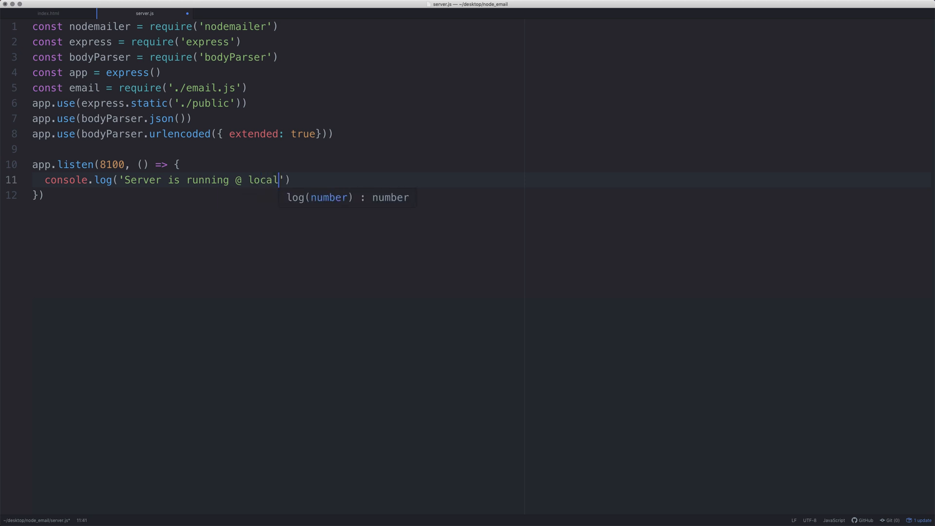
key(Backspace)
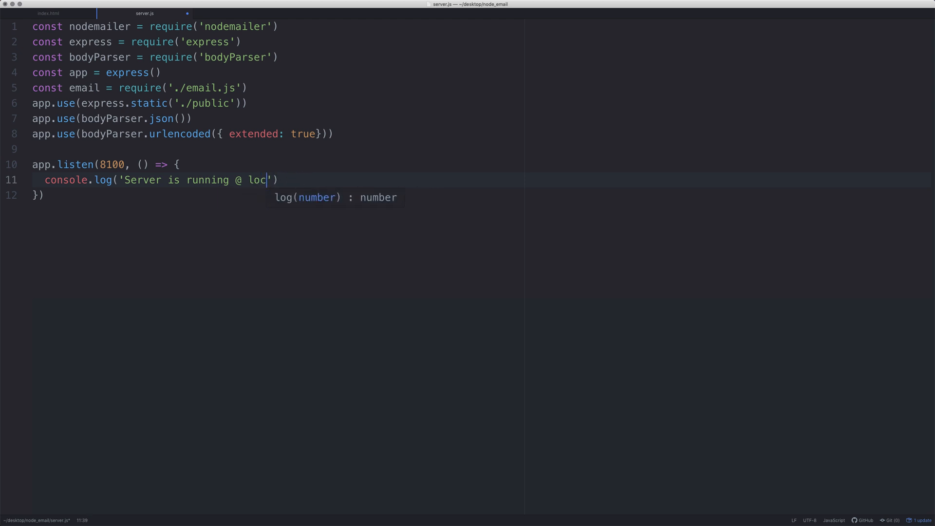
text(port)
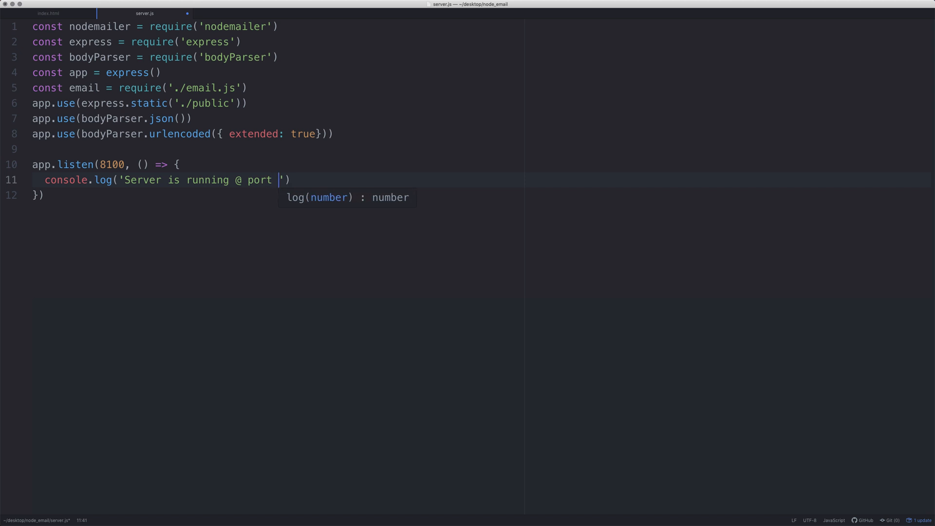
text(8100)
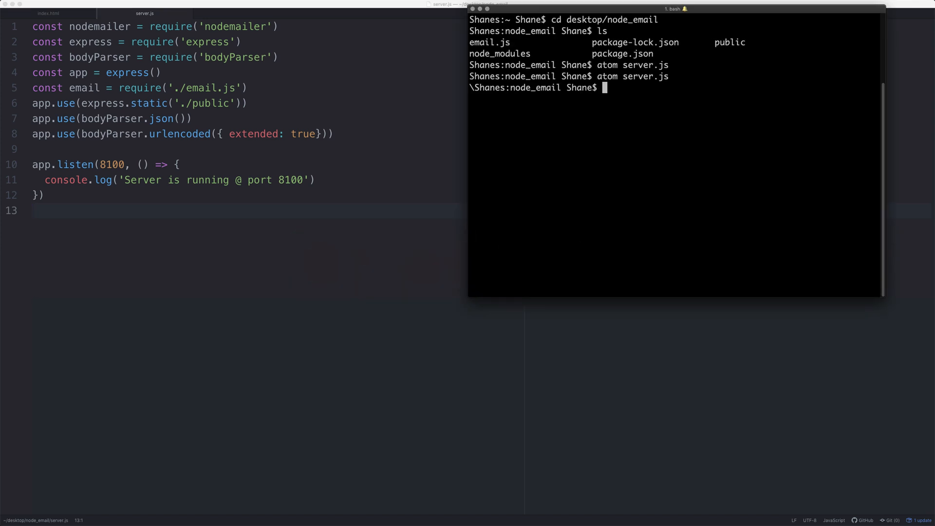
Run node, then change the require to 'body-parser' and save server.js.
text(node)
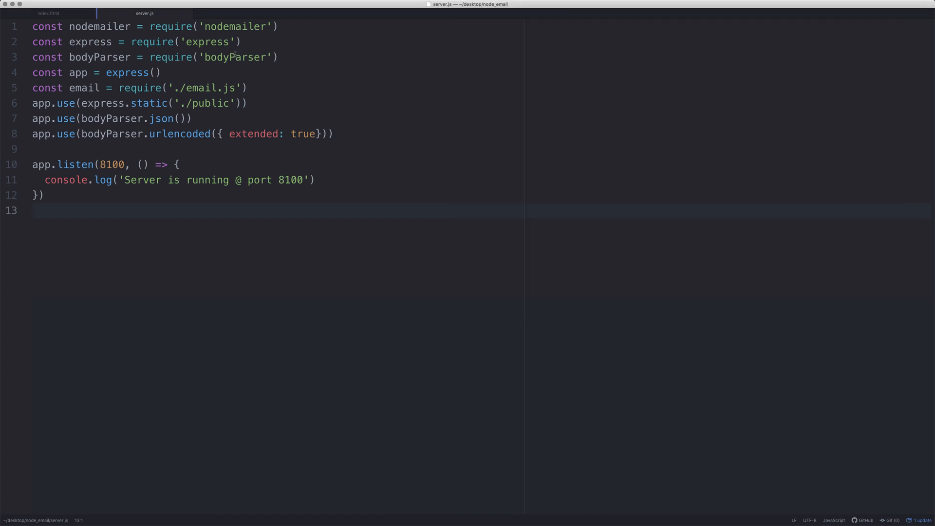
text(body-parser)
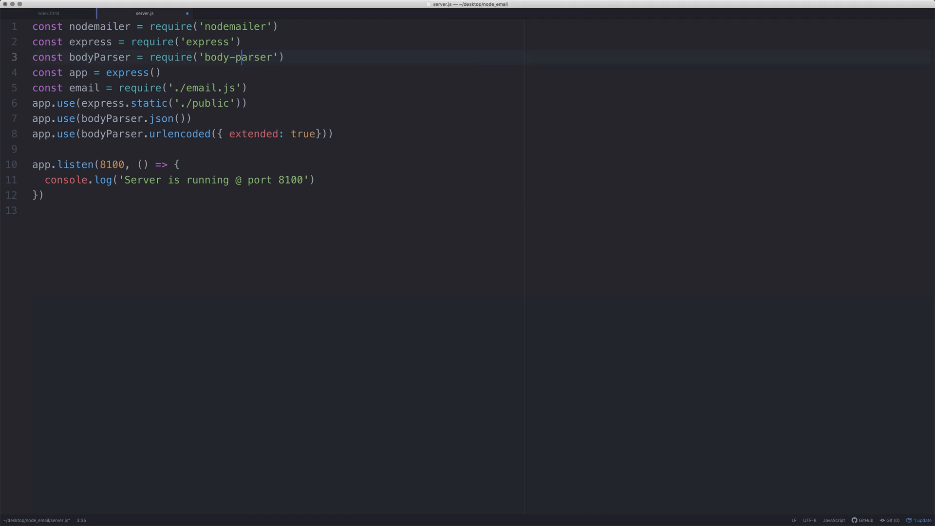
key(cmd+s)
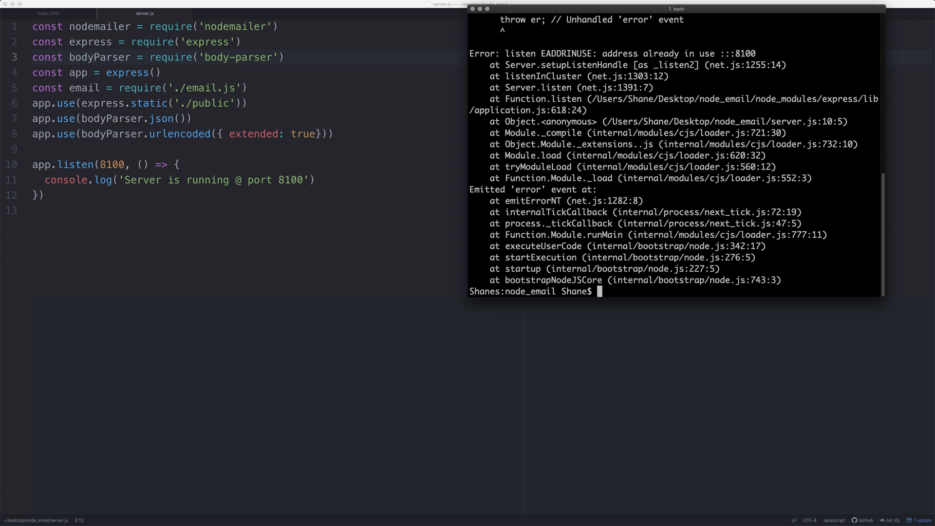
Kill all node processes with sudo killall, then run node server.js.
text(sudo killall node -9)
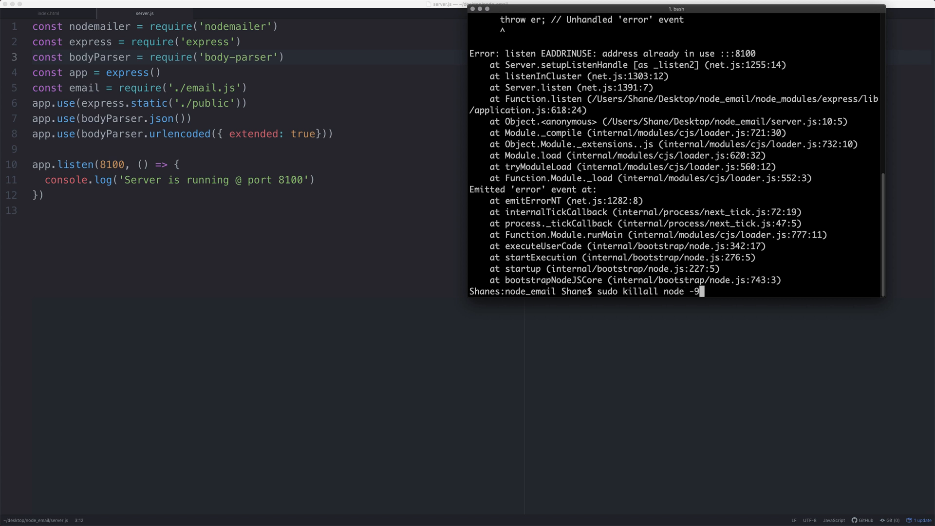
key(enter)
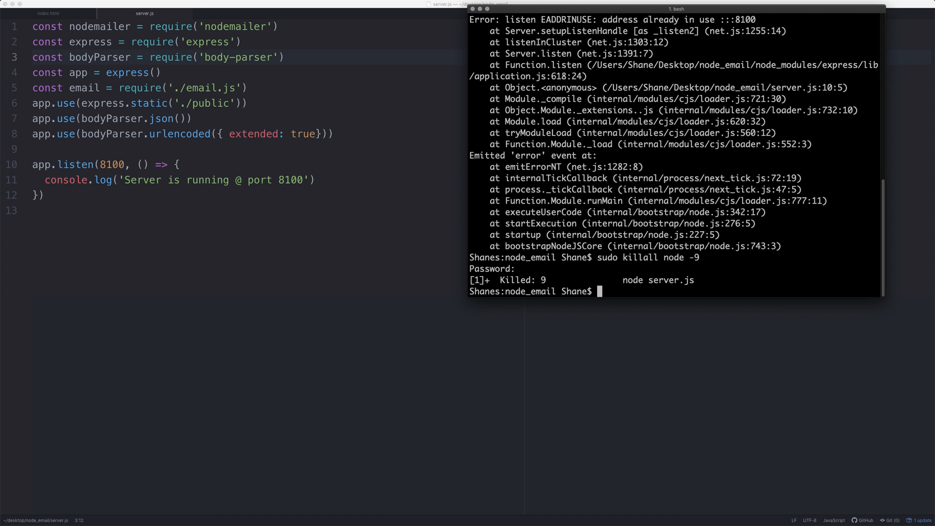
text(node server.js)
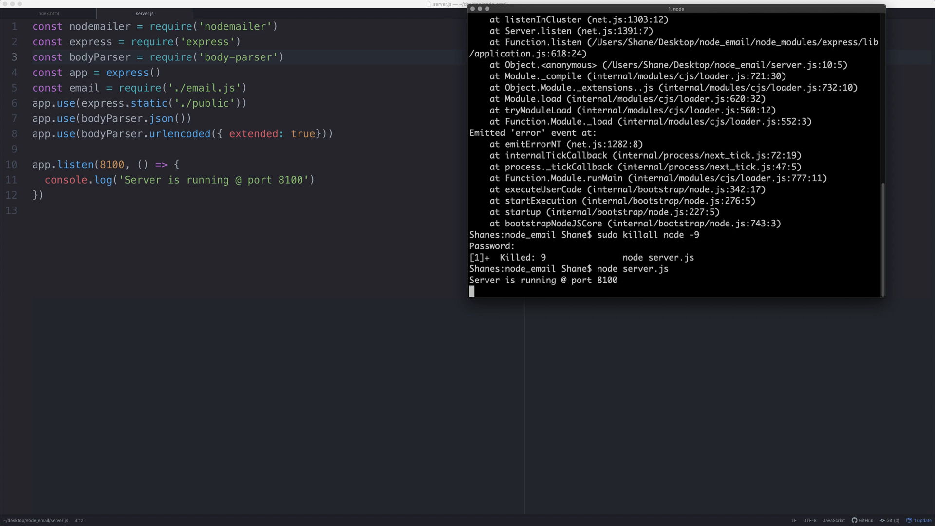
mouse_move(242, 285)
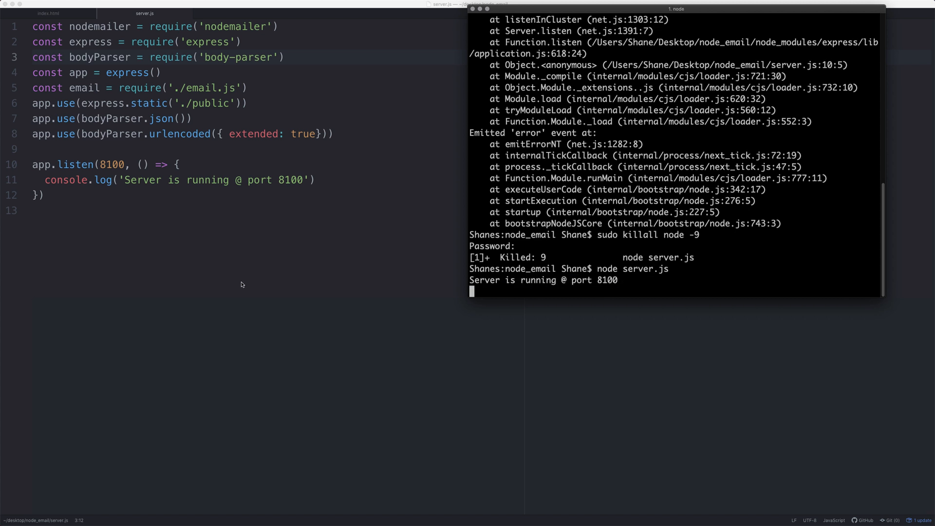
mouse_move(388, 335)
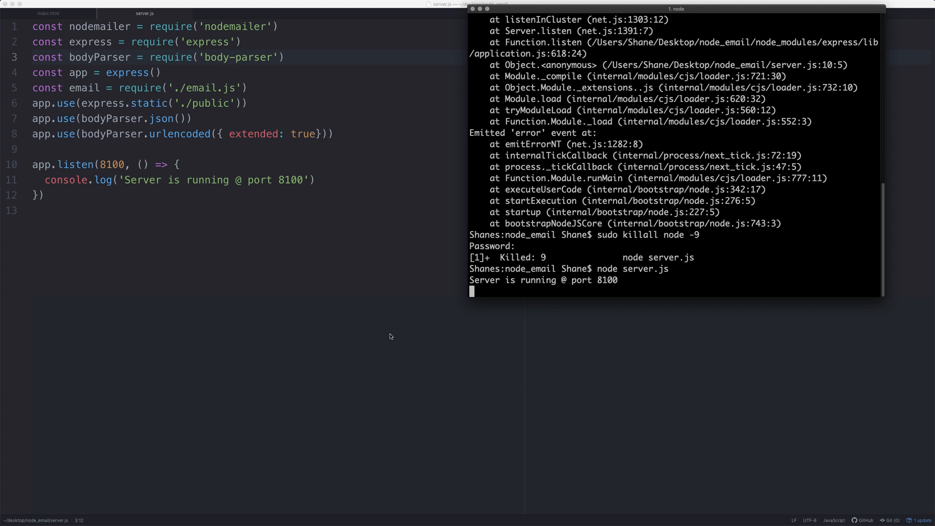
mouse_move(365, 275)
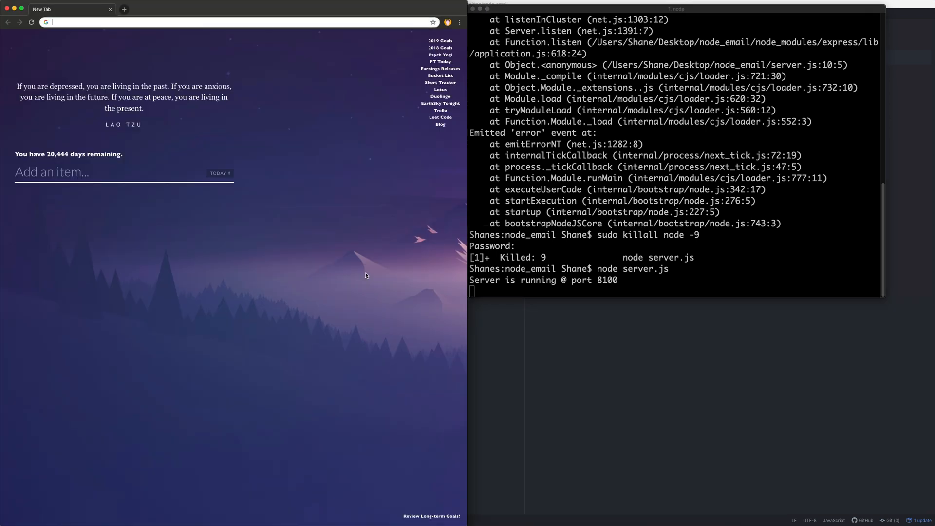
Load localhost:8100 in Chrome, select the recipient field, and return to Atom.
text(localhost:6565)
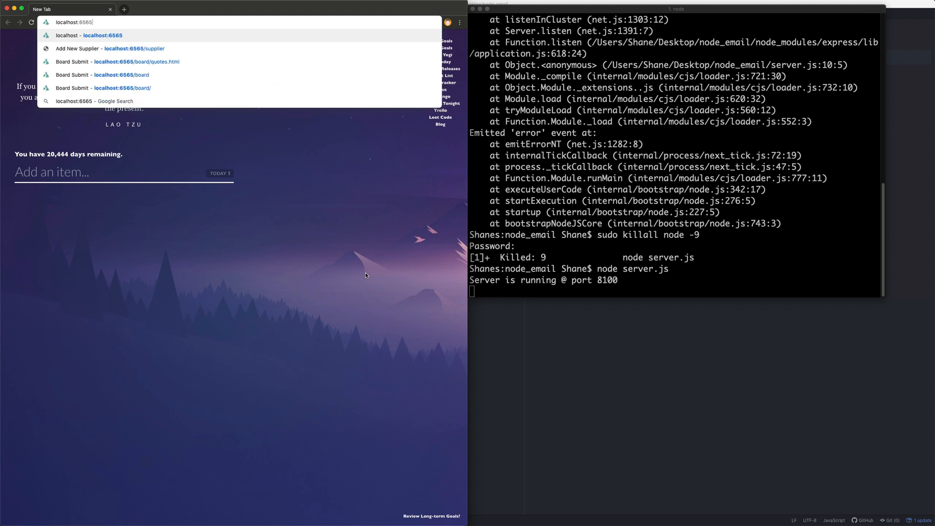
text(localhost:8100)
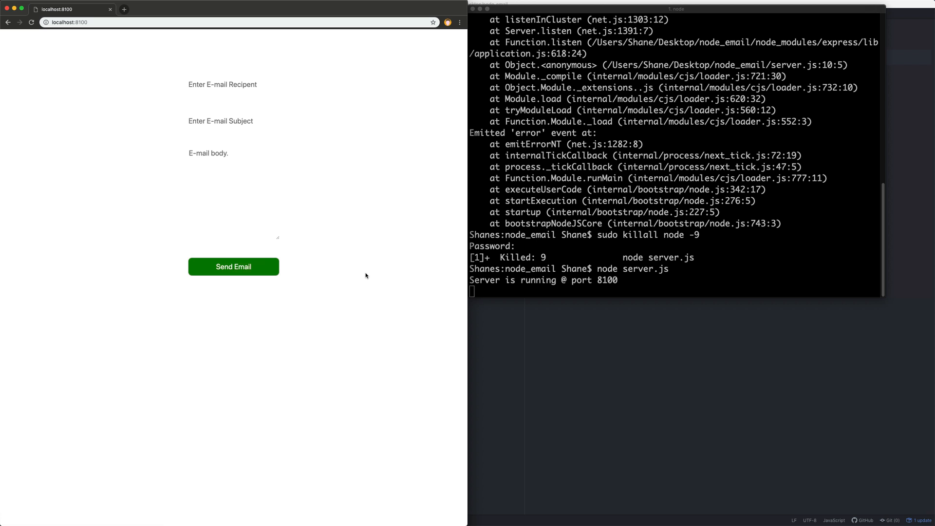
click(233, 84)
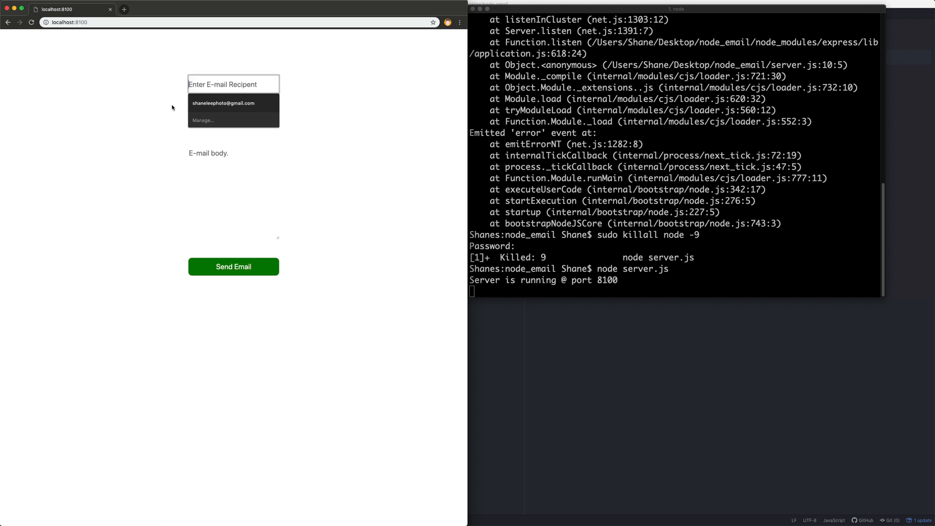
click(391, 204)
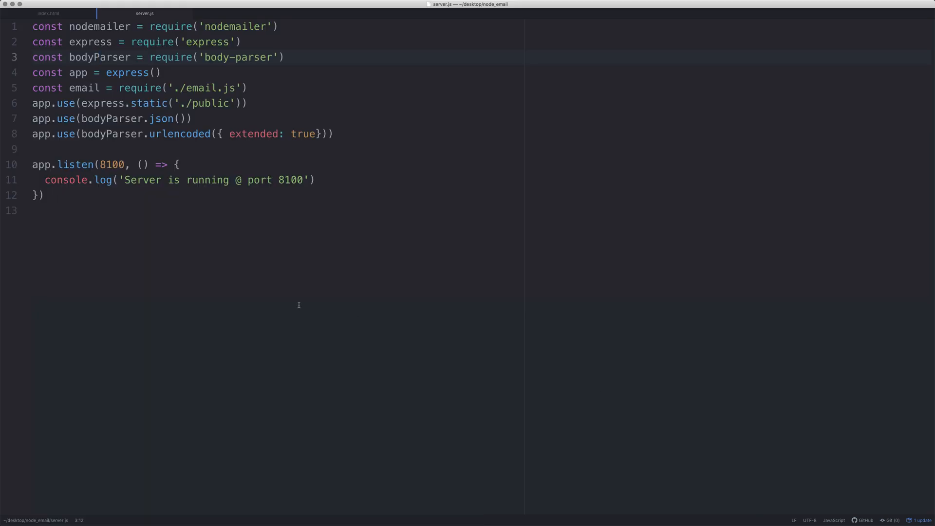
Insert blank lines after the line-8 middleware, above app.listen.
key(enter)
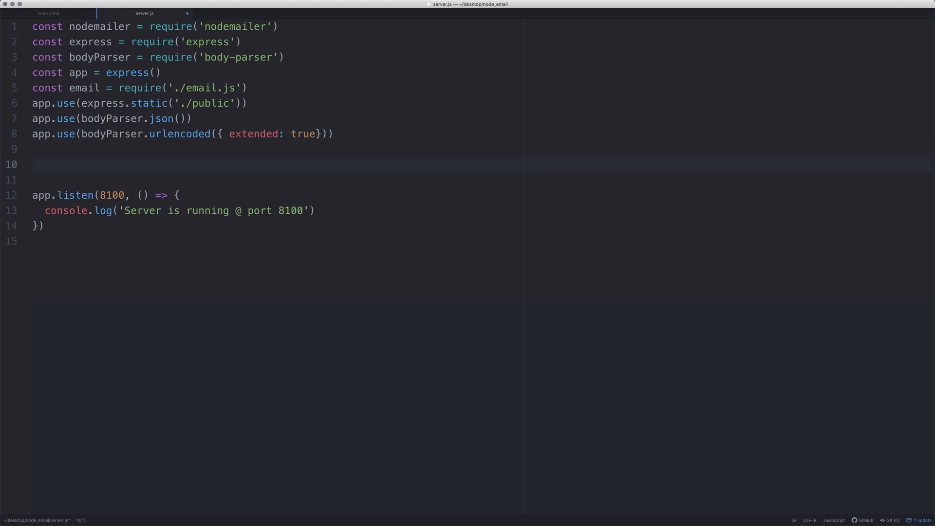
click(35, 164)
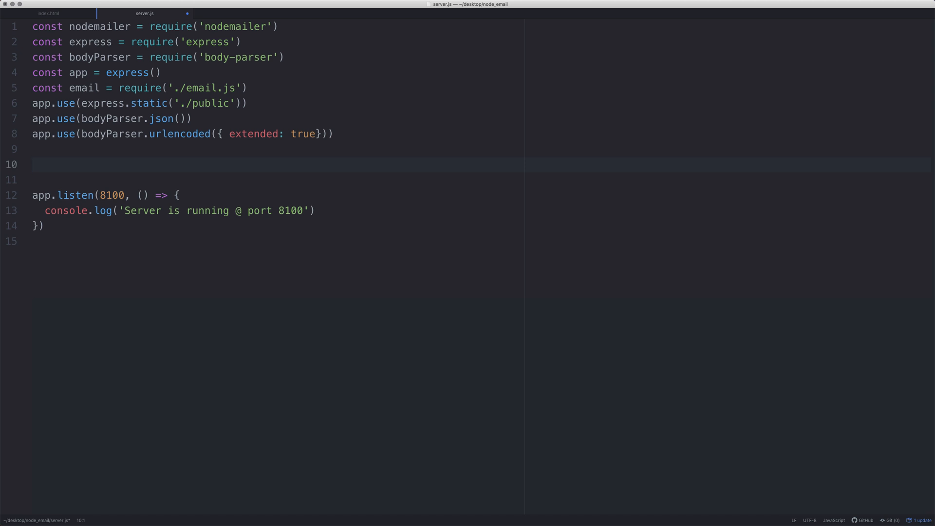
click(34, 164)
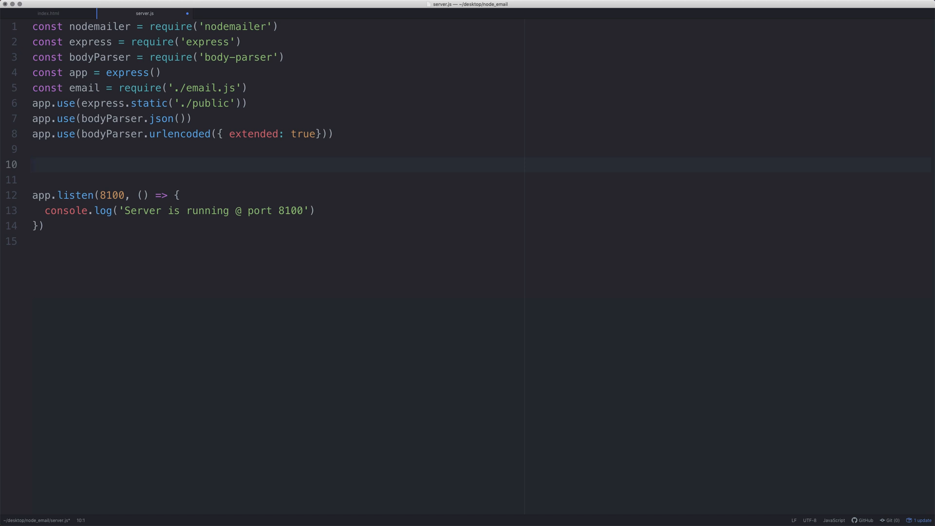
click(32, 165)
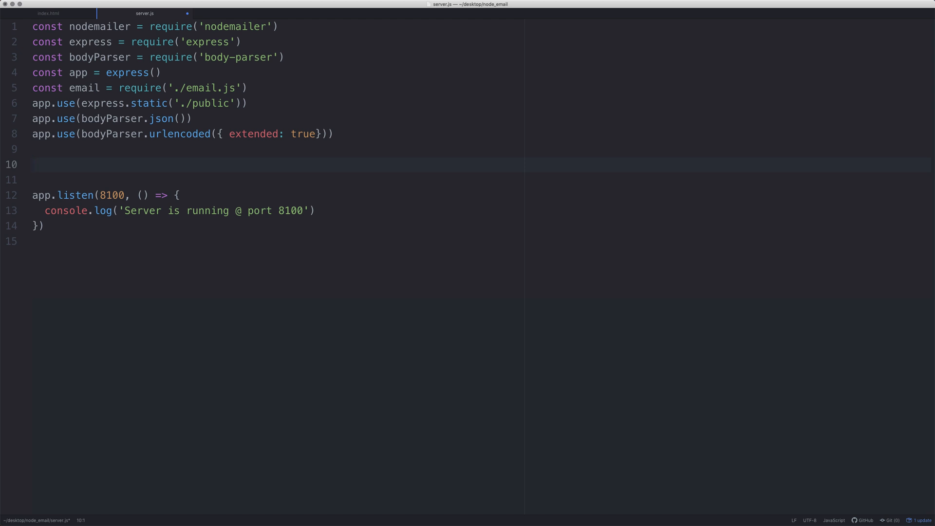
click(33, 164)
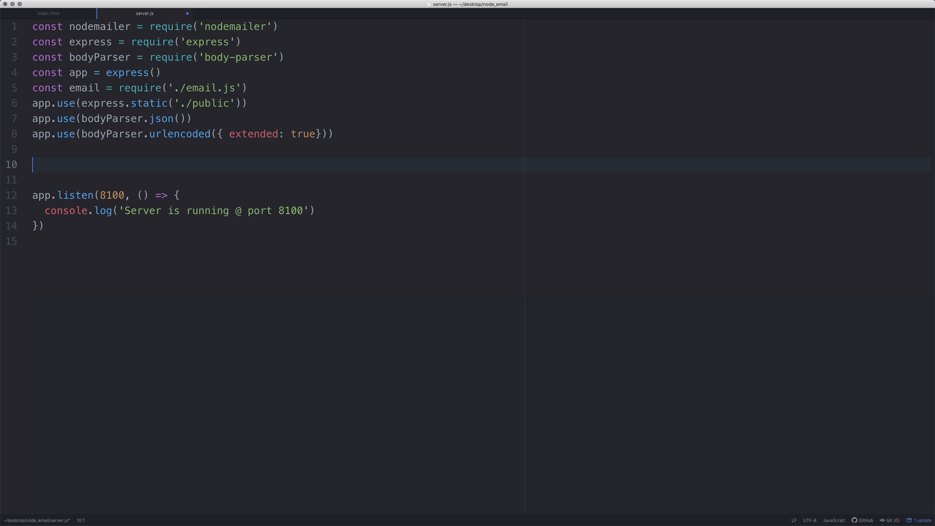
Create a transporter with nodemailer.createTransport using service 'gmail'.
text(const)
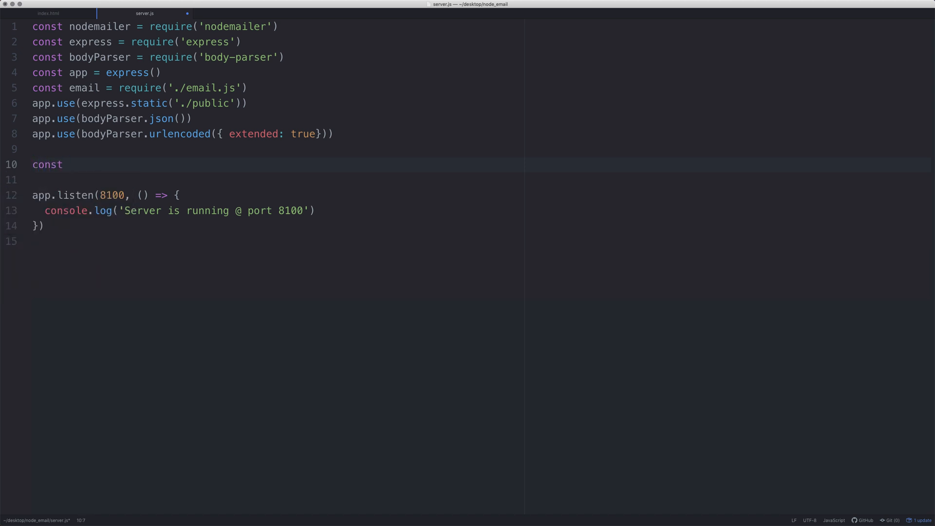
text(trans)
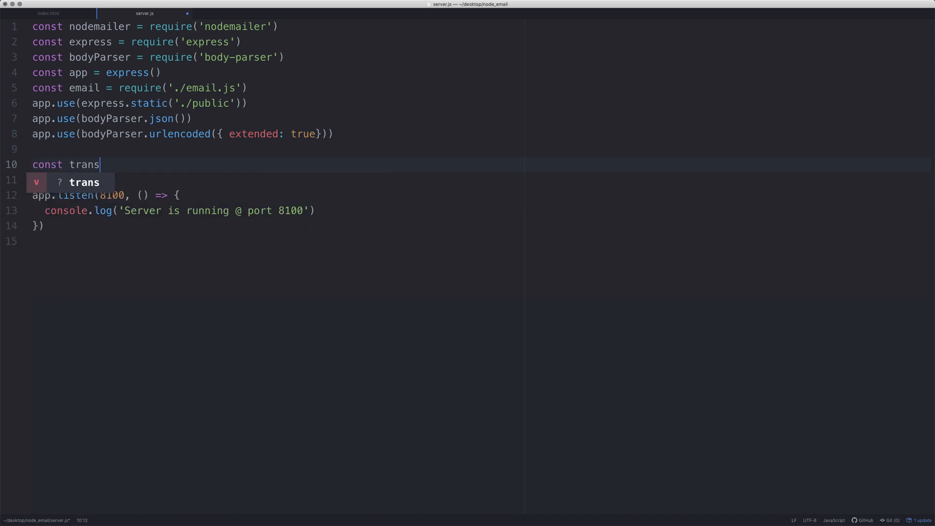
text(port =)
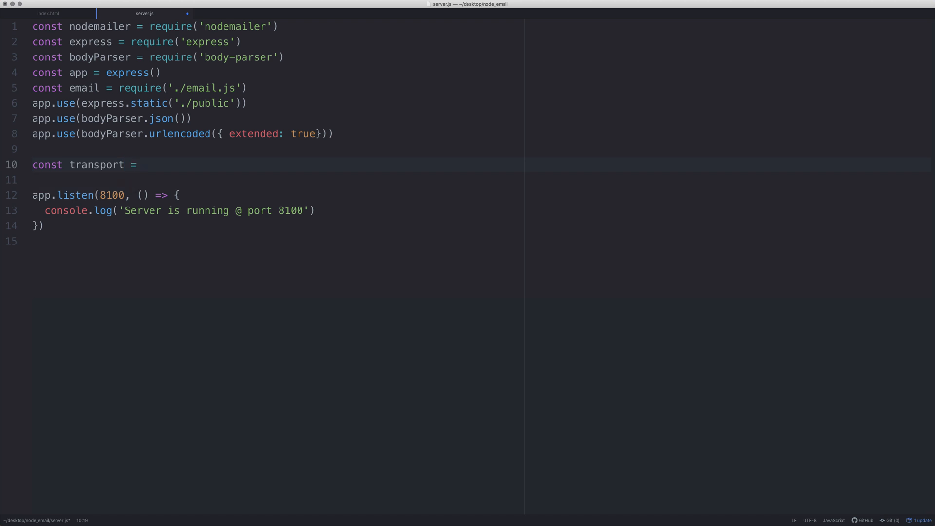
text(nodemailer.)
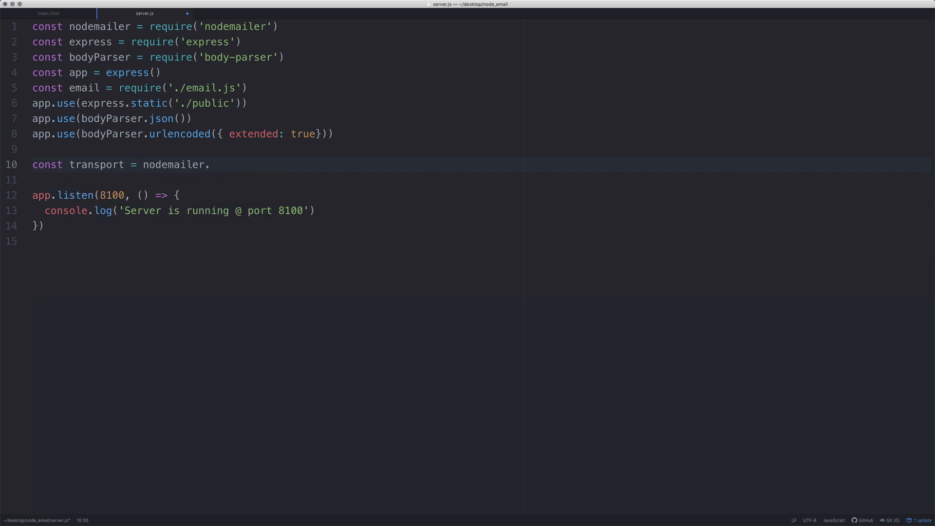
text(createTran)
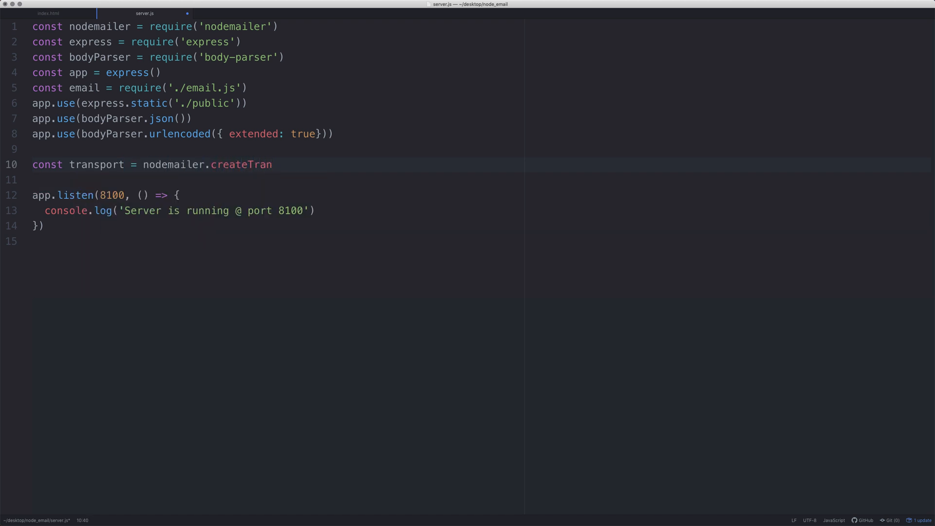
text(sport({}))
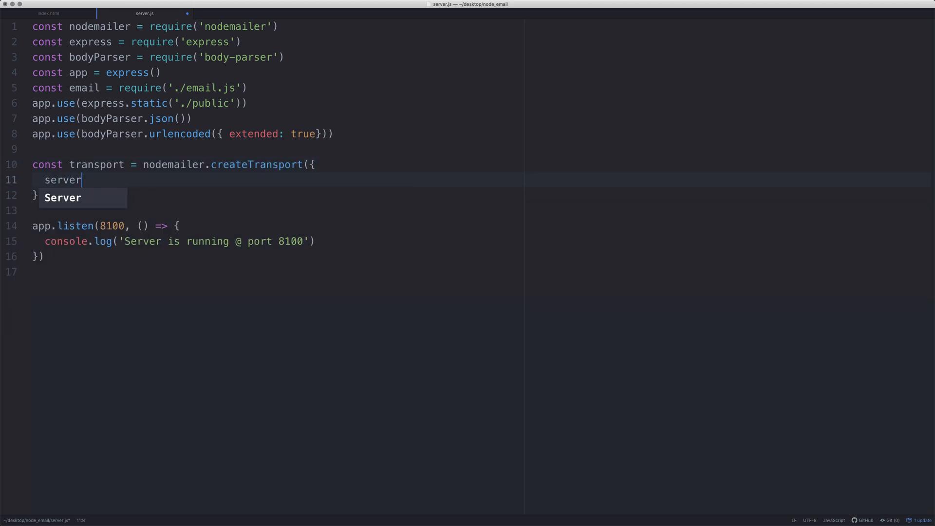
text(ice:)
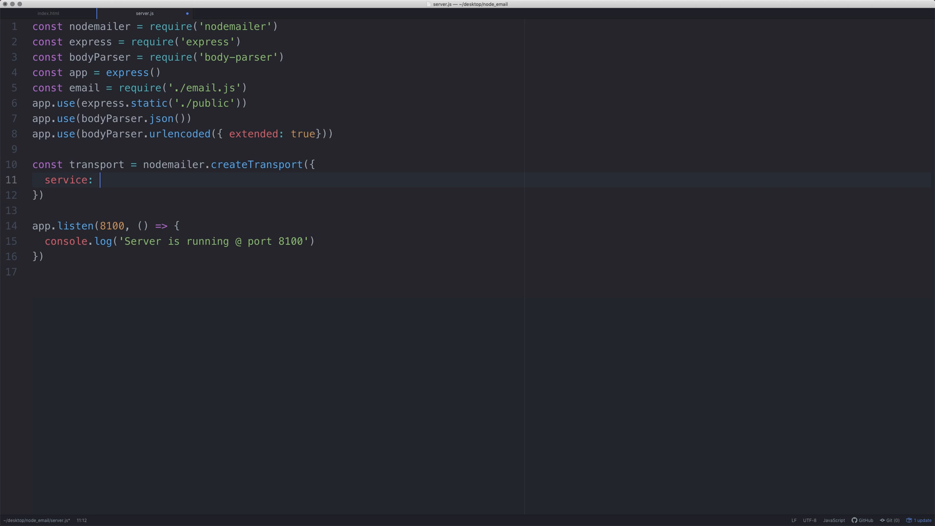
text('gmail',)
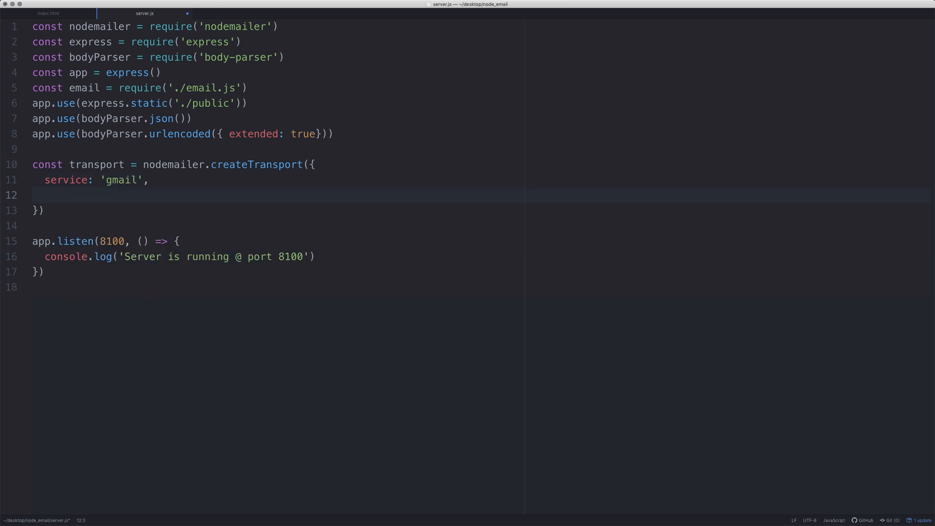
Add an auth object to the transporter whose user is email.getGmail().
text(auth)
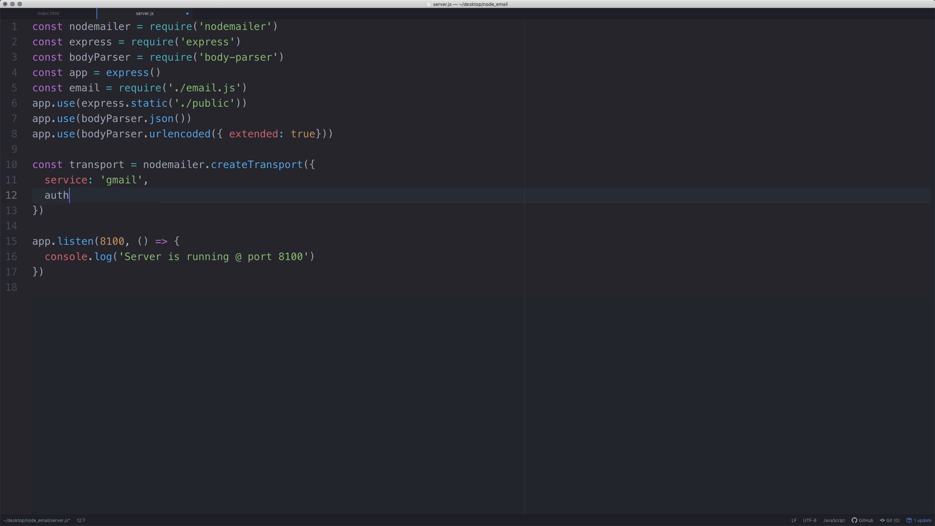
text(: {)
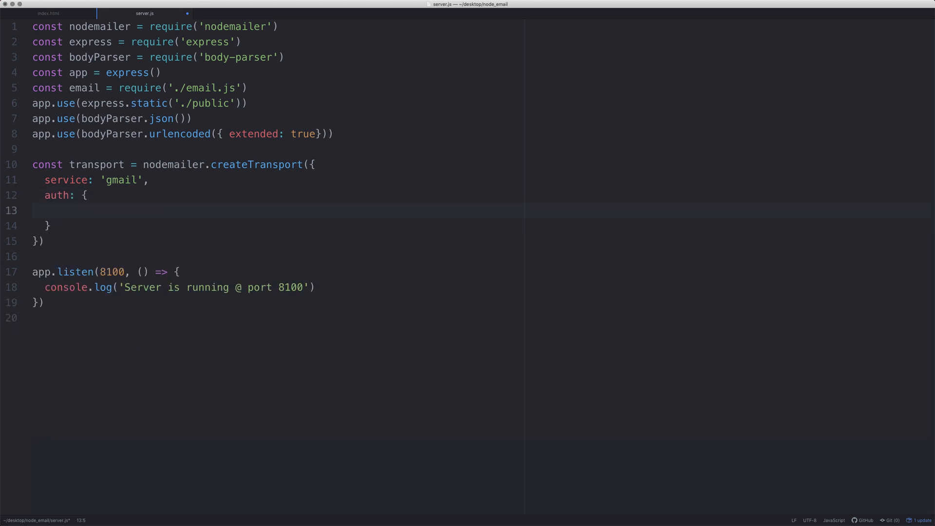
text(user;)
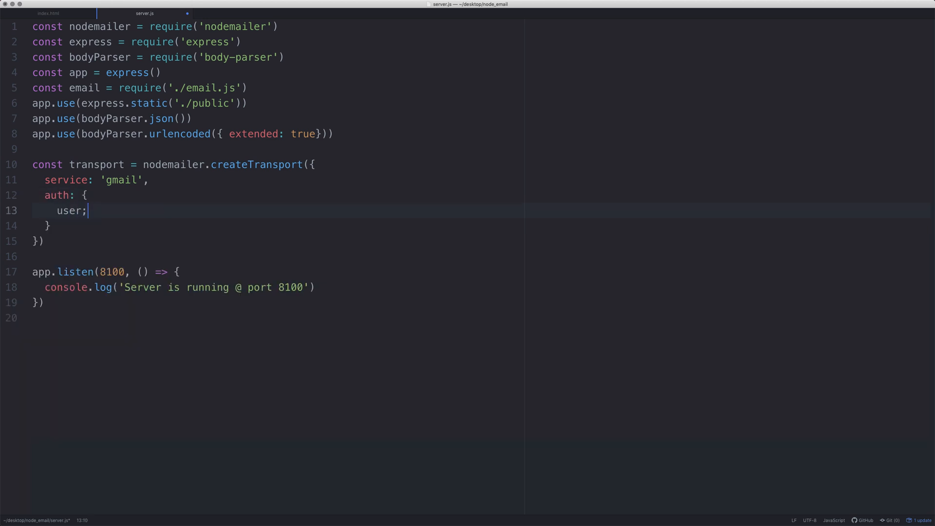
text(:)
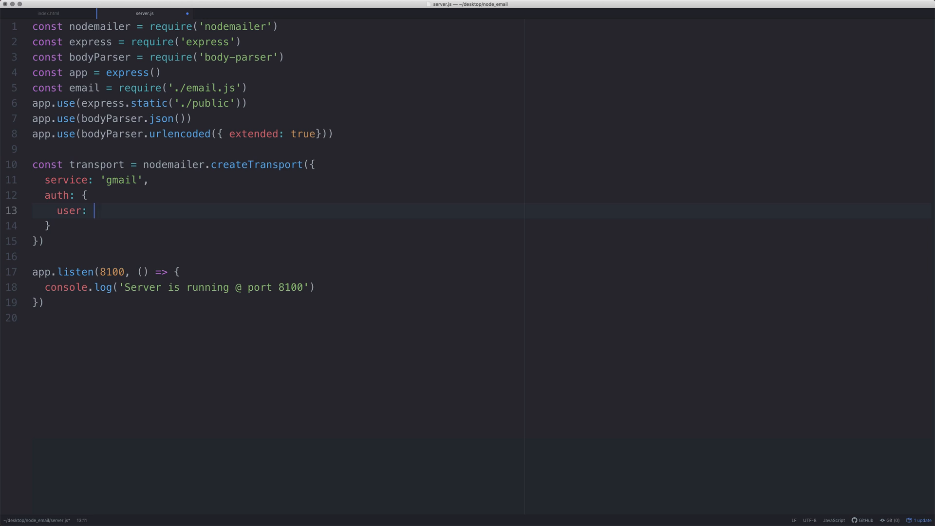
text(eamil)
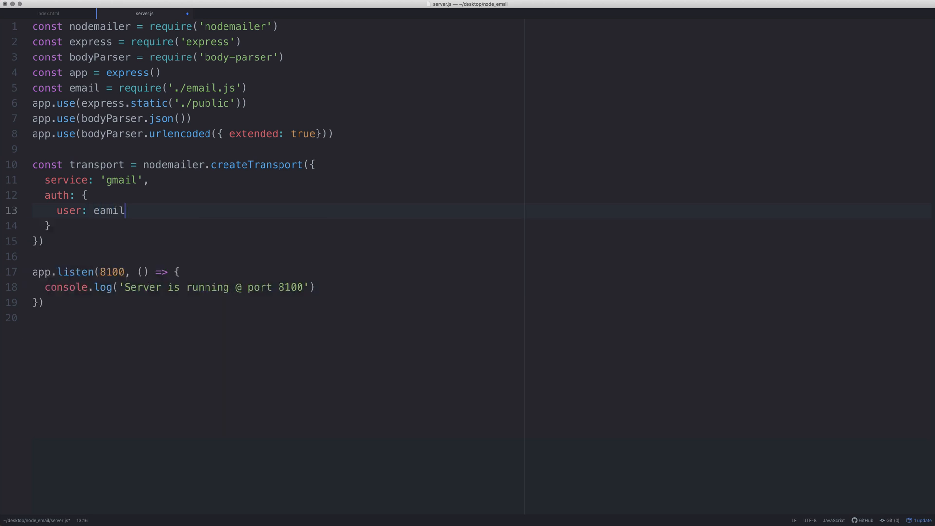
text(email.get)
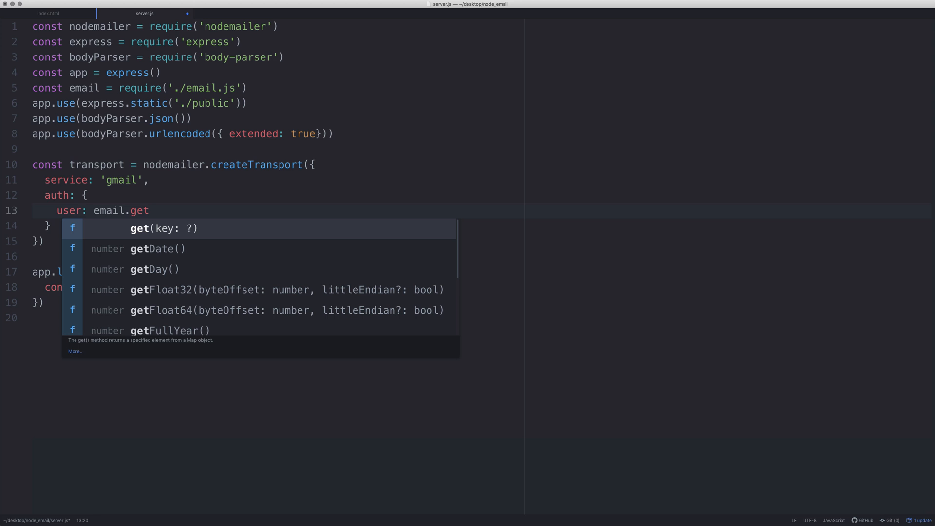
text(Gmail())
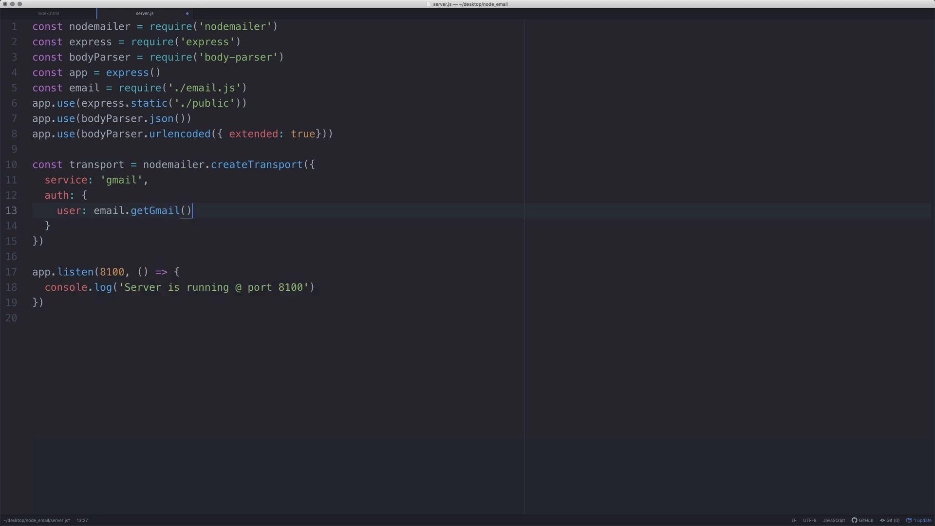
key(Backspace)
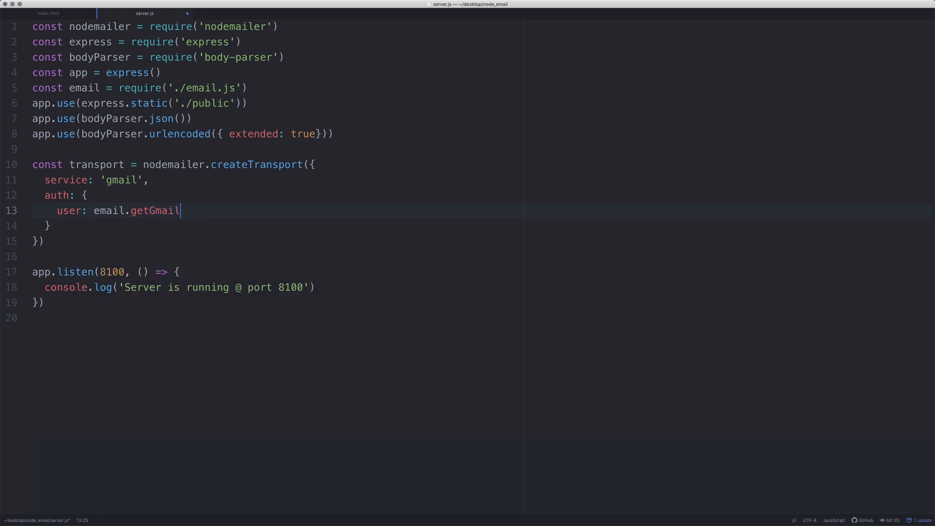
text('')
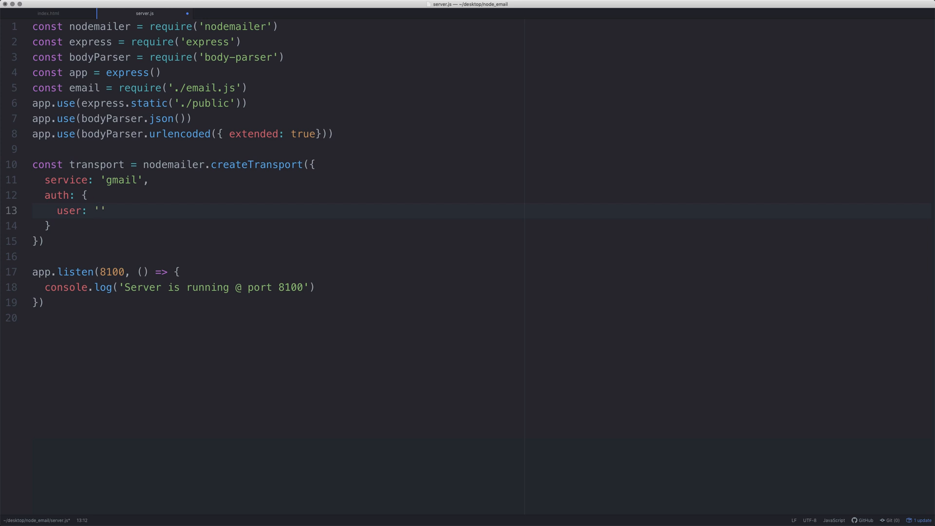
text(my)
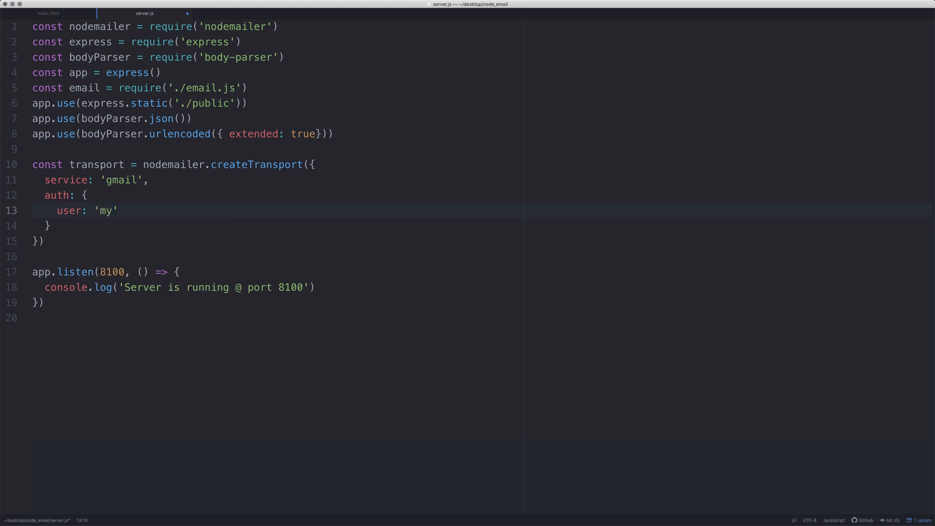
text(email)
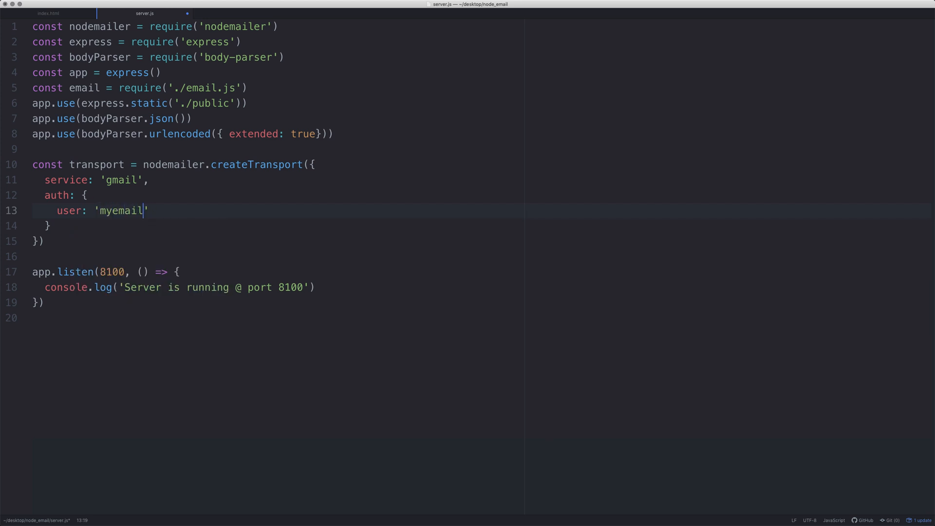
text(@gmail.com)
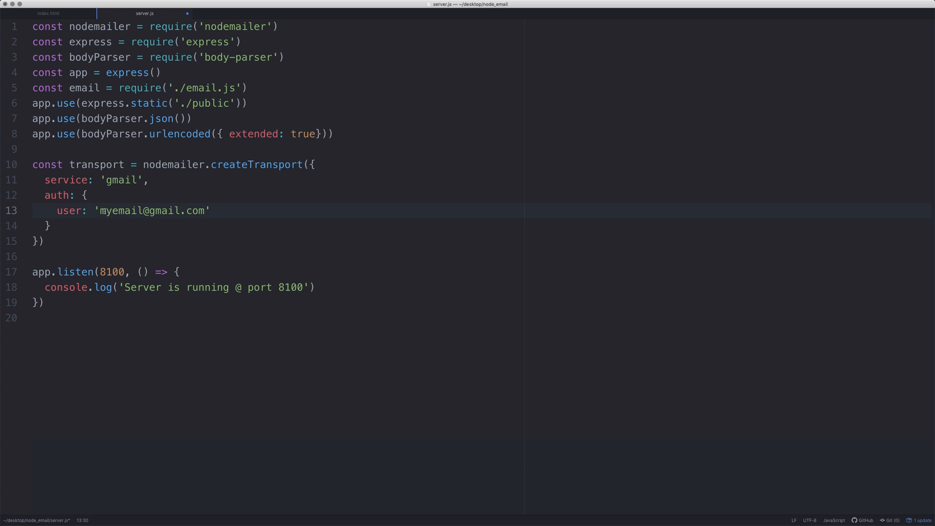
text(em)
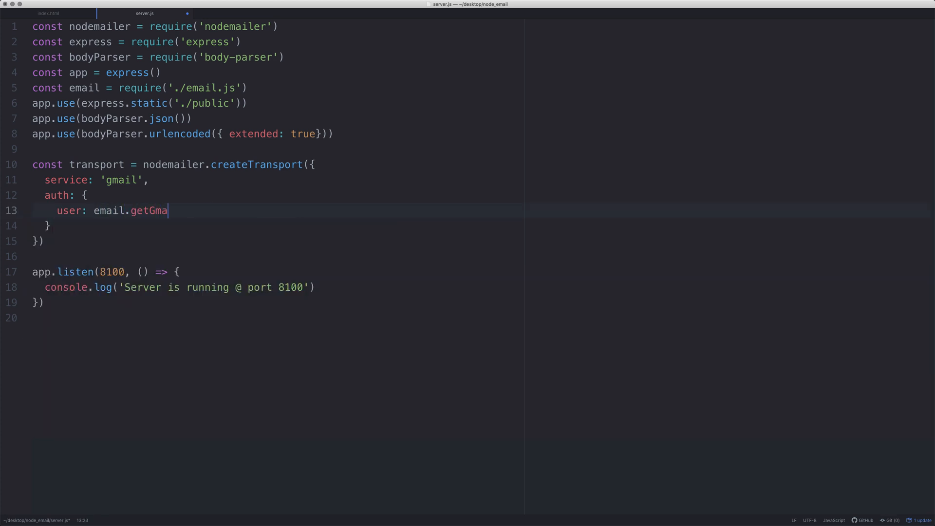
text(il(),)
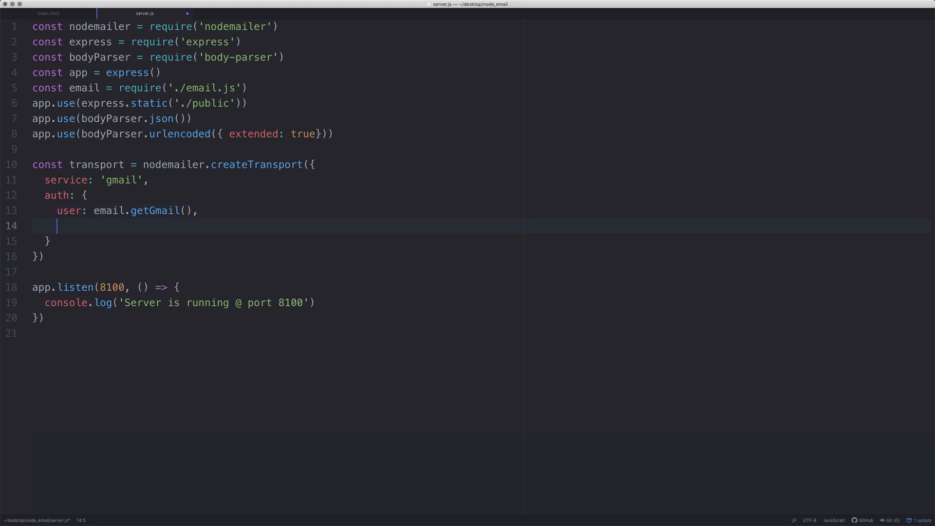
Set the auth pass to email.getGmailPass() and add a line after the transport.
text(pass: email)
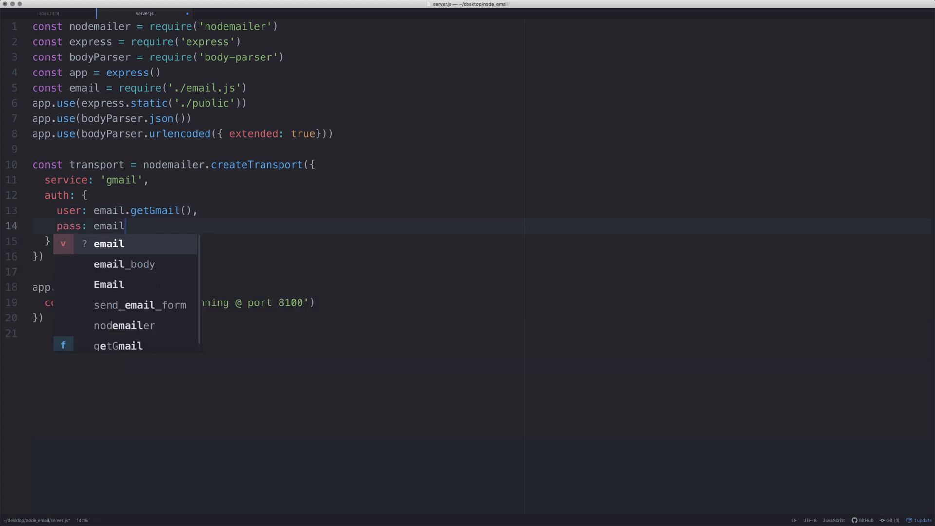
text(.get)
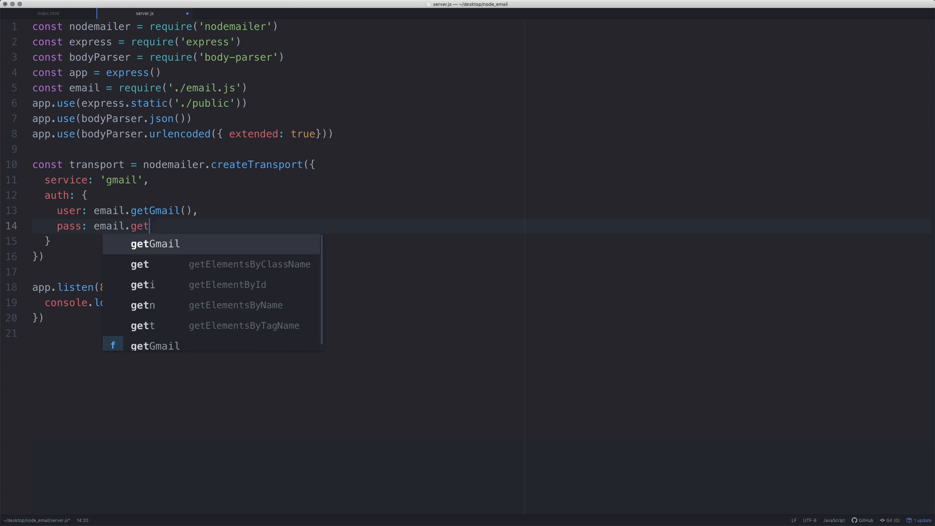
text(GmailPass()
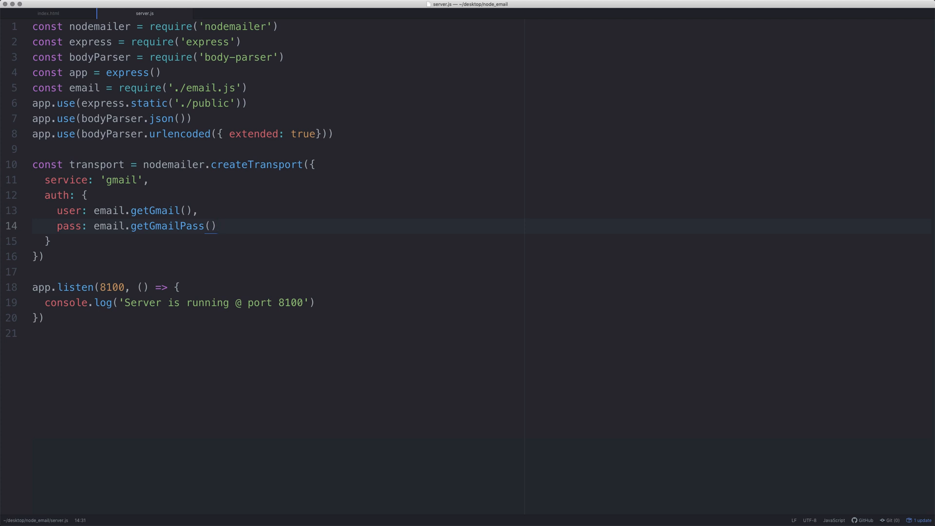
click(50, 241)
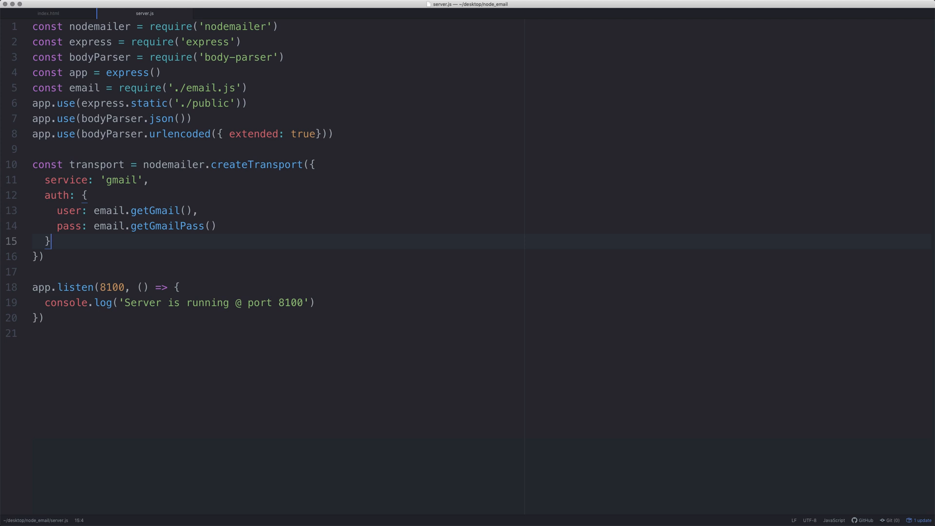
key(enter)
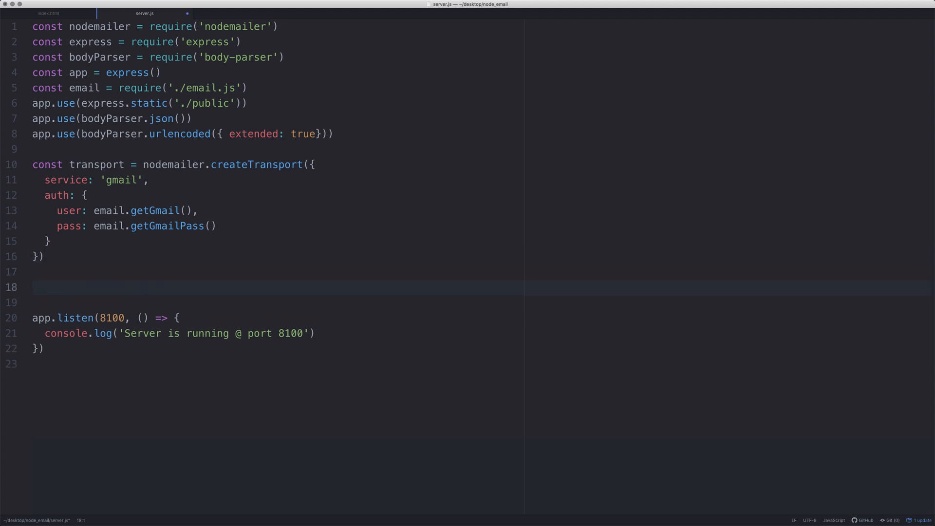
Place the caret on empty line 18, below the Gmail transport.
click(32, 287)
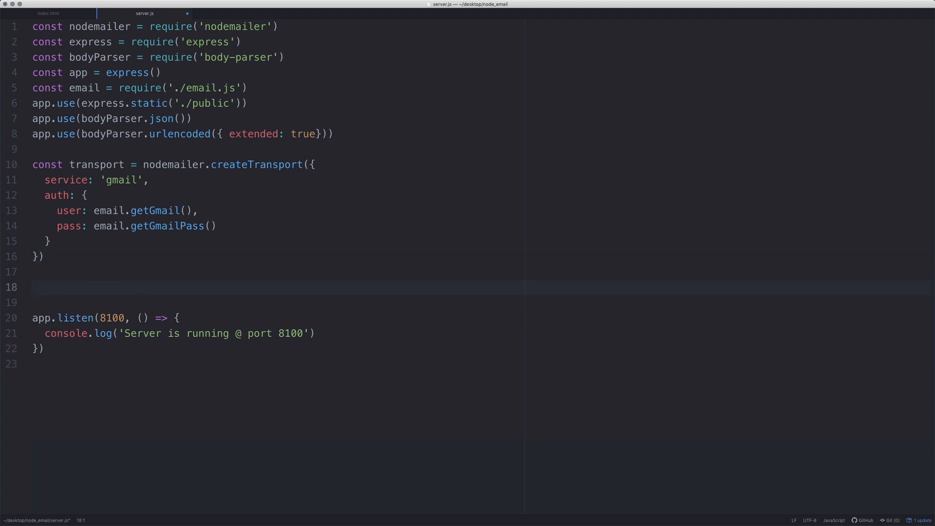
click(32, 287)
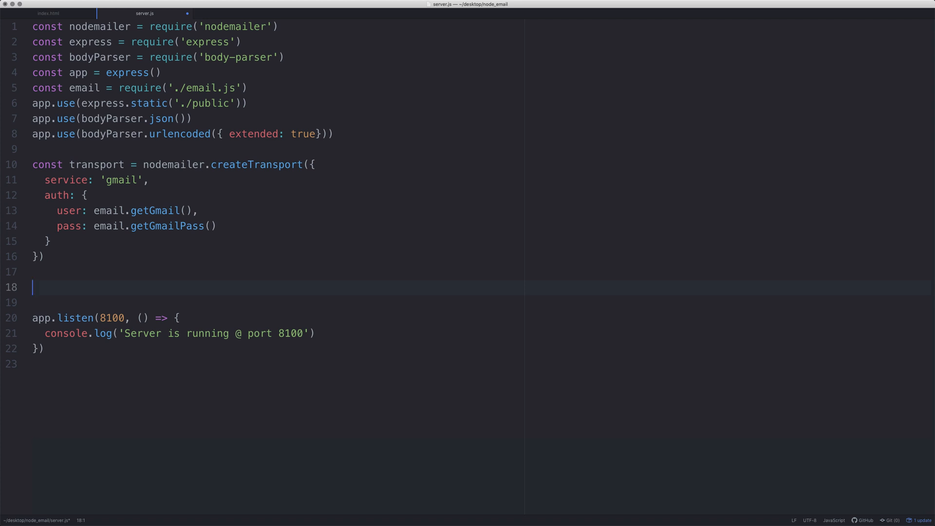
Start an app.post('send_email_form', (req, res) => { route handler in server.js.
text(app.post('/)
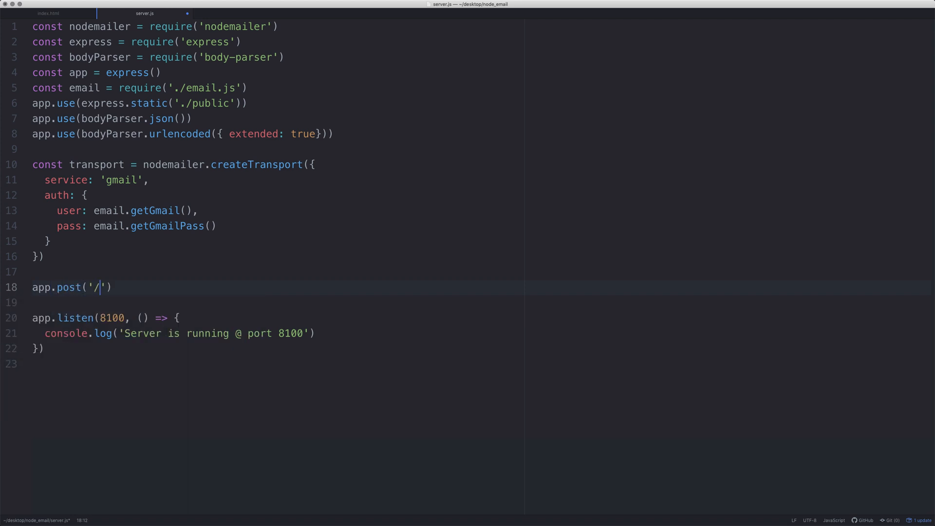
text(send_email_form)
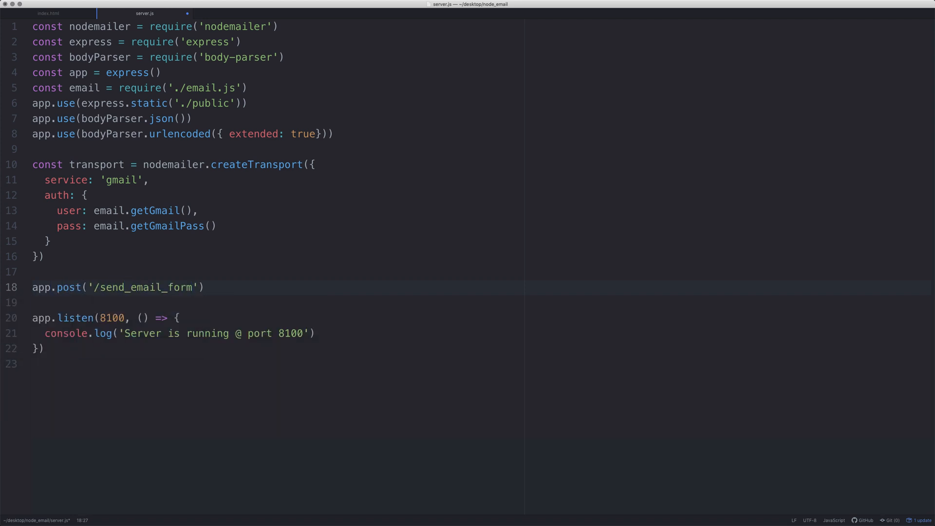
text(,)
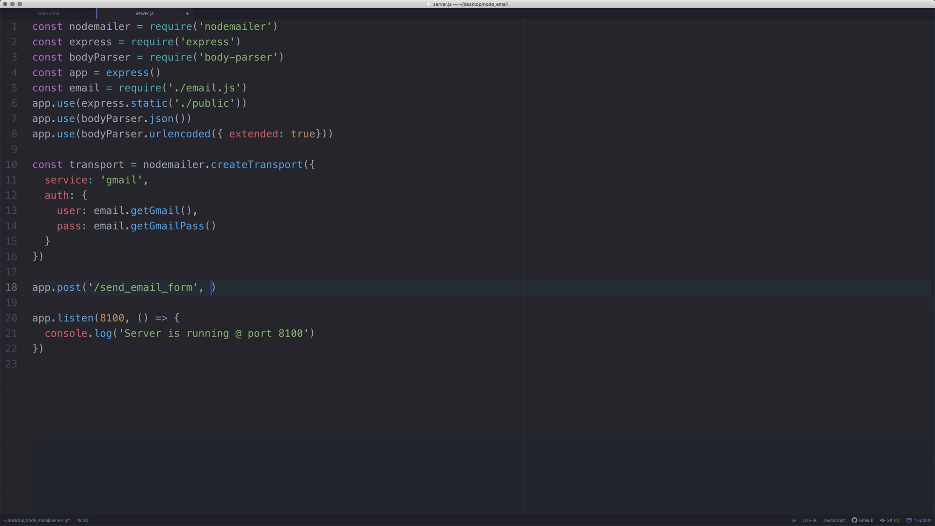
text((req,)
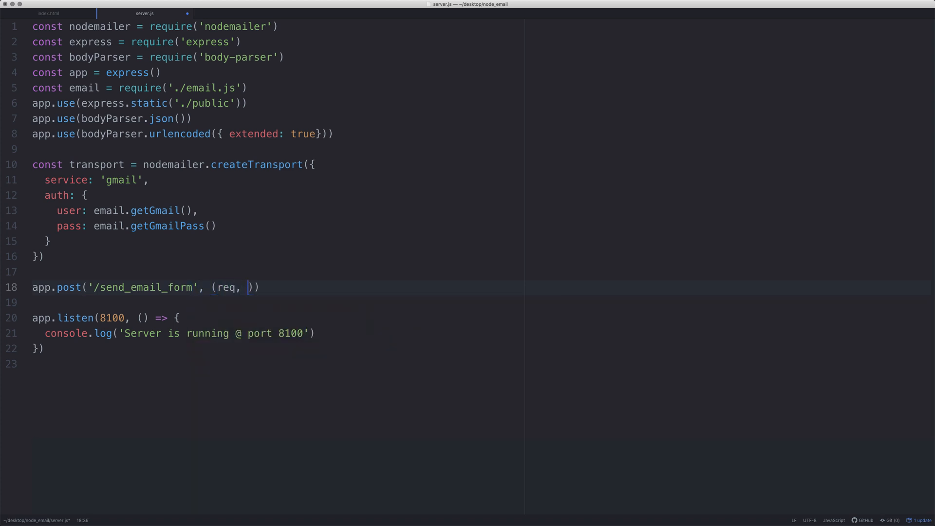
text(res)
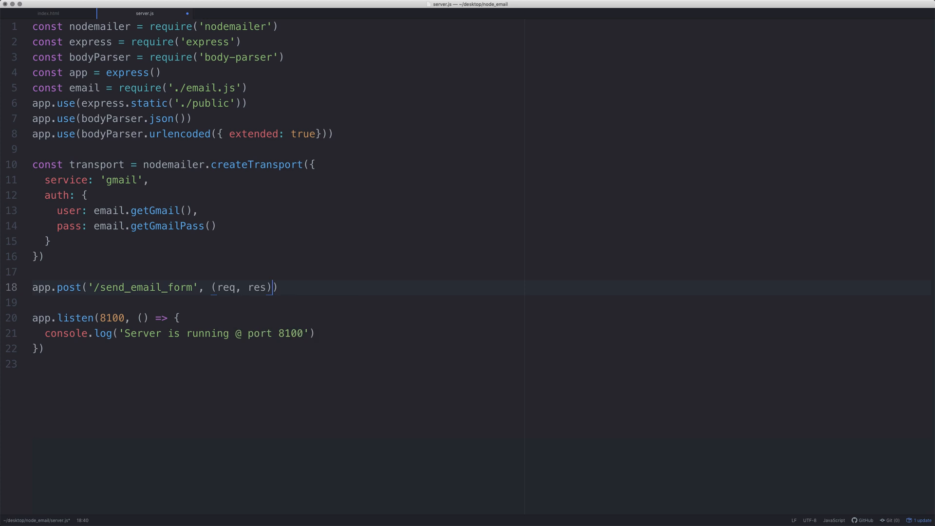
text(=>)
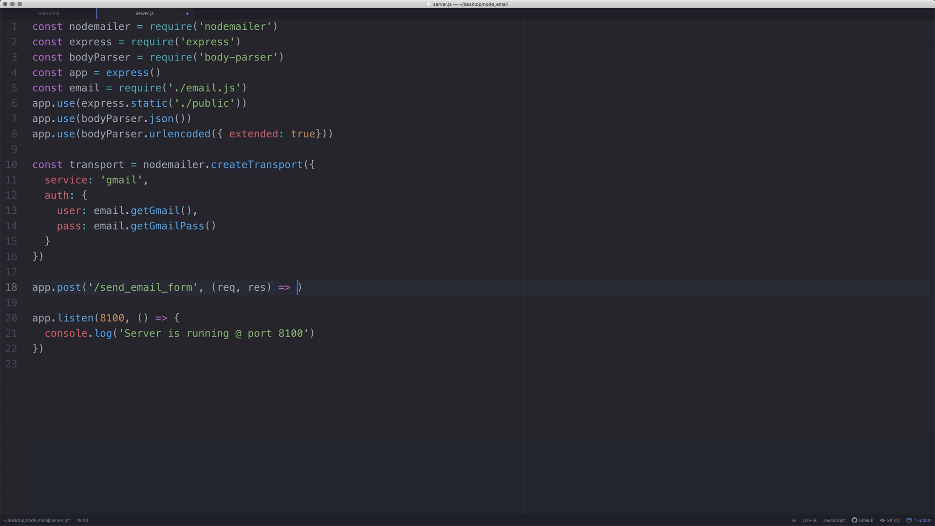
text({)
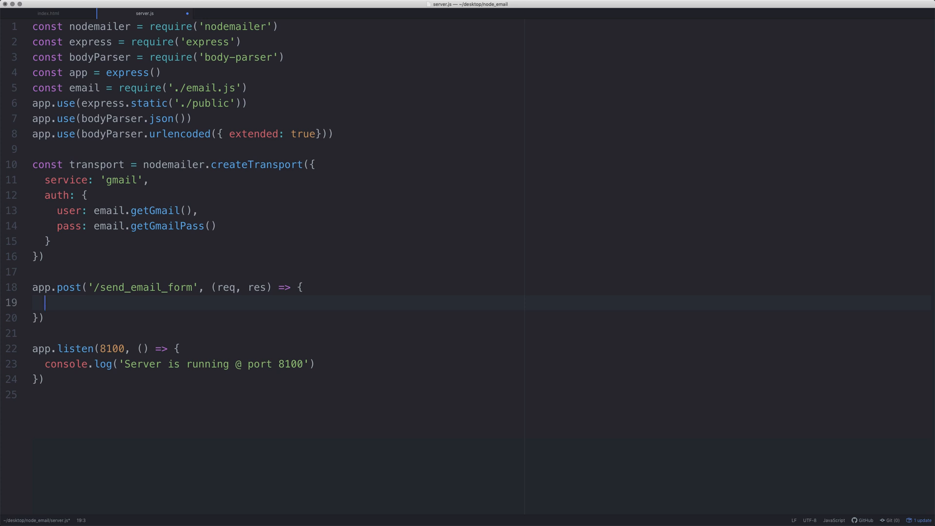
Begin the mail object with to: req.body.to_address.
text(mail =)
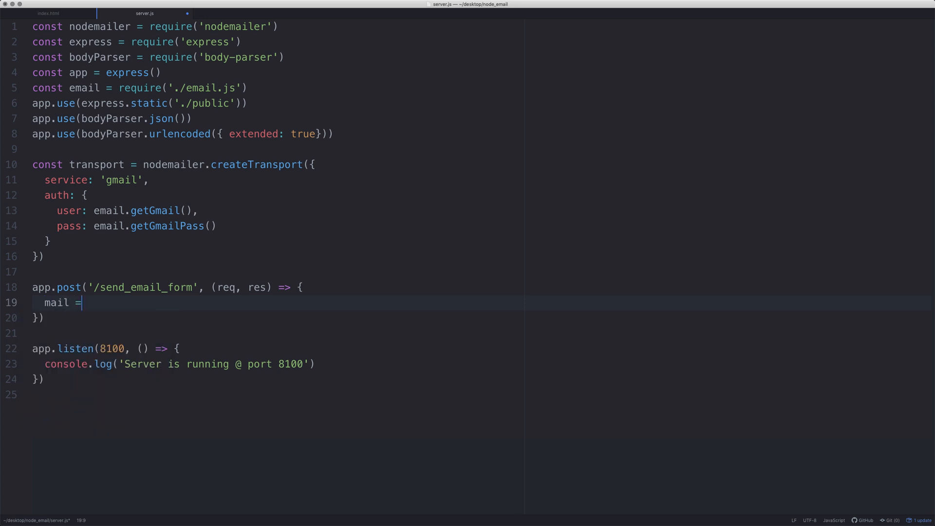
text({)
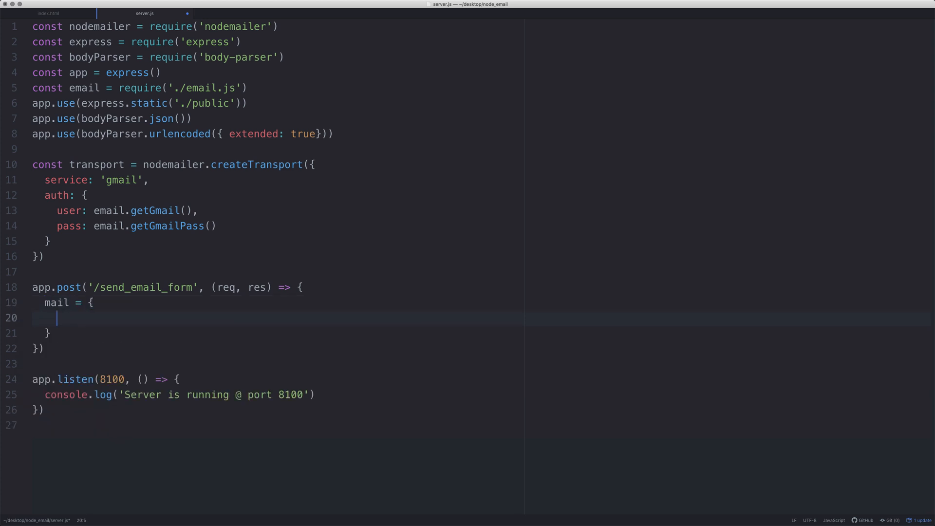
text(to:)
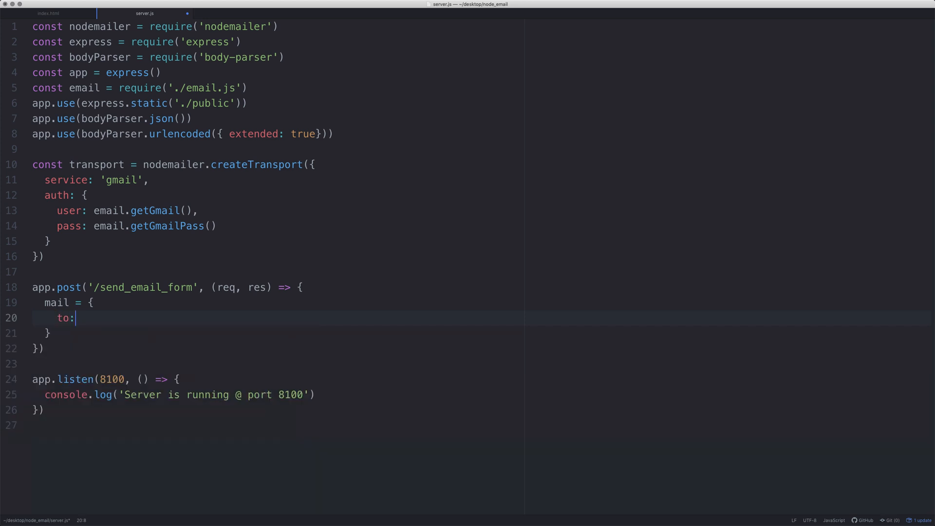
text(req.)
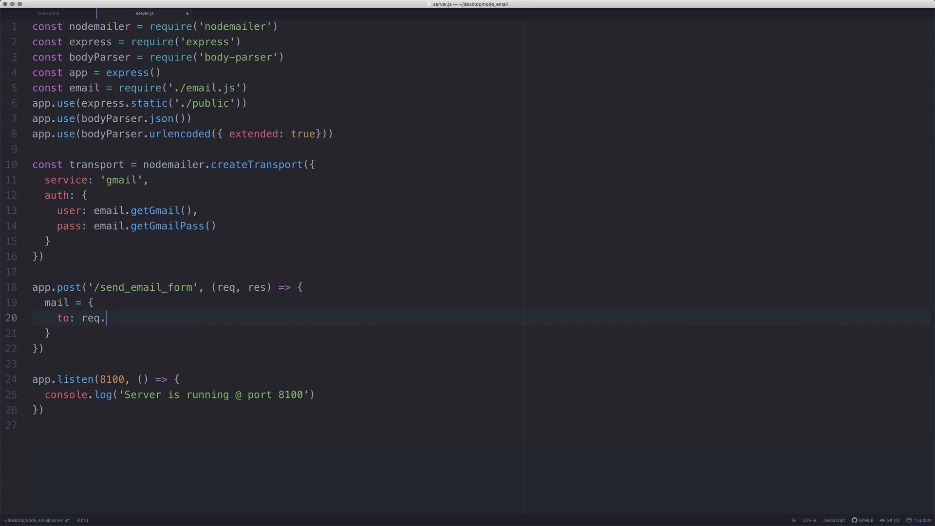
text(body.top)
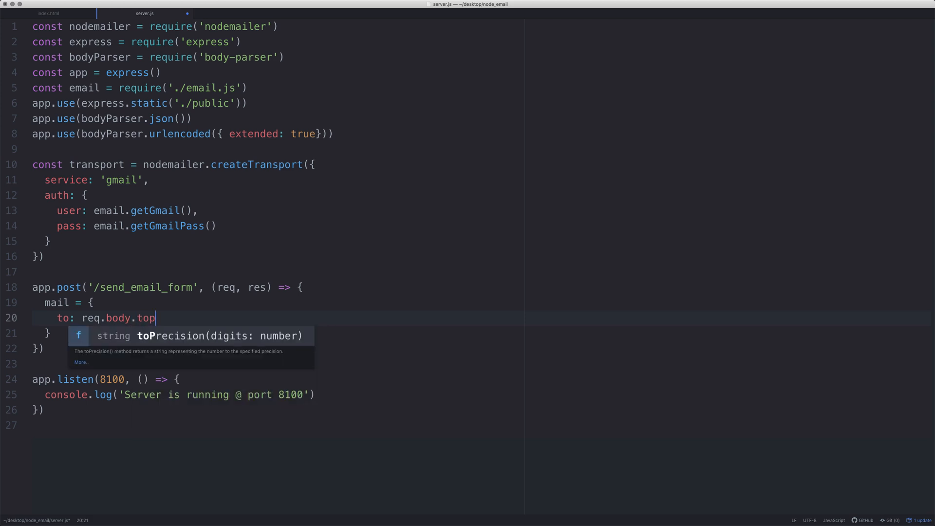
text(_address)
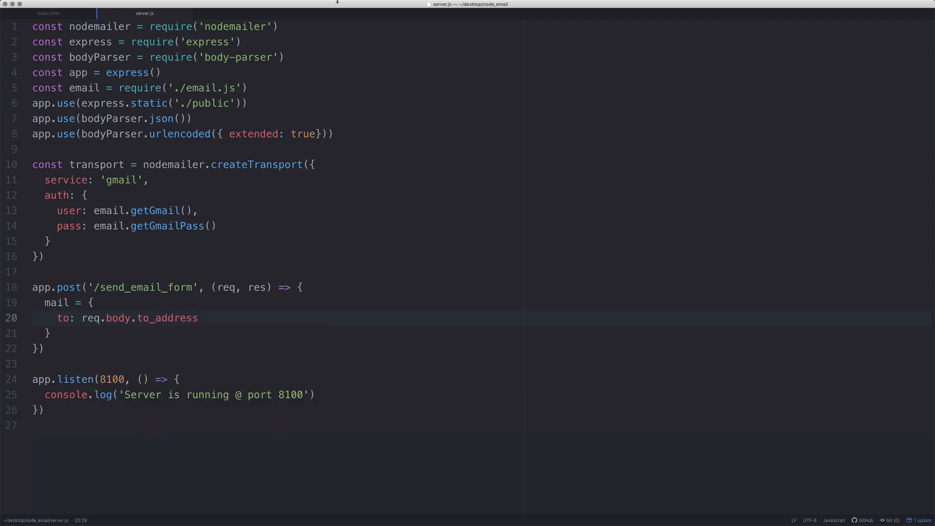
Check the form's field names, POST method and action path in index.html, then return to server.js.
click(48, 13)
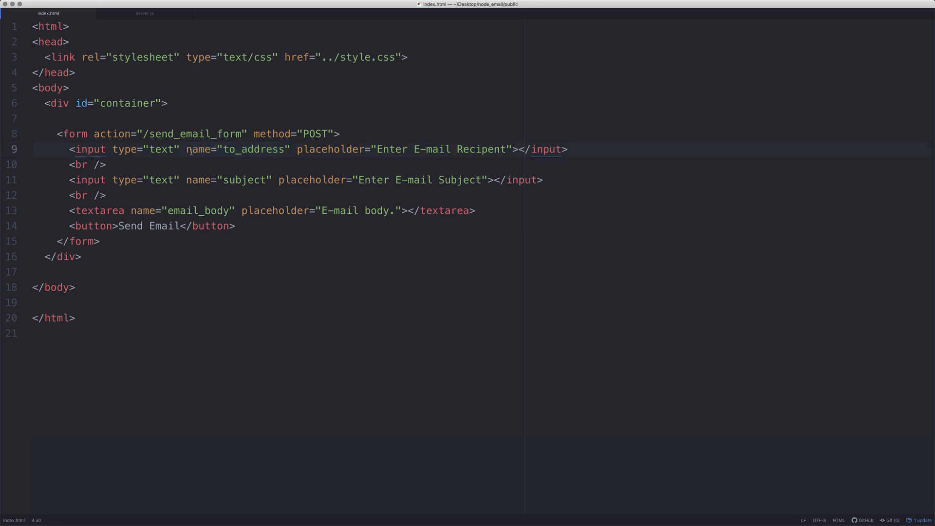
text(id)
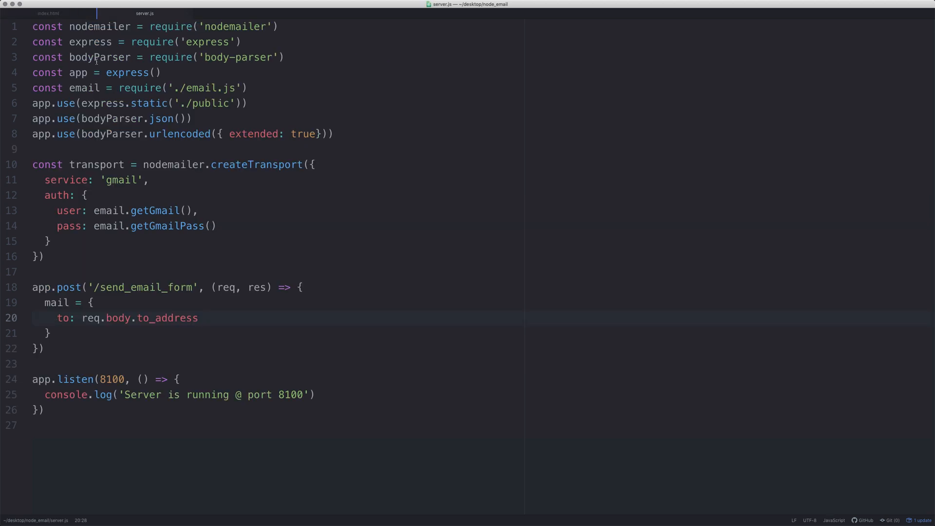
click(48, 13)
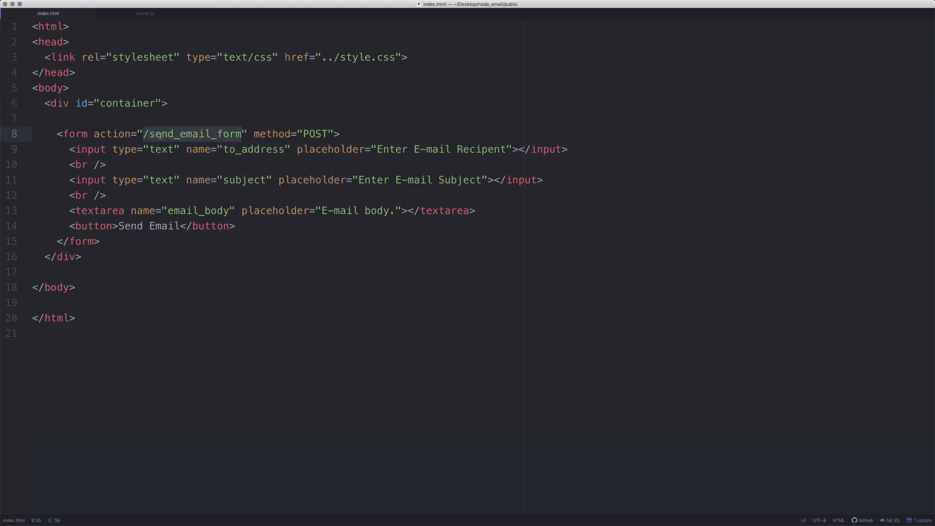
double_click(315, 133)
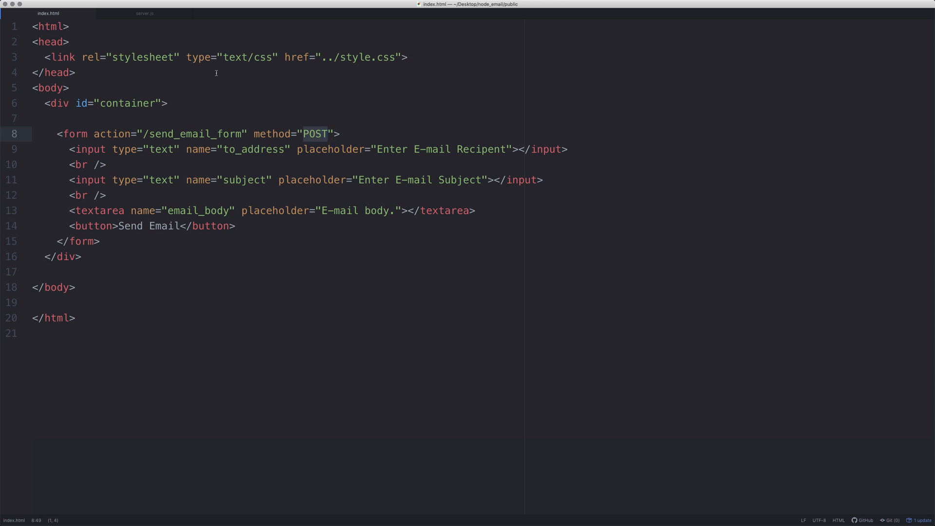
click(144, 13)
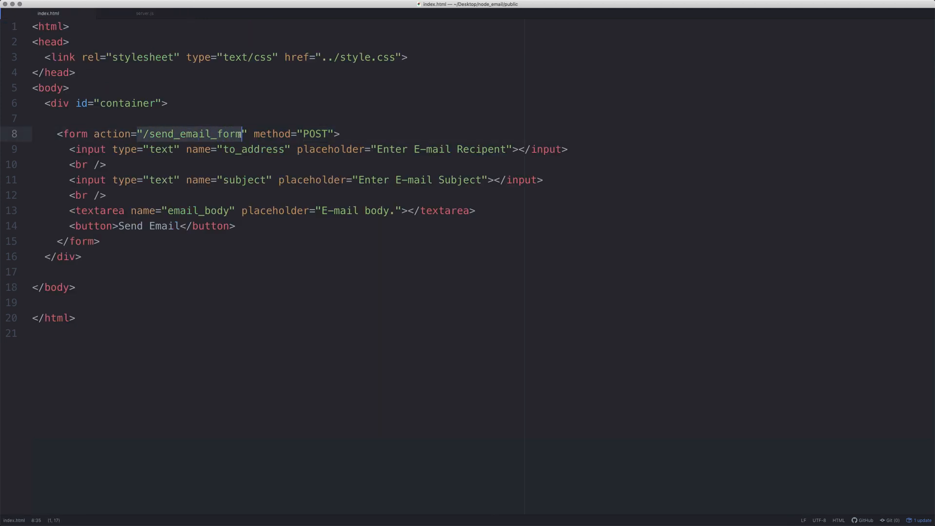
click(144, 13)
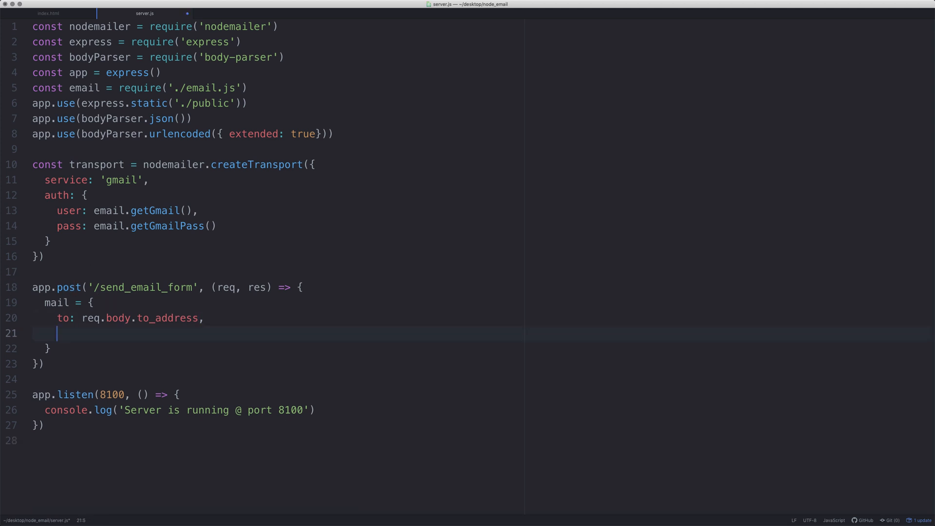
Add subject: req.body.subject and body: req.body.email_body to the mail object.
text(subjec)
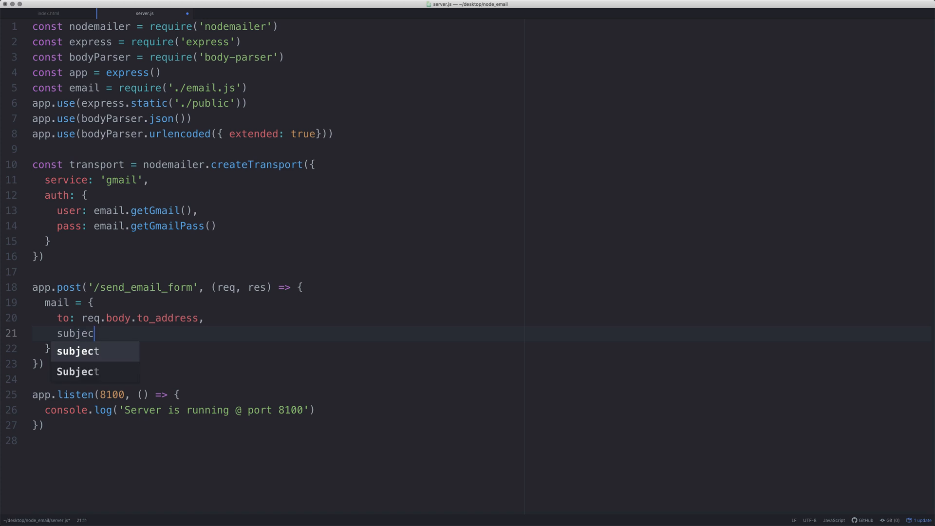
text(t: req.)
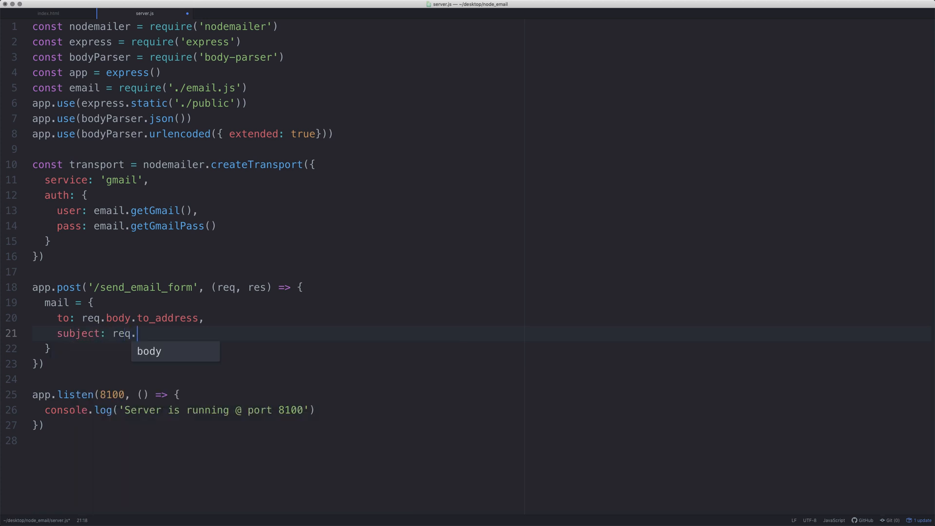
text(body.subject,)
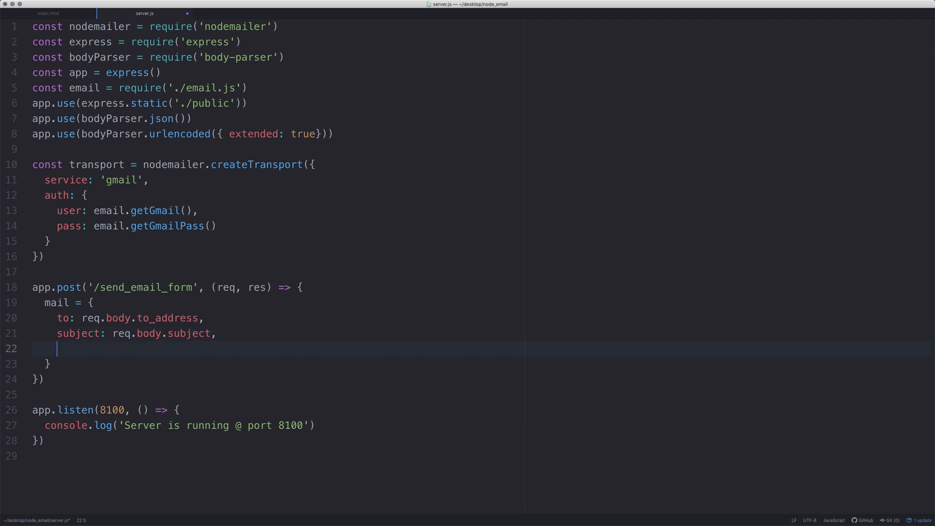
text(h)
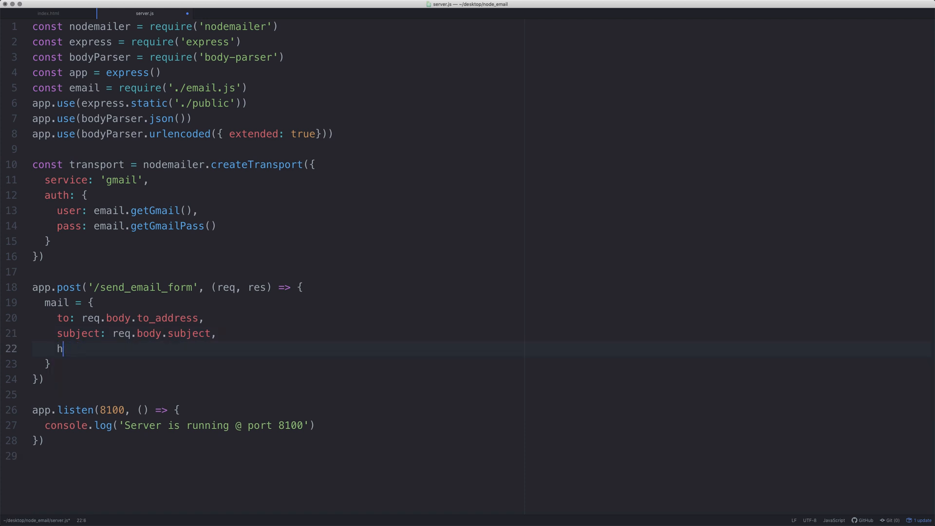
text(ody:)
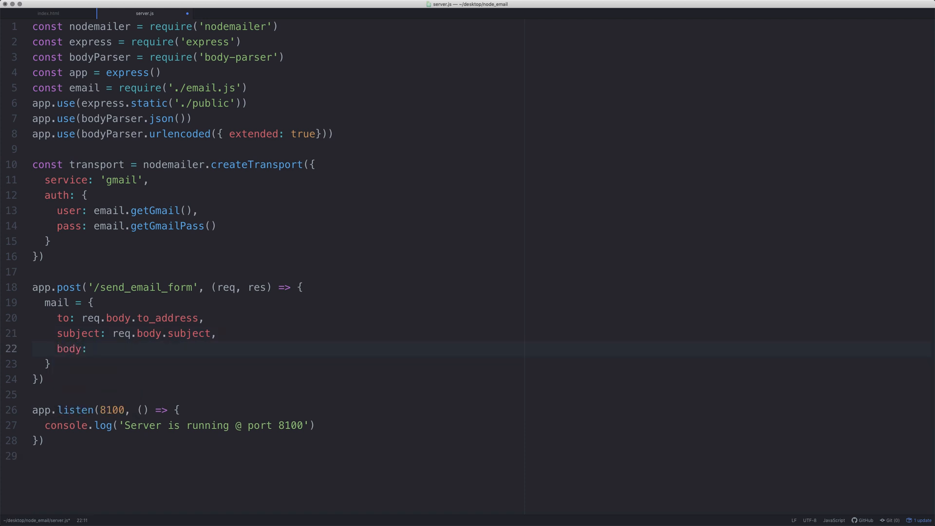
click(92, 349)
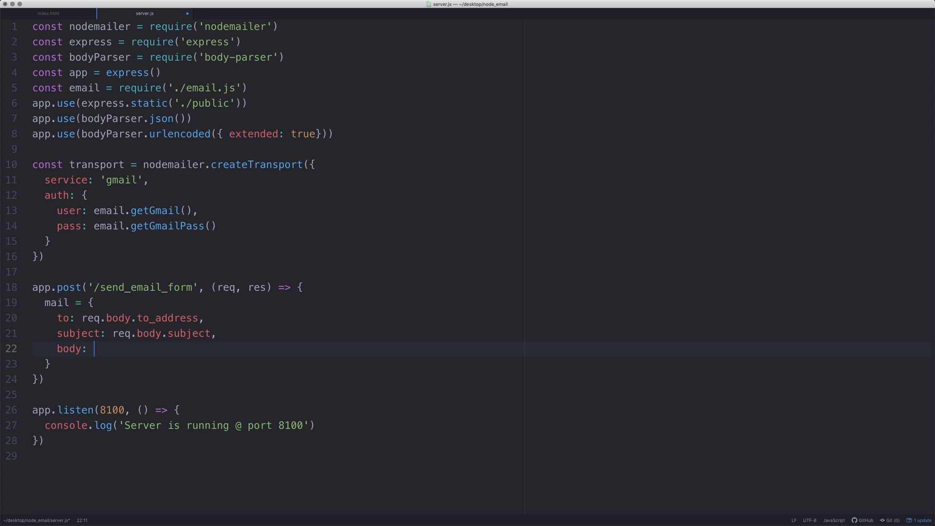
text(req.body.)
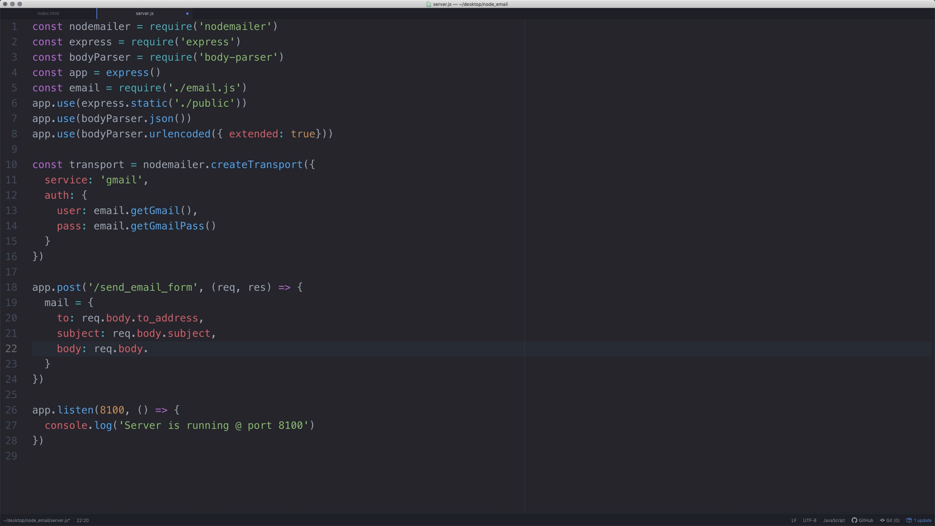
text(email_body)
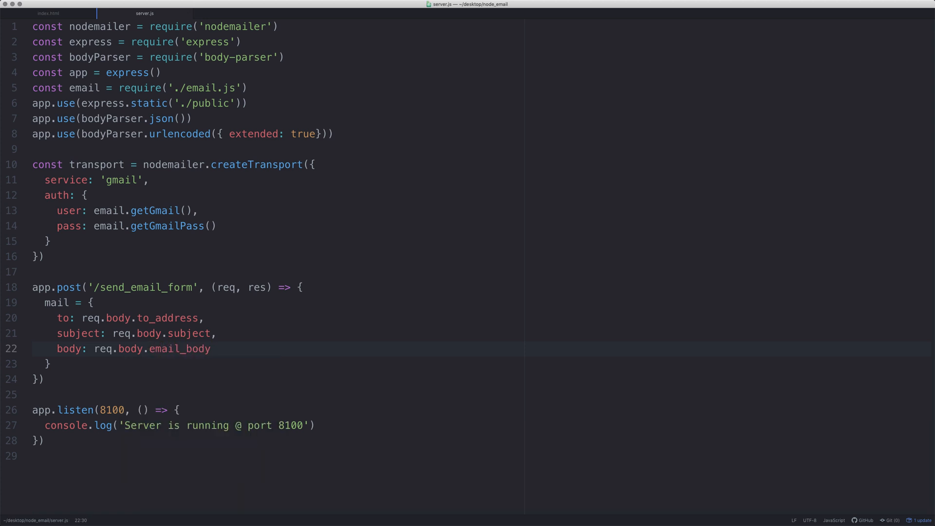
Below the mail object, redirect the visitor with res.redirect('/').
click(51, 364)
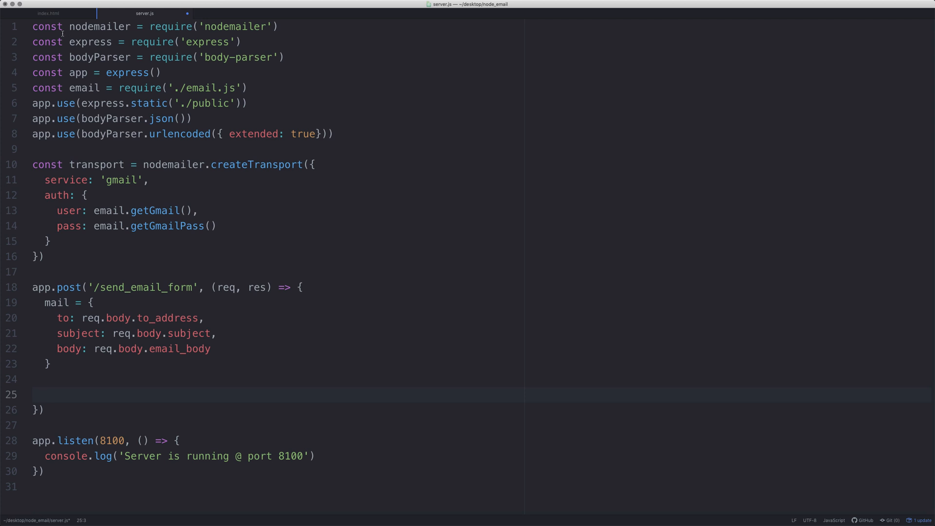
click(50, 364)
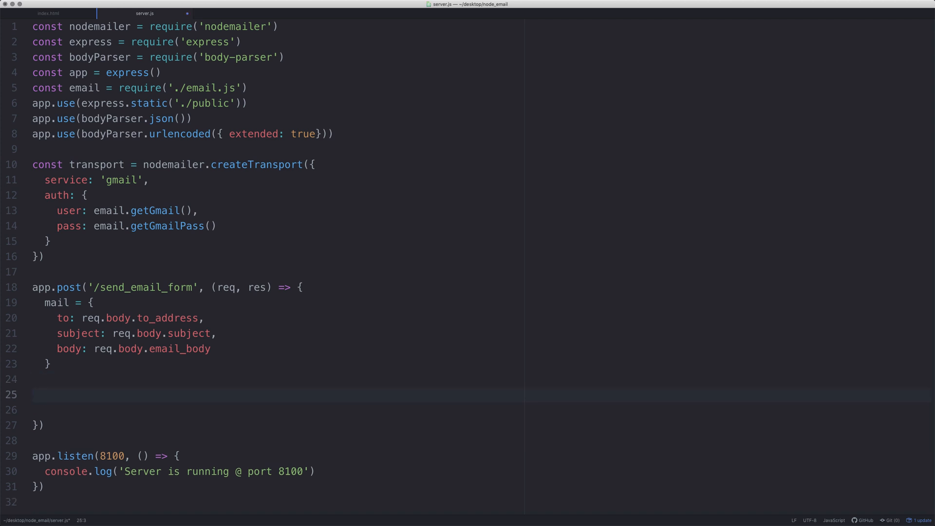
text(res.redi)
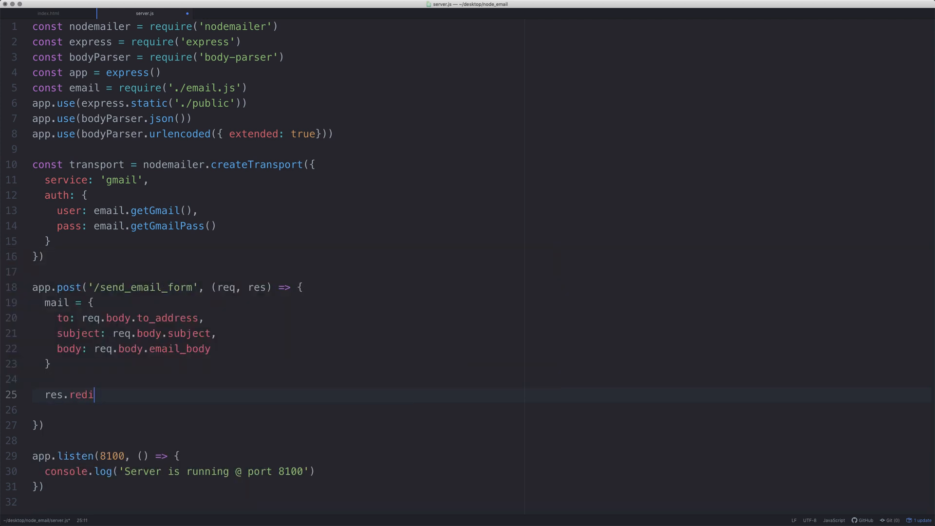
text(rect('/'))
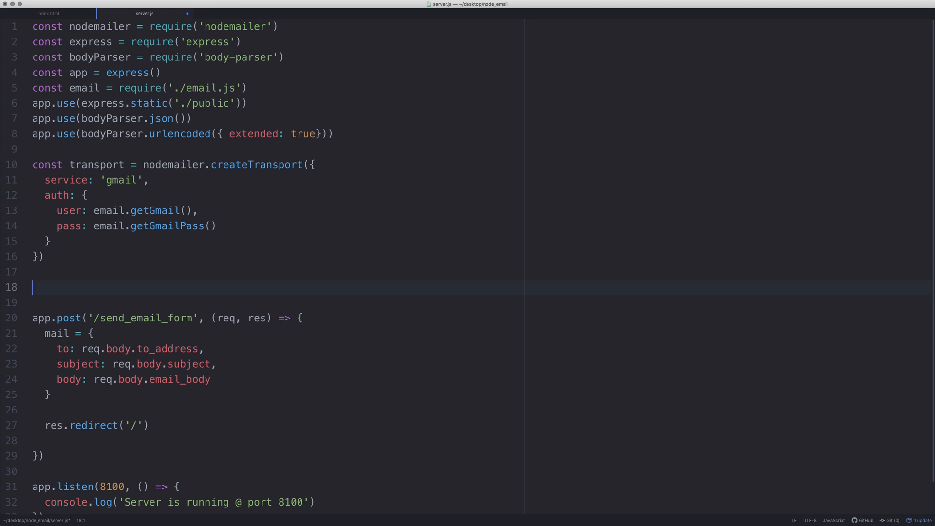
Declare a new function sendEmail(mail) in server.js.
text(function)
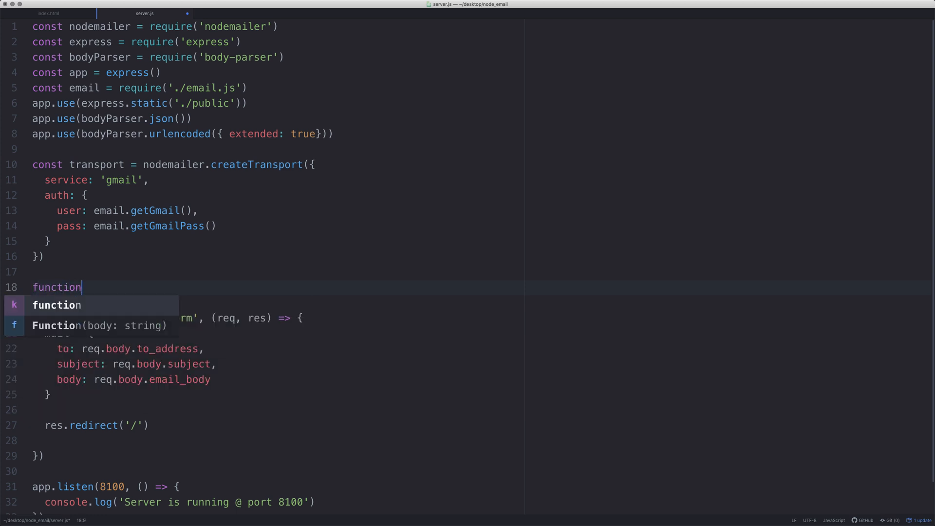
text(send)
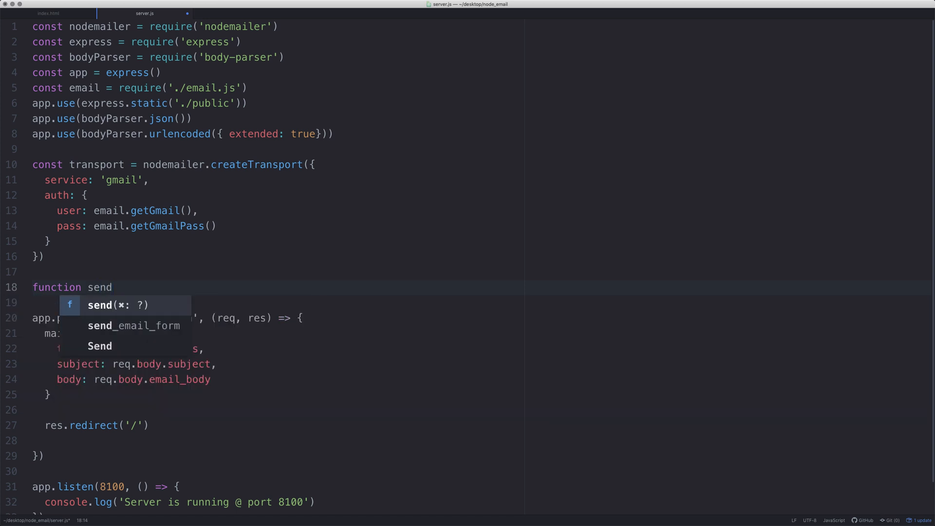
text(Email(mail) {)
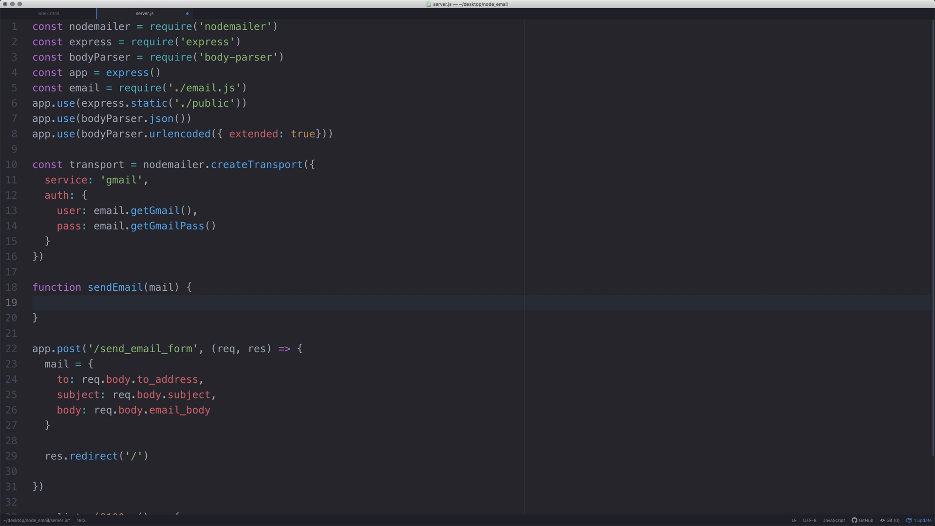
Call sendEmail(mail) between the mail object and the redirect.
click(54, 440)
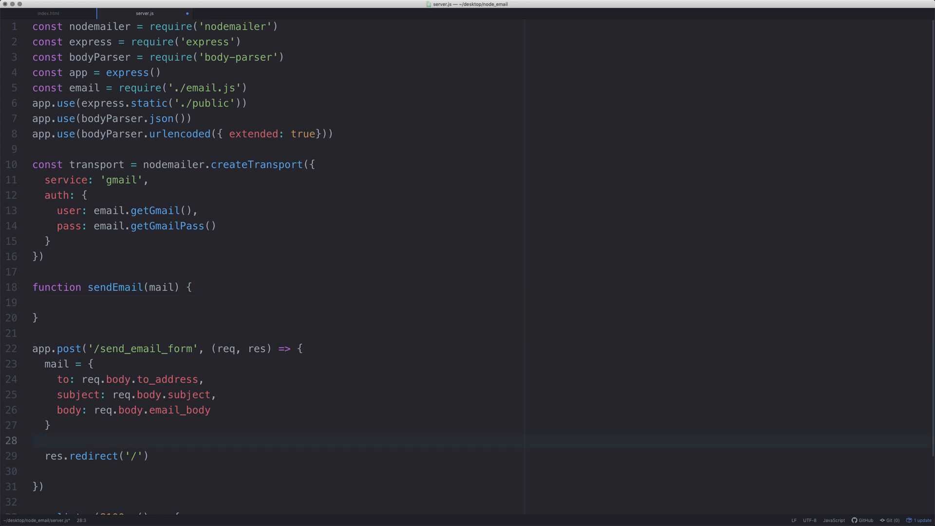
text(sendEmail())
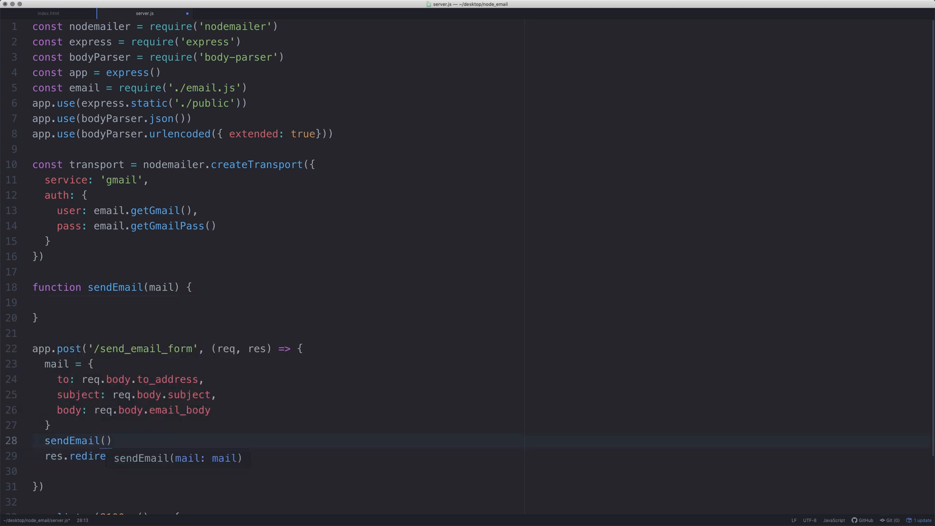
text(mail)
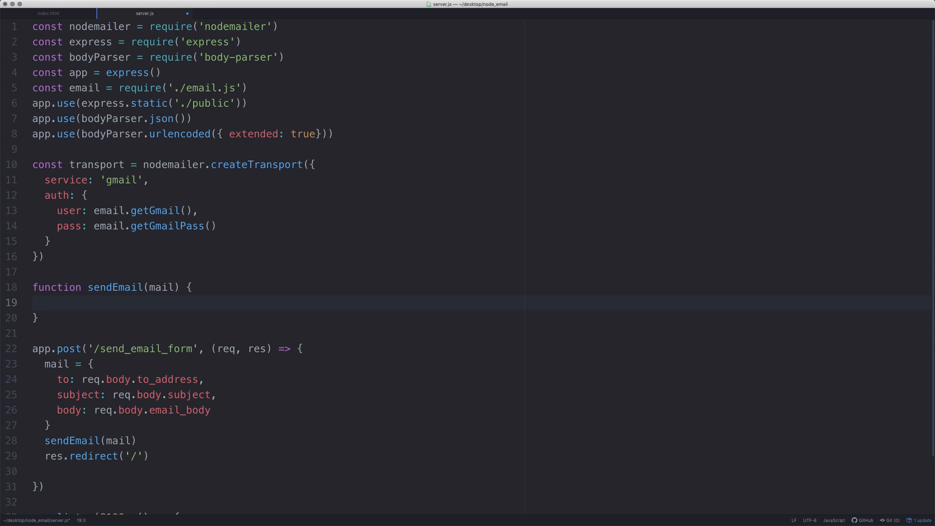
click(44, 302)
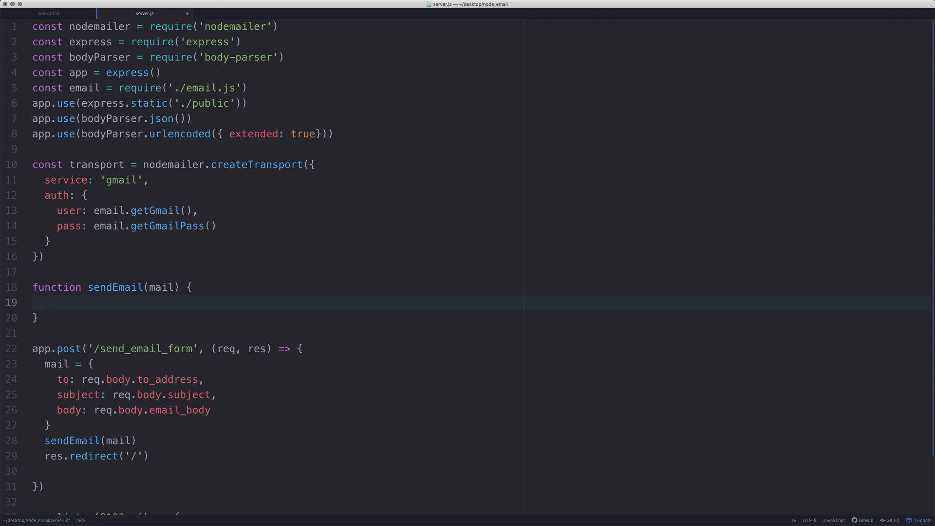
Start var mailOptions with from: email.getGmail() and to: mail.to.
text(var)
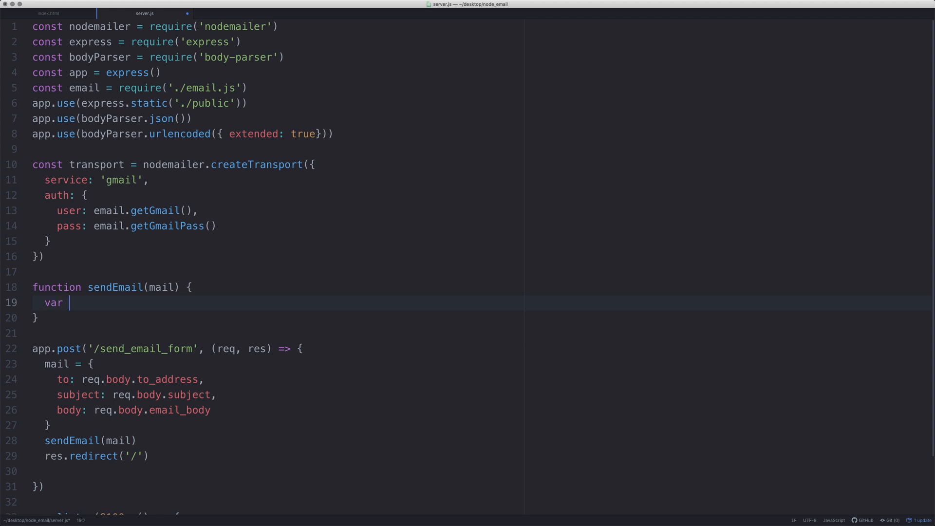
text(mail)
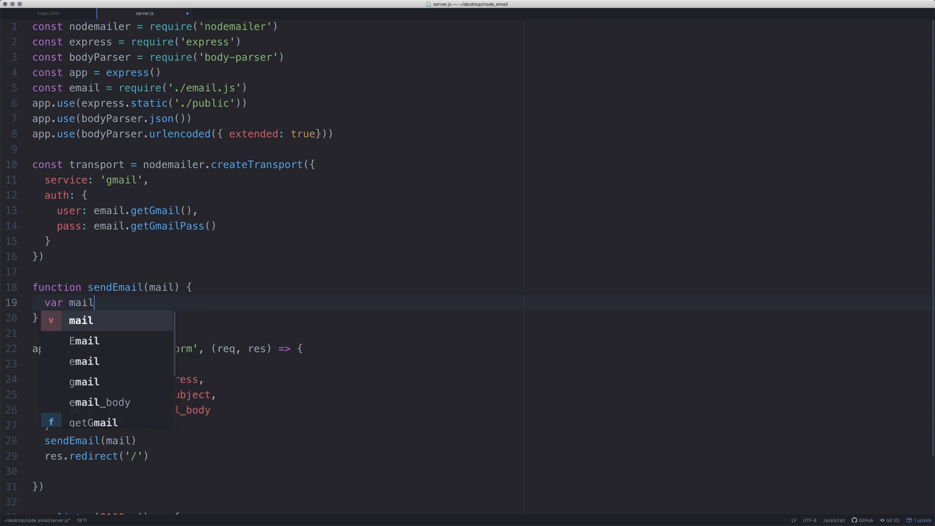
text(Option)
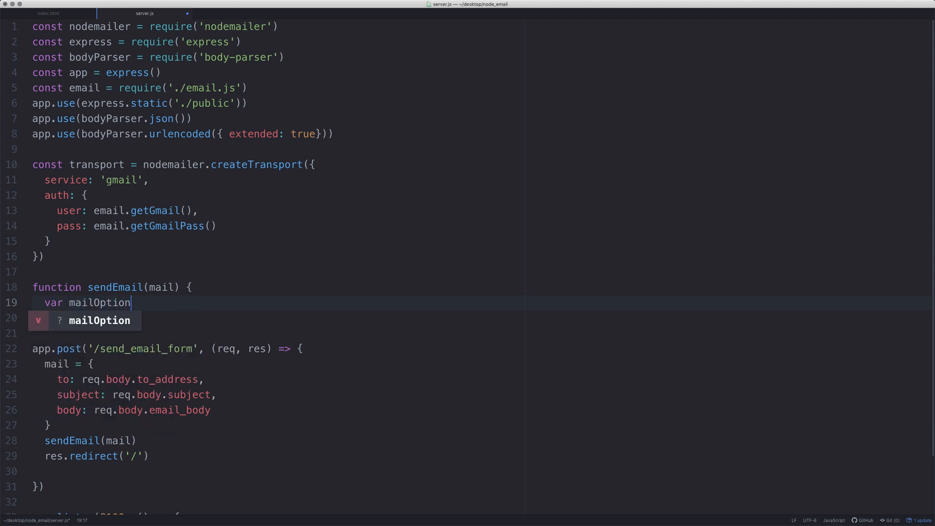
text(s)
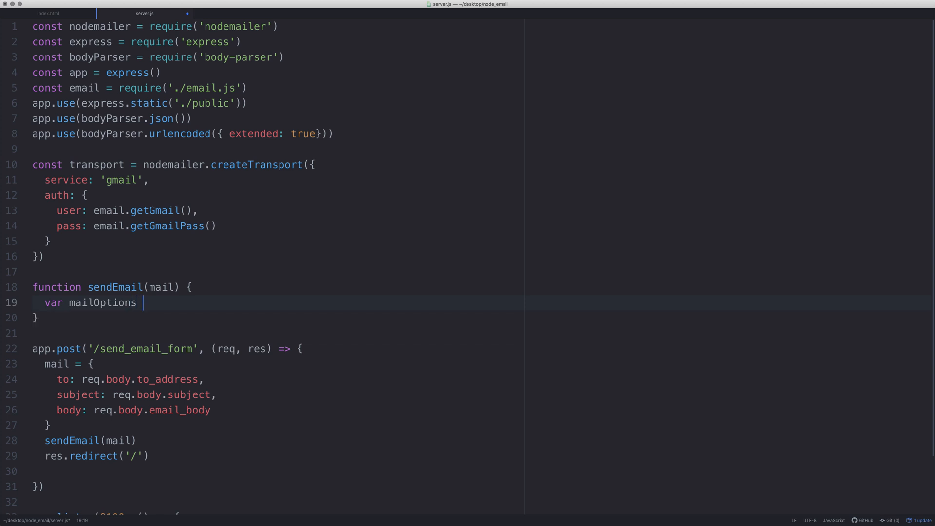
text(= {)
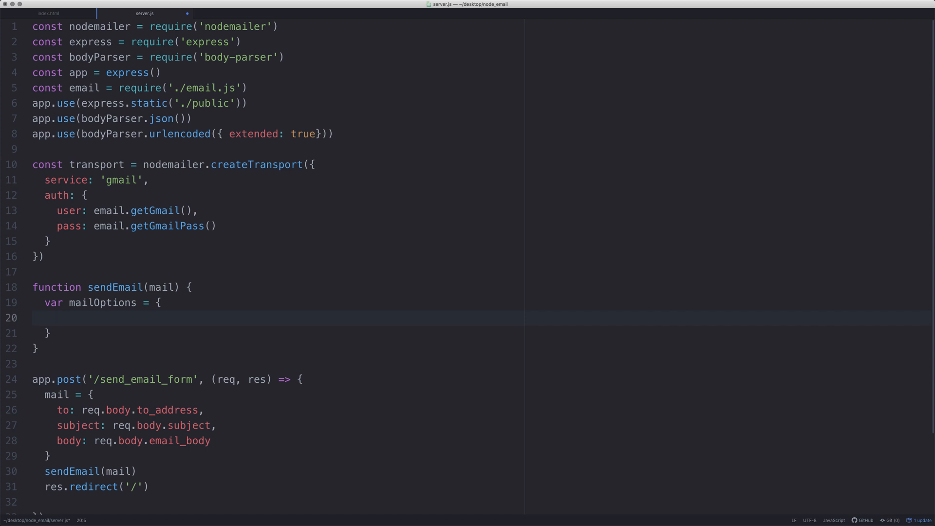
text(from)
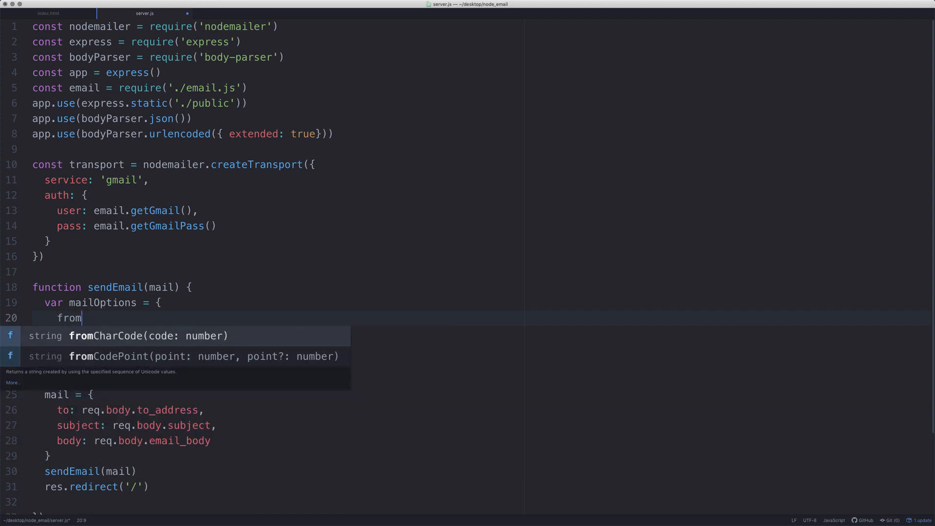
text(:)
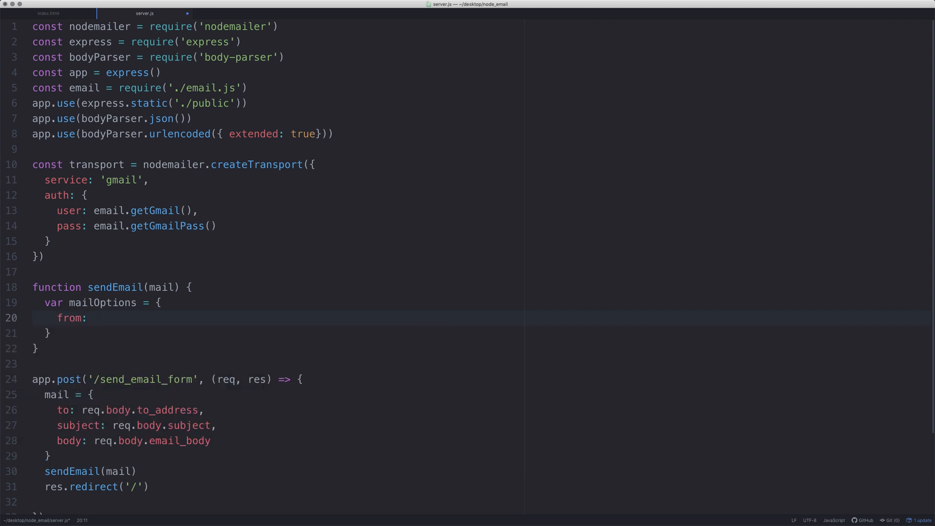
text(email)
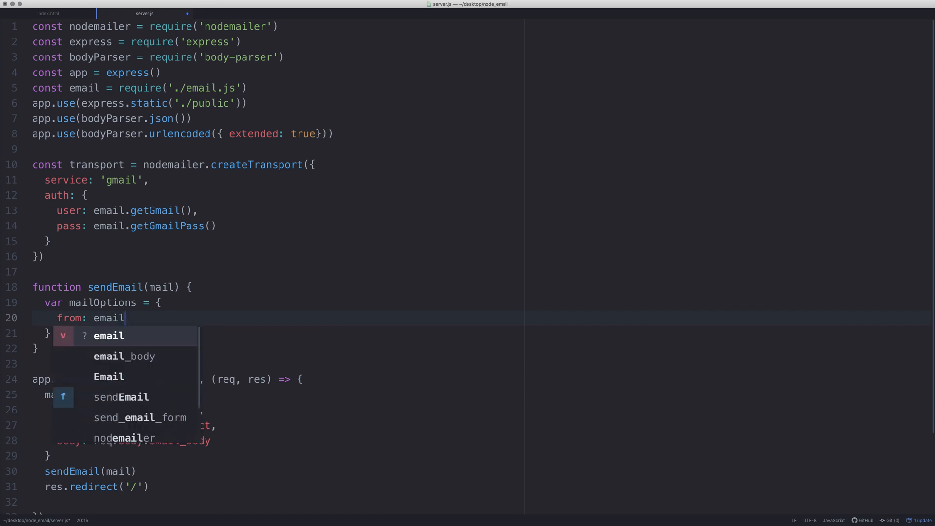
text(.get)
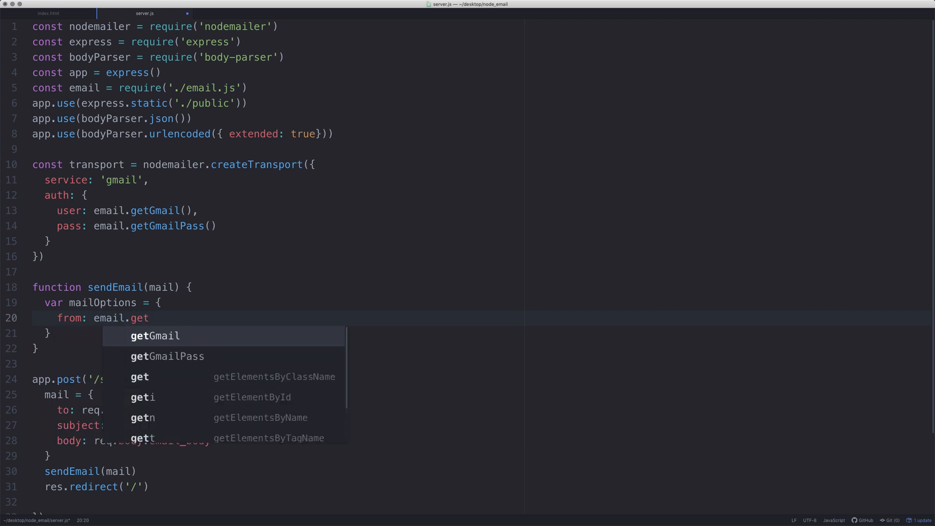
text(Gmail()
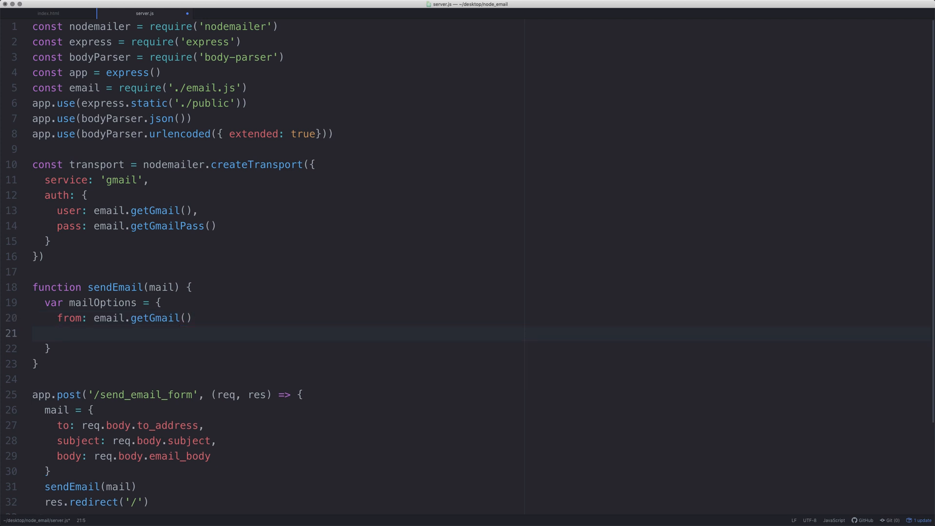
text(to:)
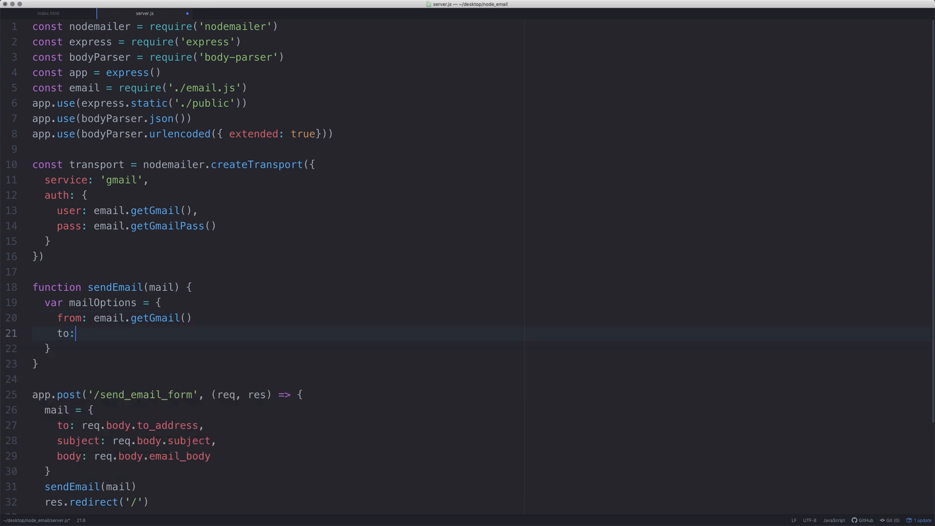
text(mail.to,)
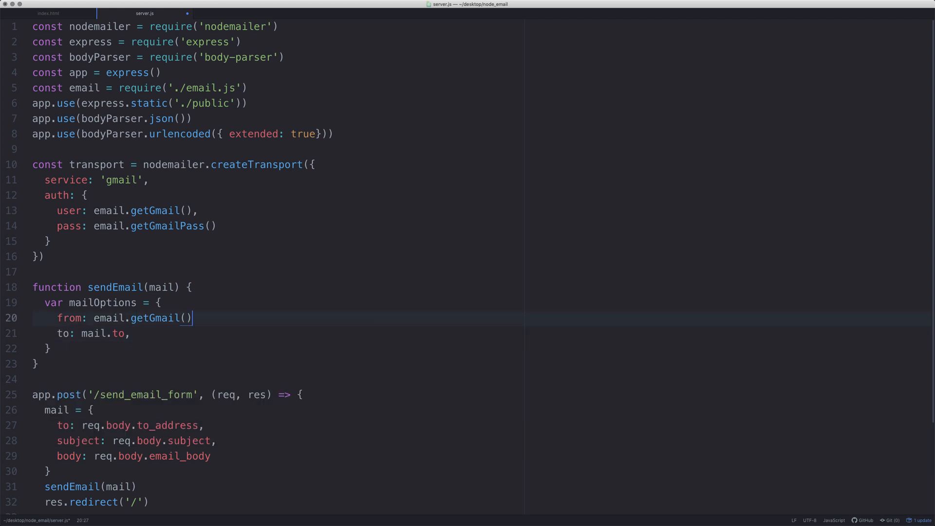
Add subject: mail.subject and html: mail.body to mailOptions.
key(Enter)
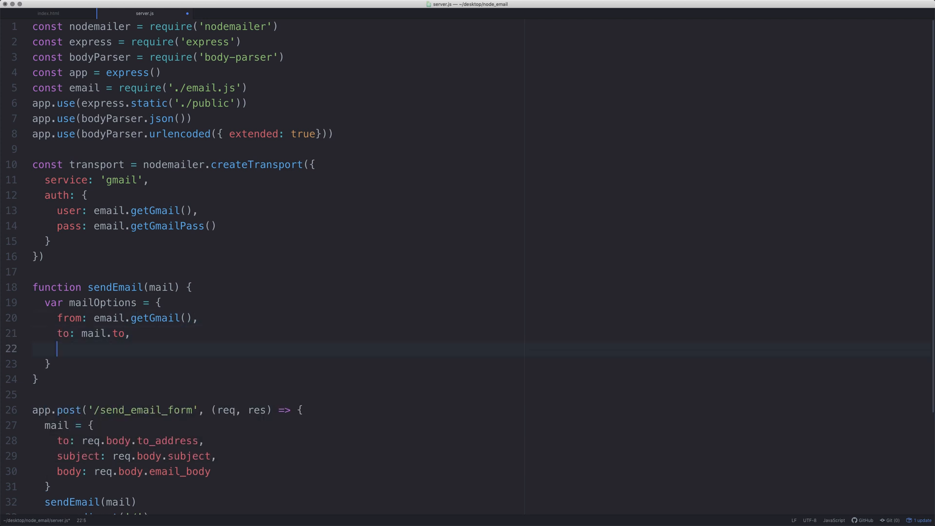
text(suh)
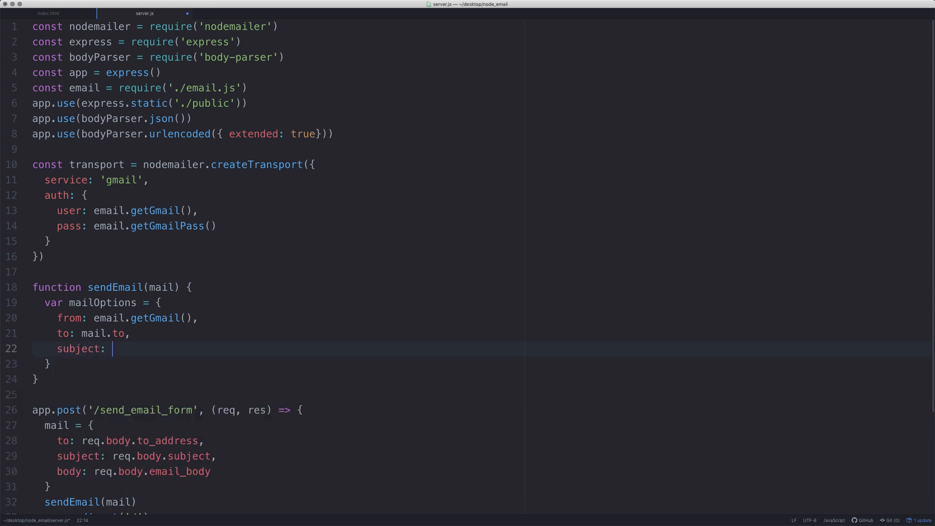
text(mail.subject,)
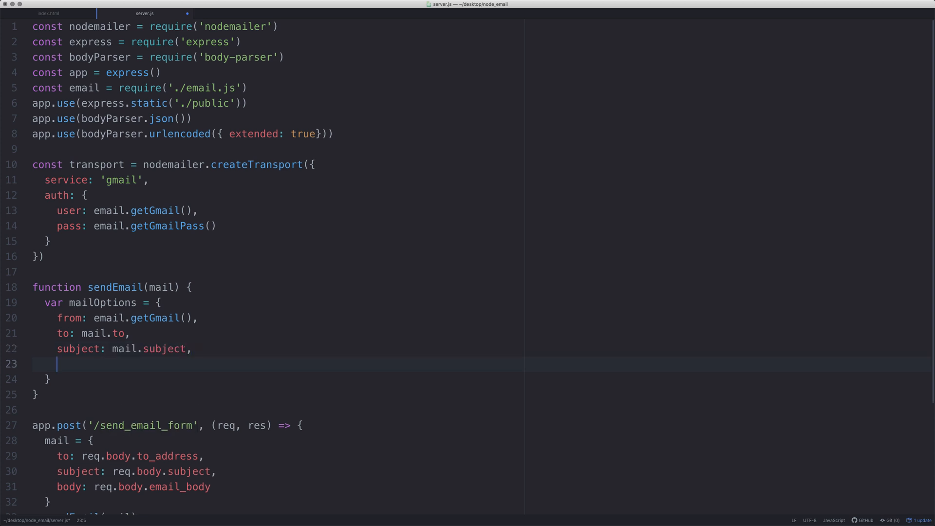
text(ht)
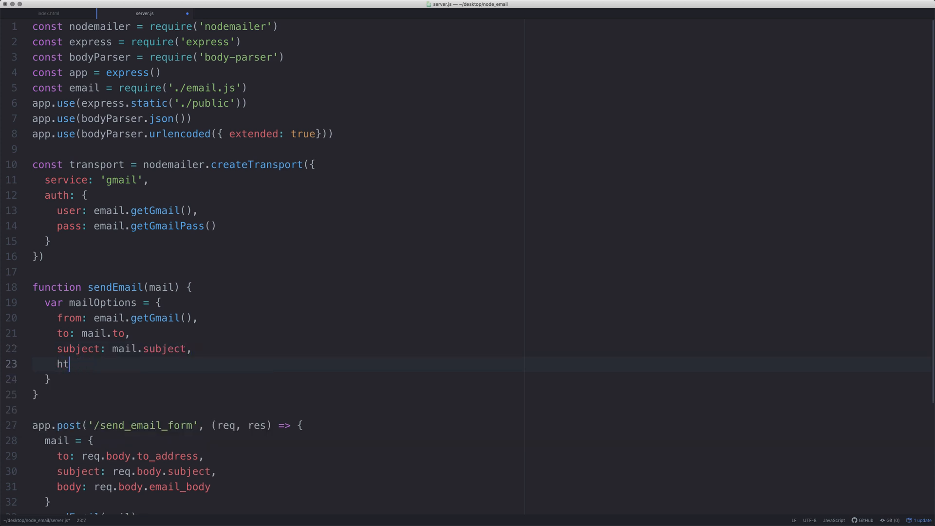
text(body:)
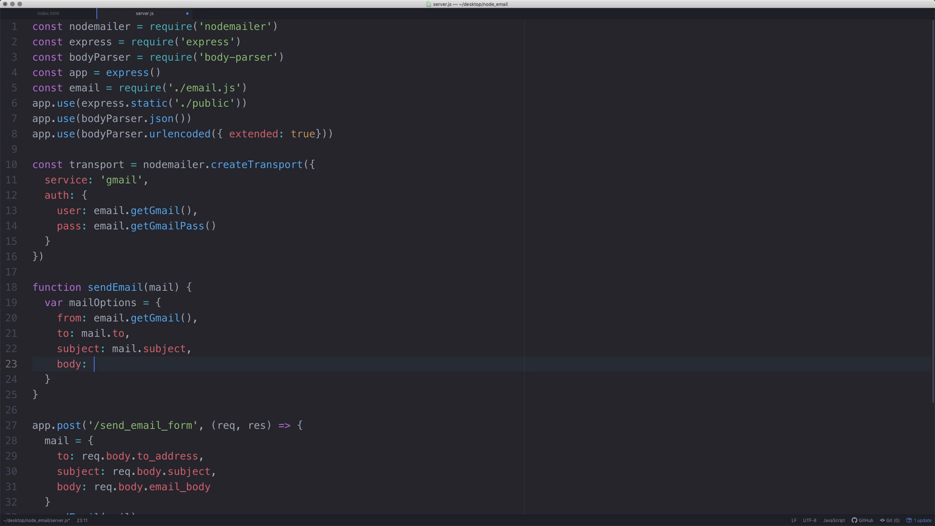
text(html:)
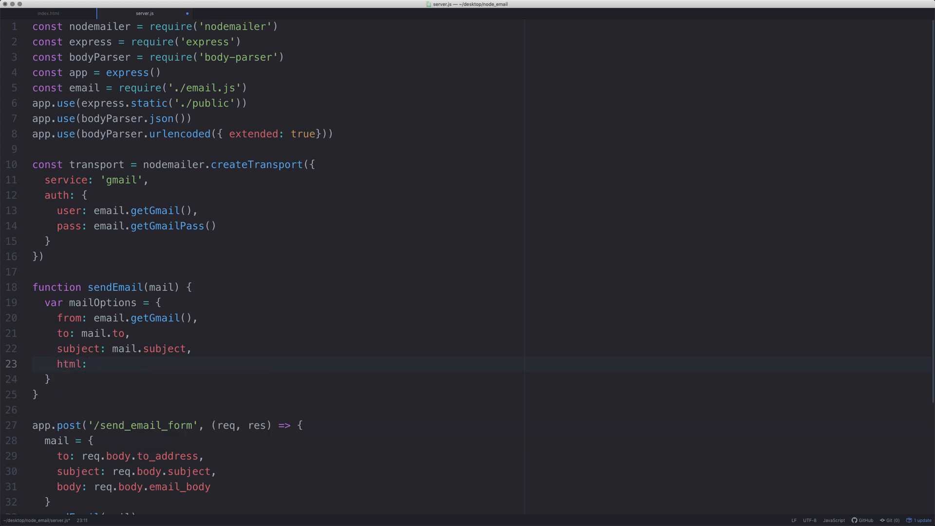
text(mail.bod)
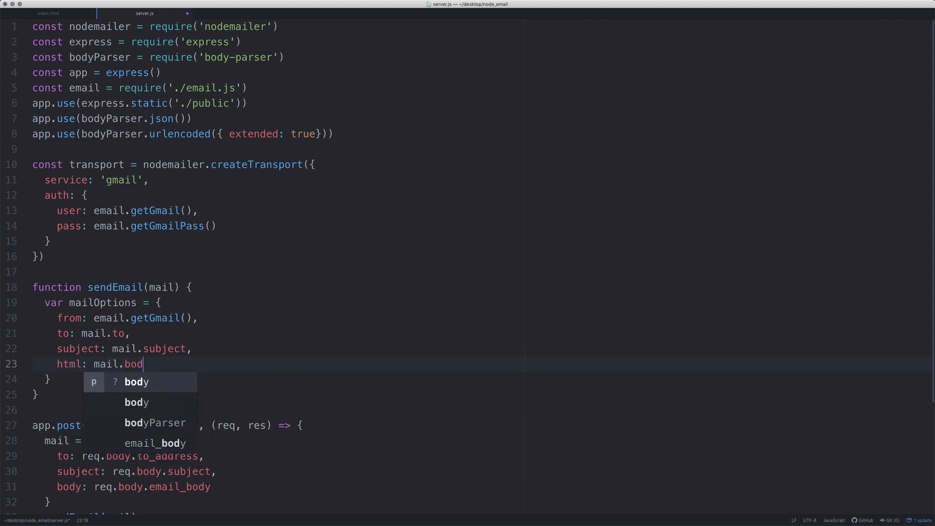
key(enter)
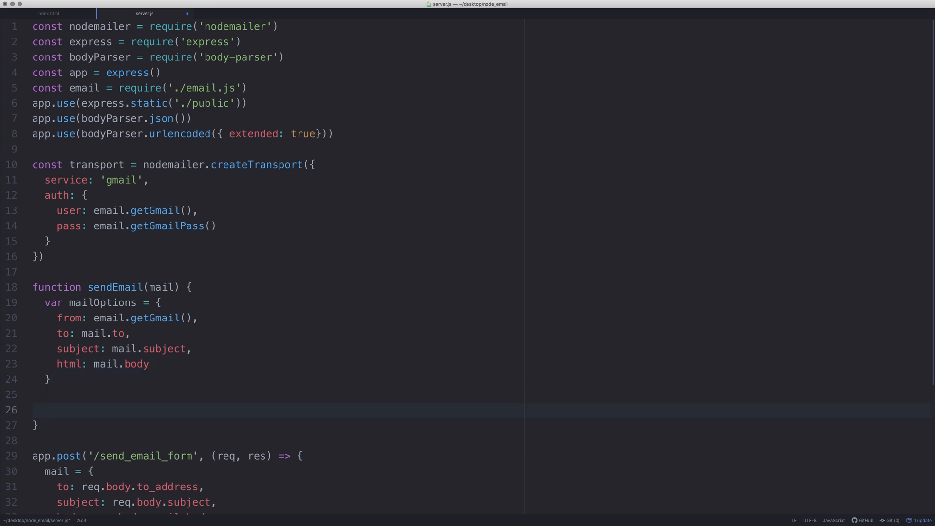
Below the options, call transporter.sendMail(mailOptions, function(err, info) ...).
click(44, 409)
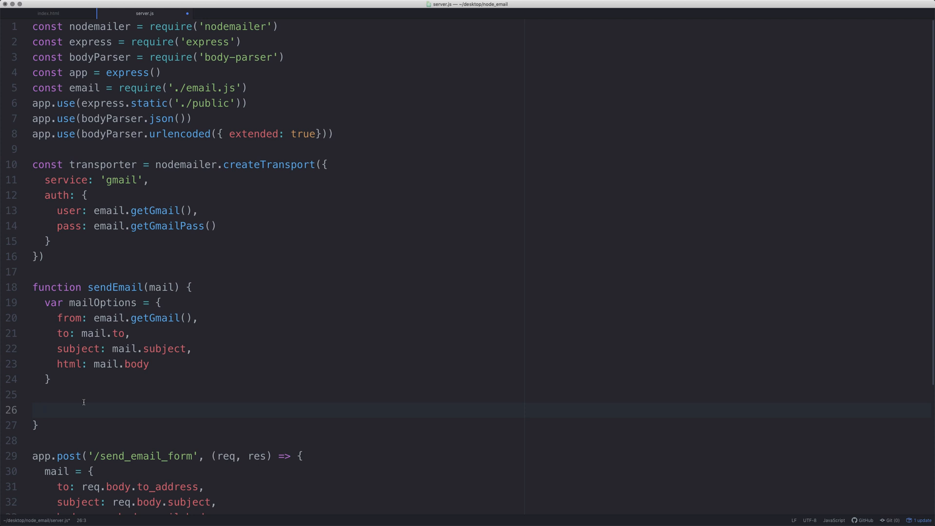
text(transporter)
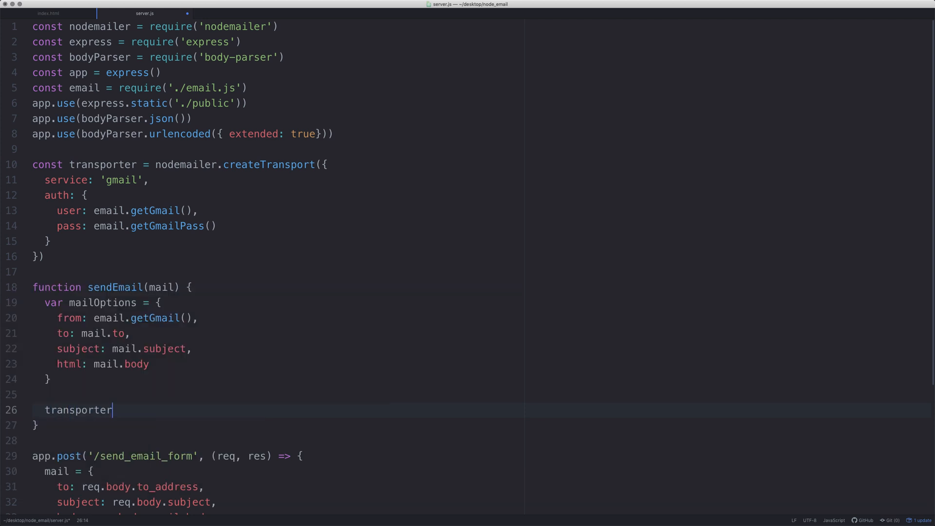
text(.send)
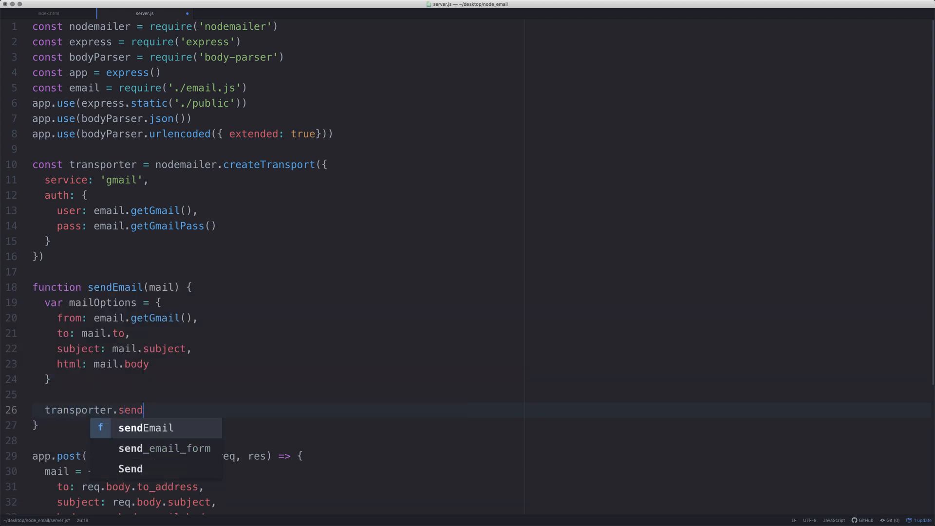
text(Mail(mailOptions)
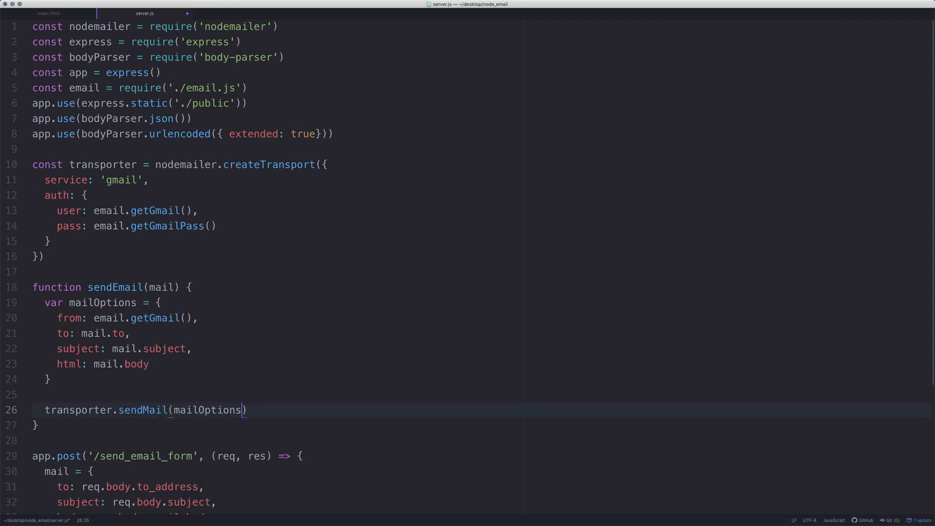
text(, function)
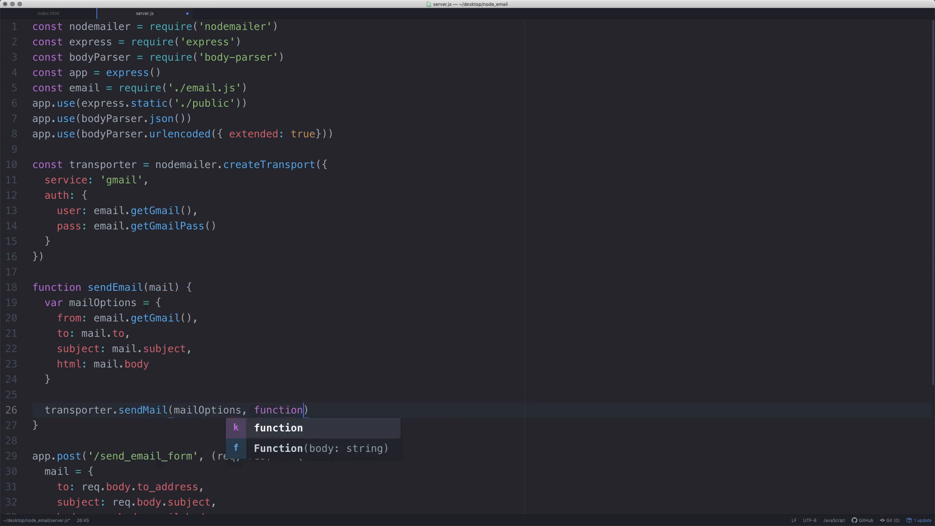
text((err, i)
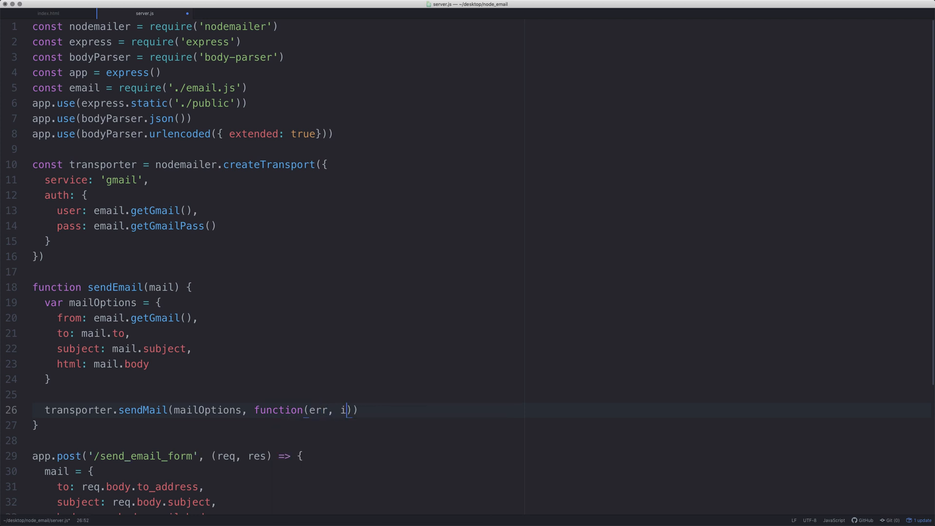
text(nfo)
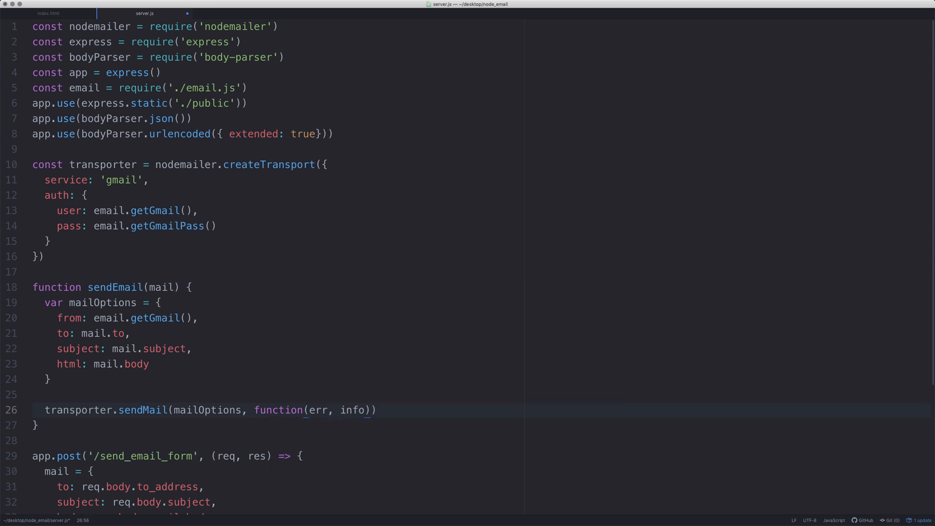
In the callback, log err on error, else log 'Email sent: ' + info.response.
text(if)
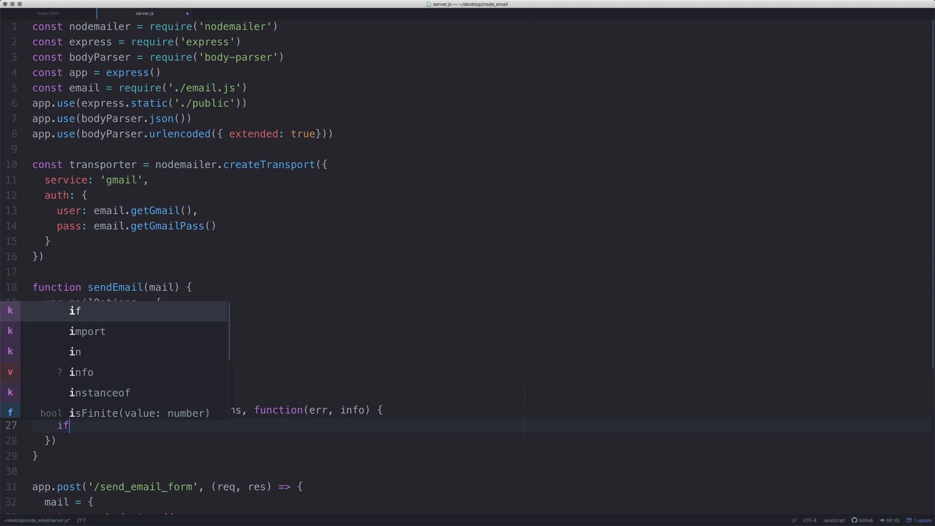
text((erro))
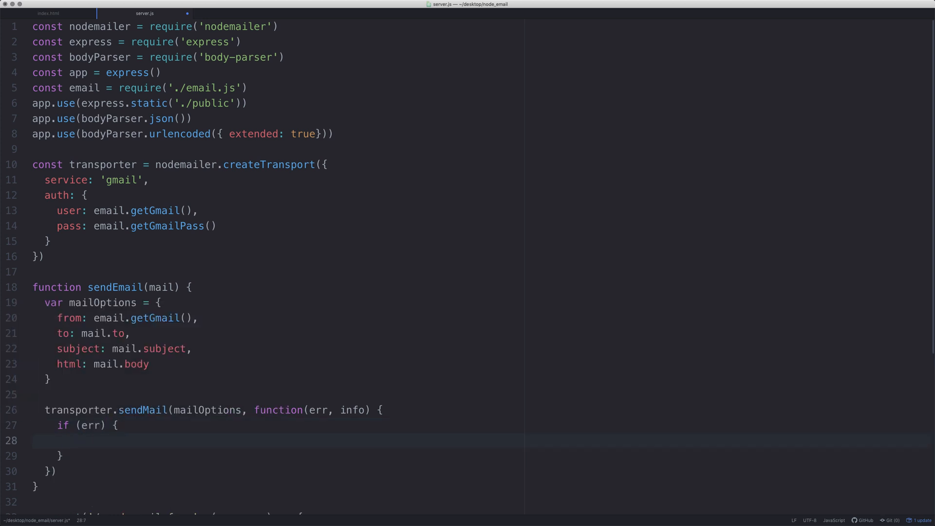
text(consolg)
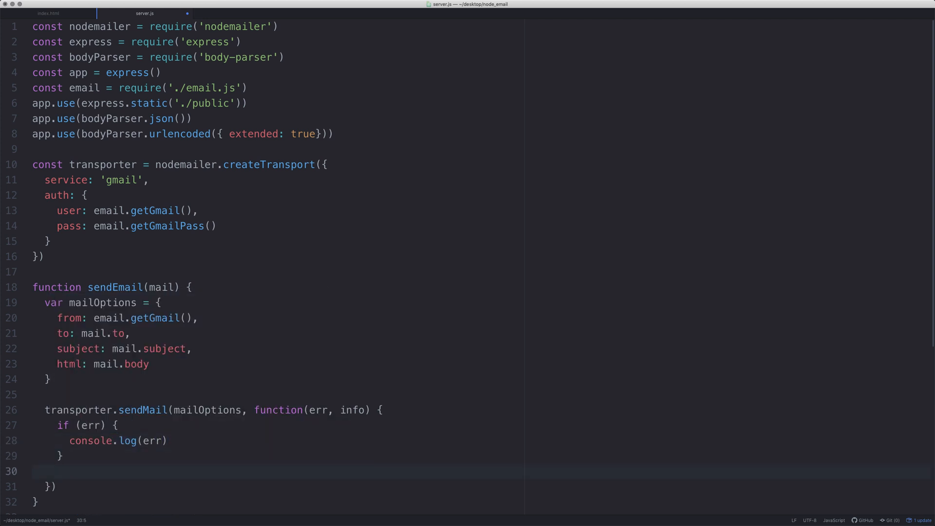
text(else {)
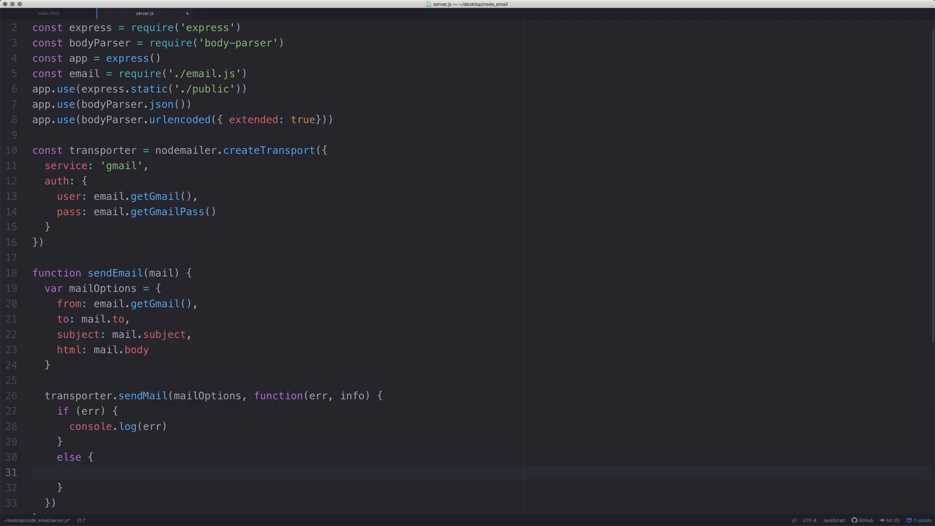
text(consol.e)
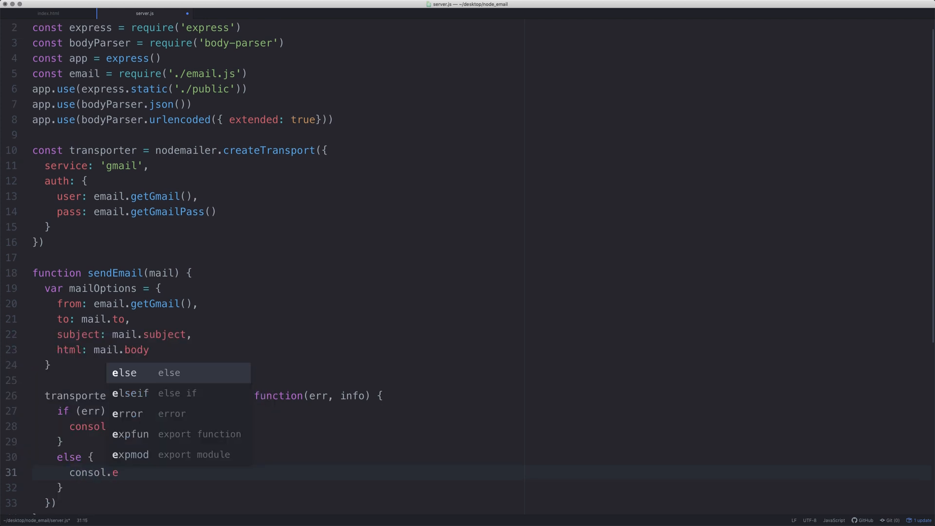
text(log(''))
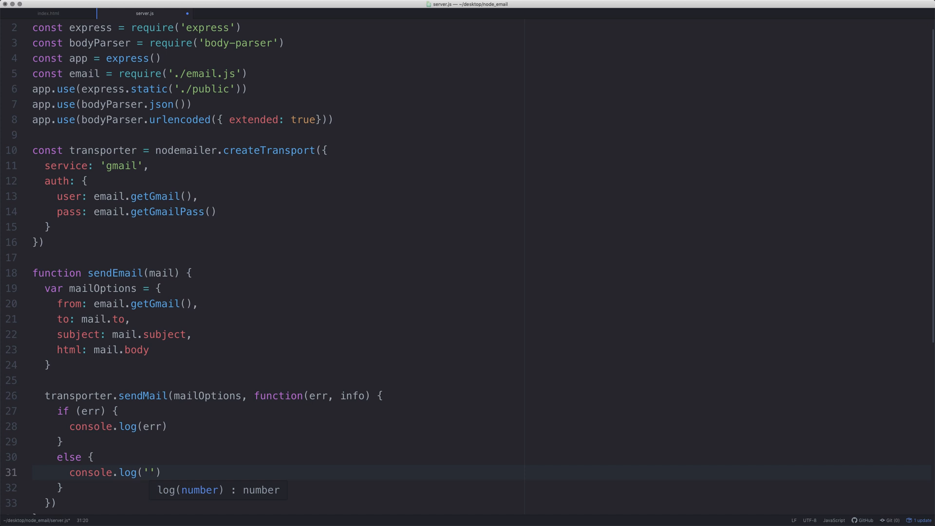
text(Email send:)
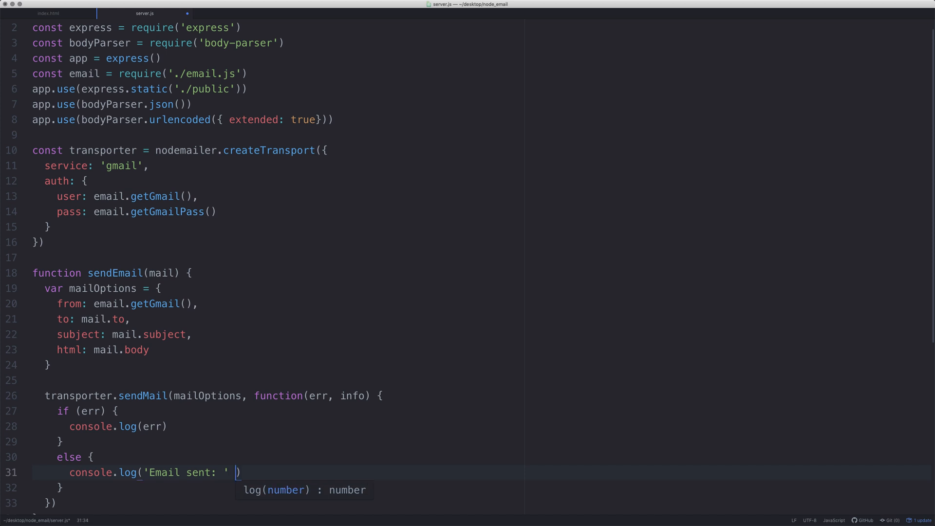
text(+ info.)
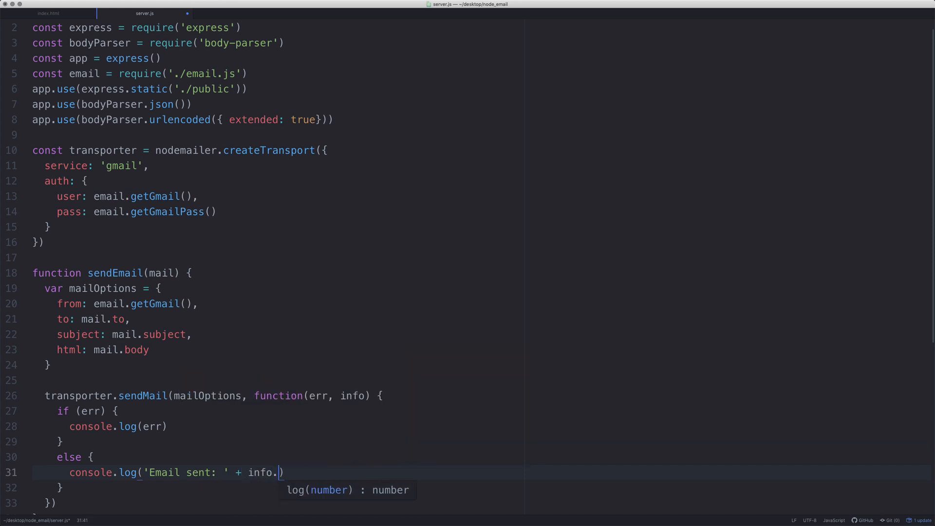
text(resp)
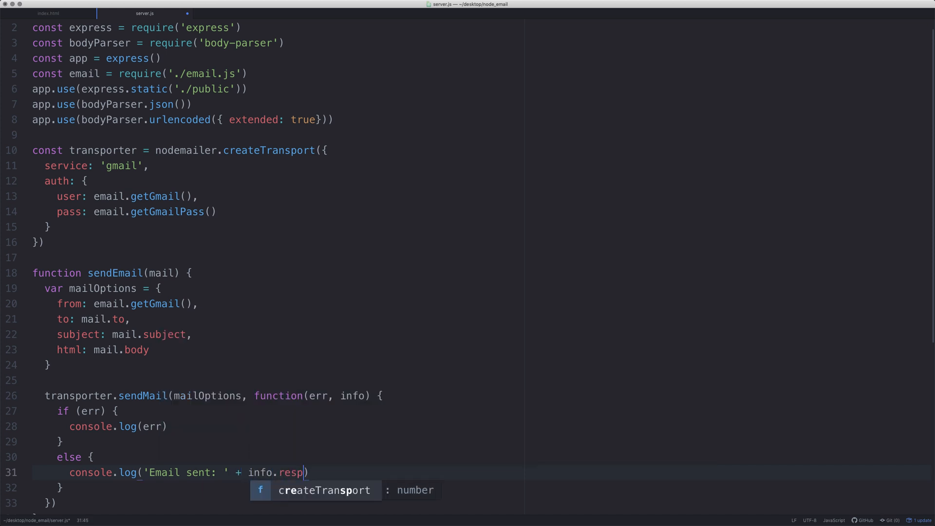
key(backspace)
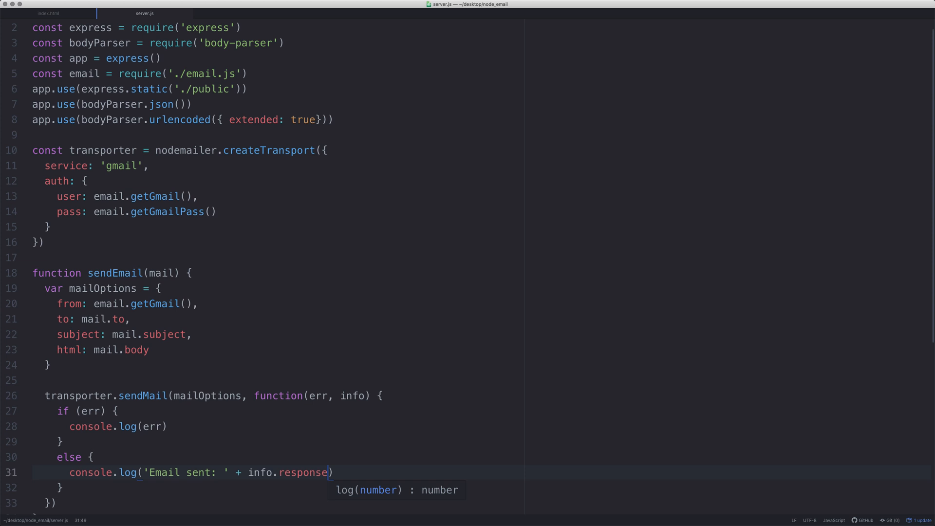
scroll(down, 3)
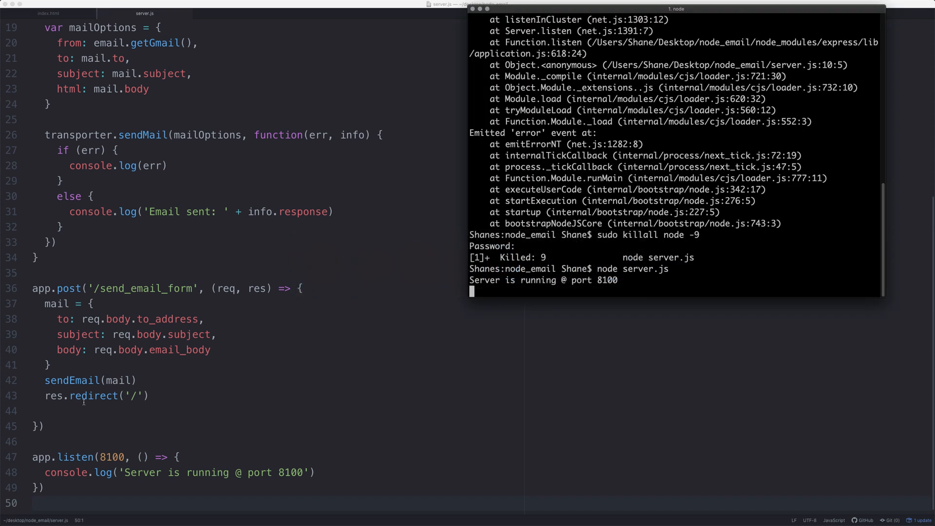
Stop the Node server with Ctrl+C and relaunch node server.js.
key(ctrl+c)
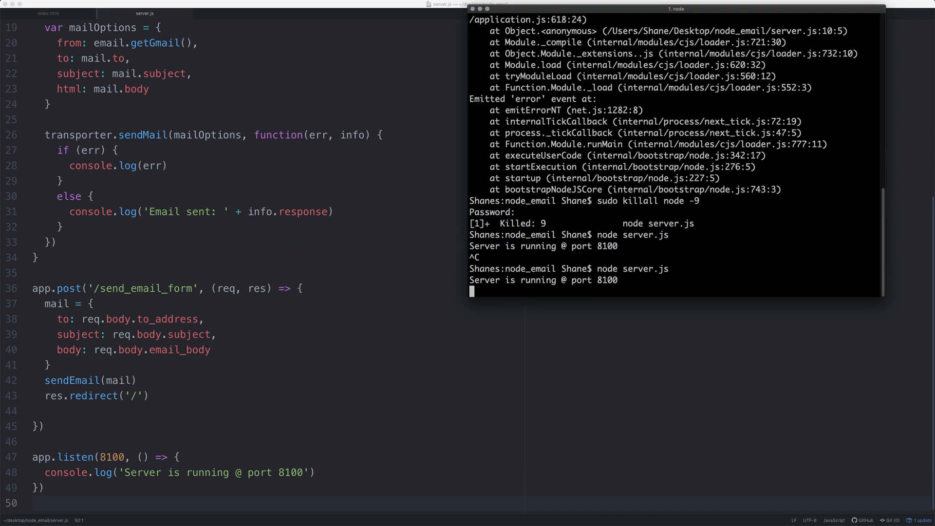
key(cmd+tab)
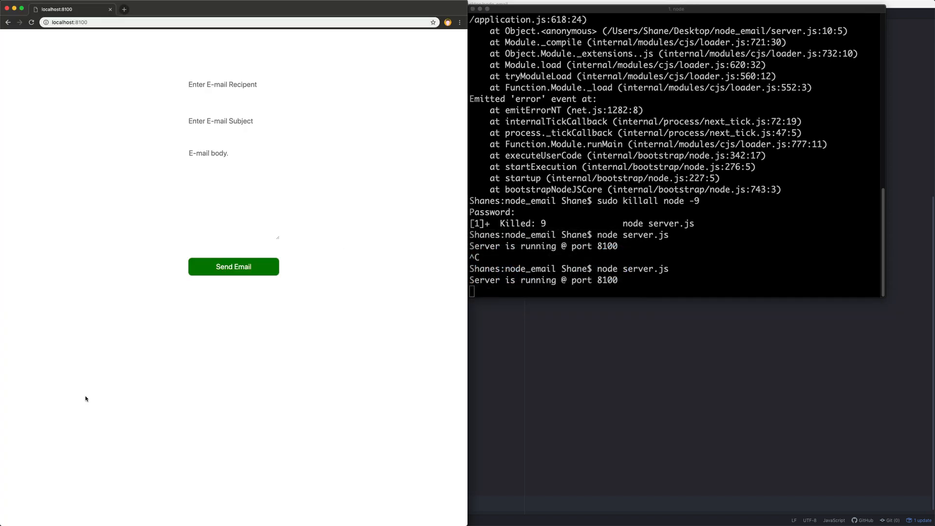
mouse_move(410, 497)
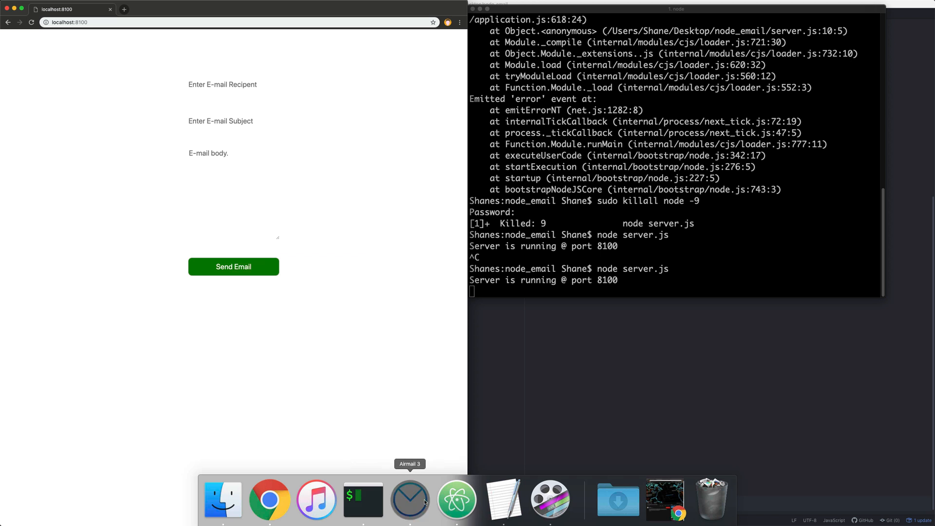
Bring up Airmail and fill the form: recipient me@, subject 'Hi There', body 'Hi from Node Js'.
click(409, 498)
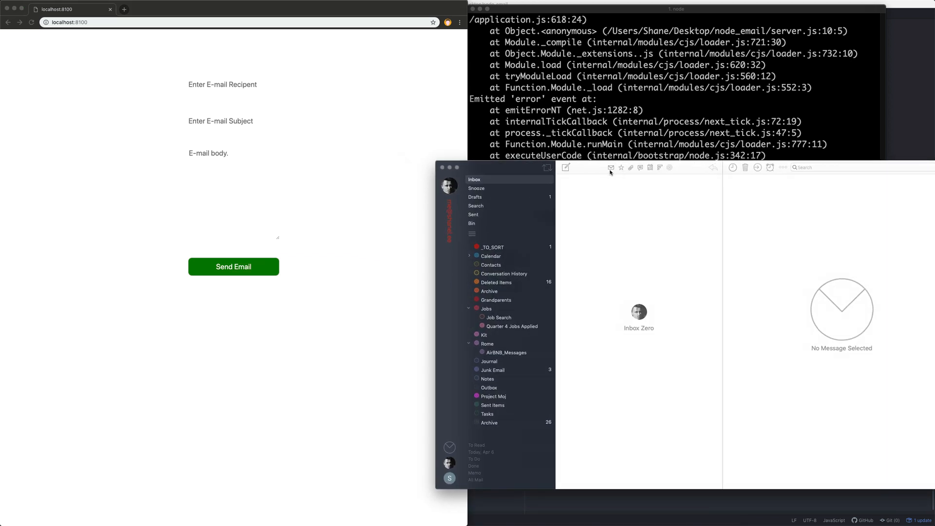
click(234, 84)
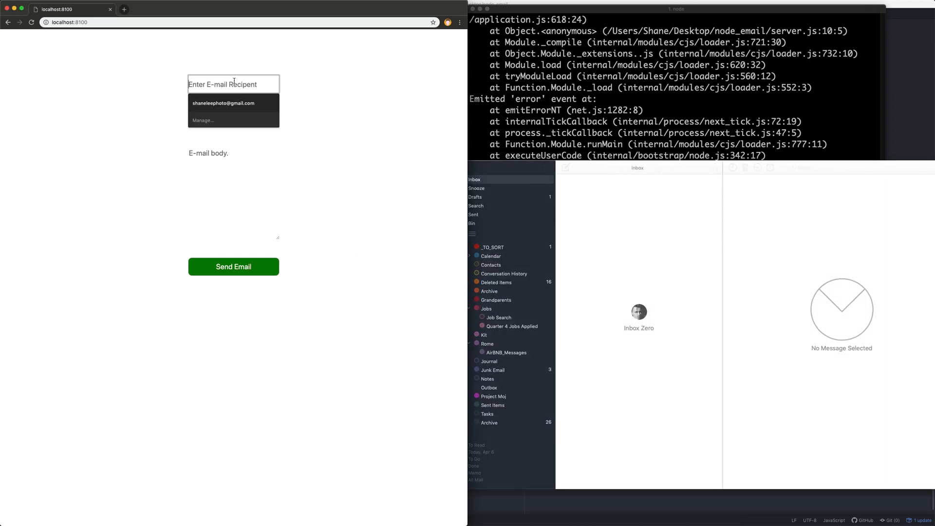
text(me@)
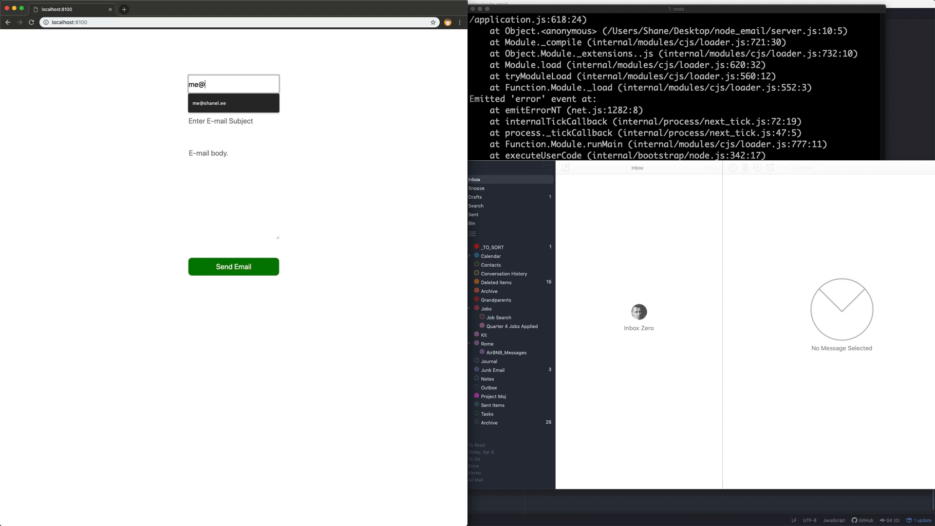
text(Hi)
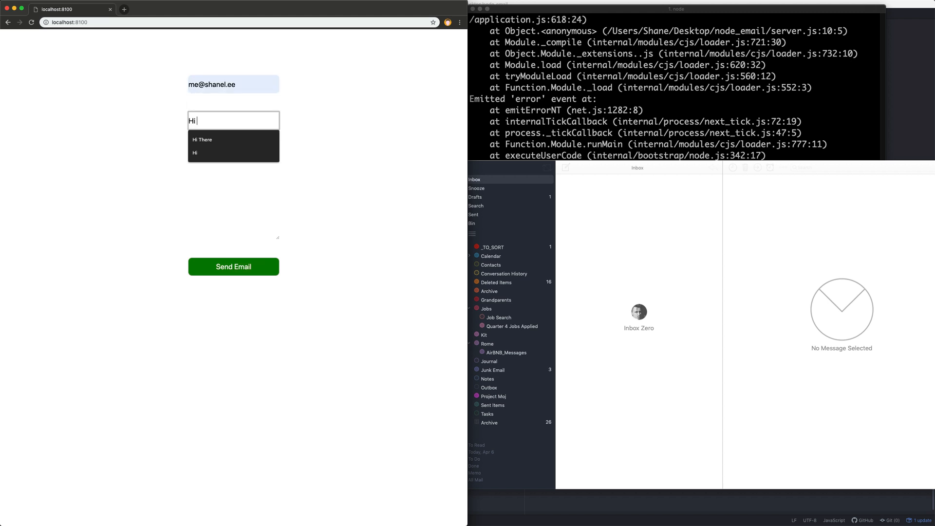
click(202, 139)
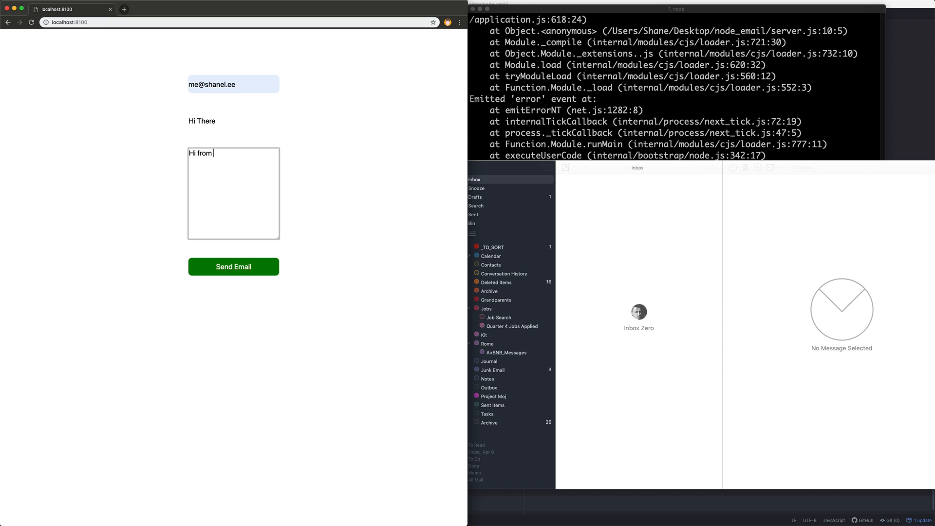
text(Node Js)
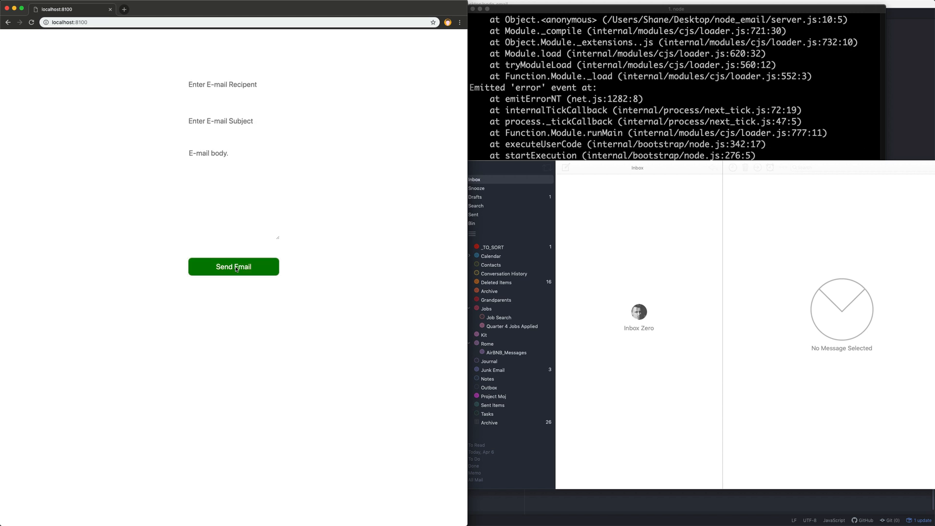
Submit the form and open the arrived 'Hi There' message in Airmail.
click(233, 267)
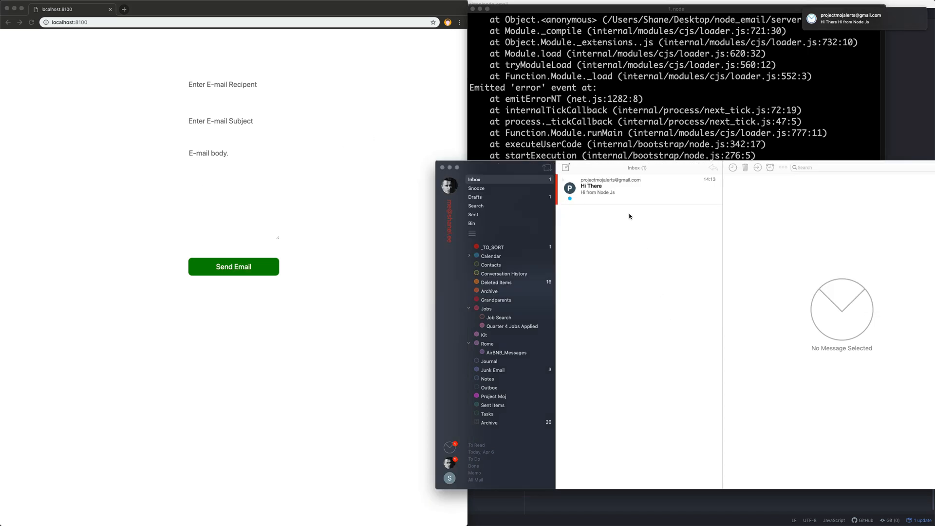
click(609, 186)
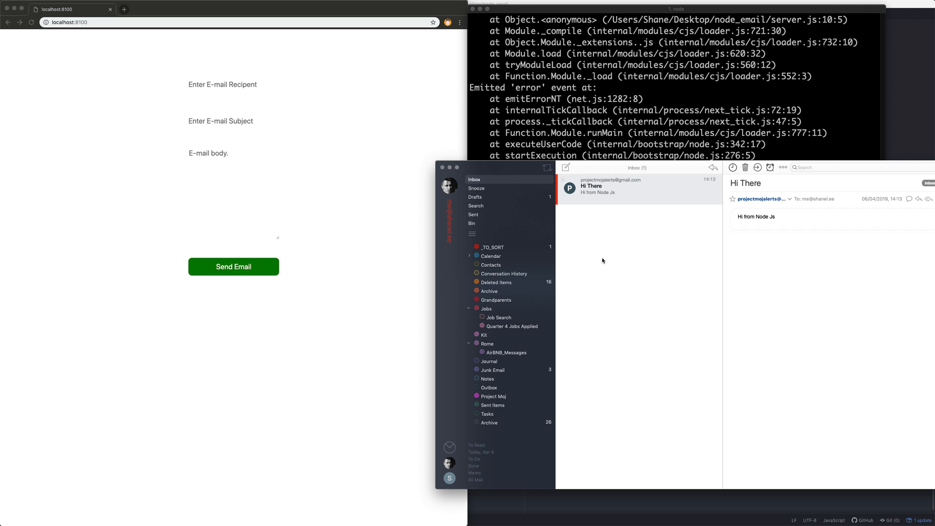